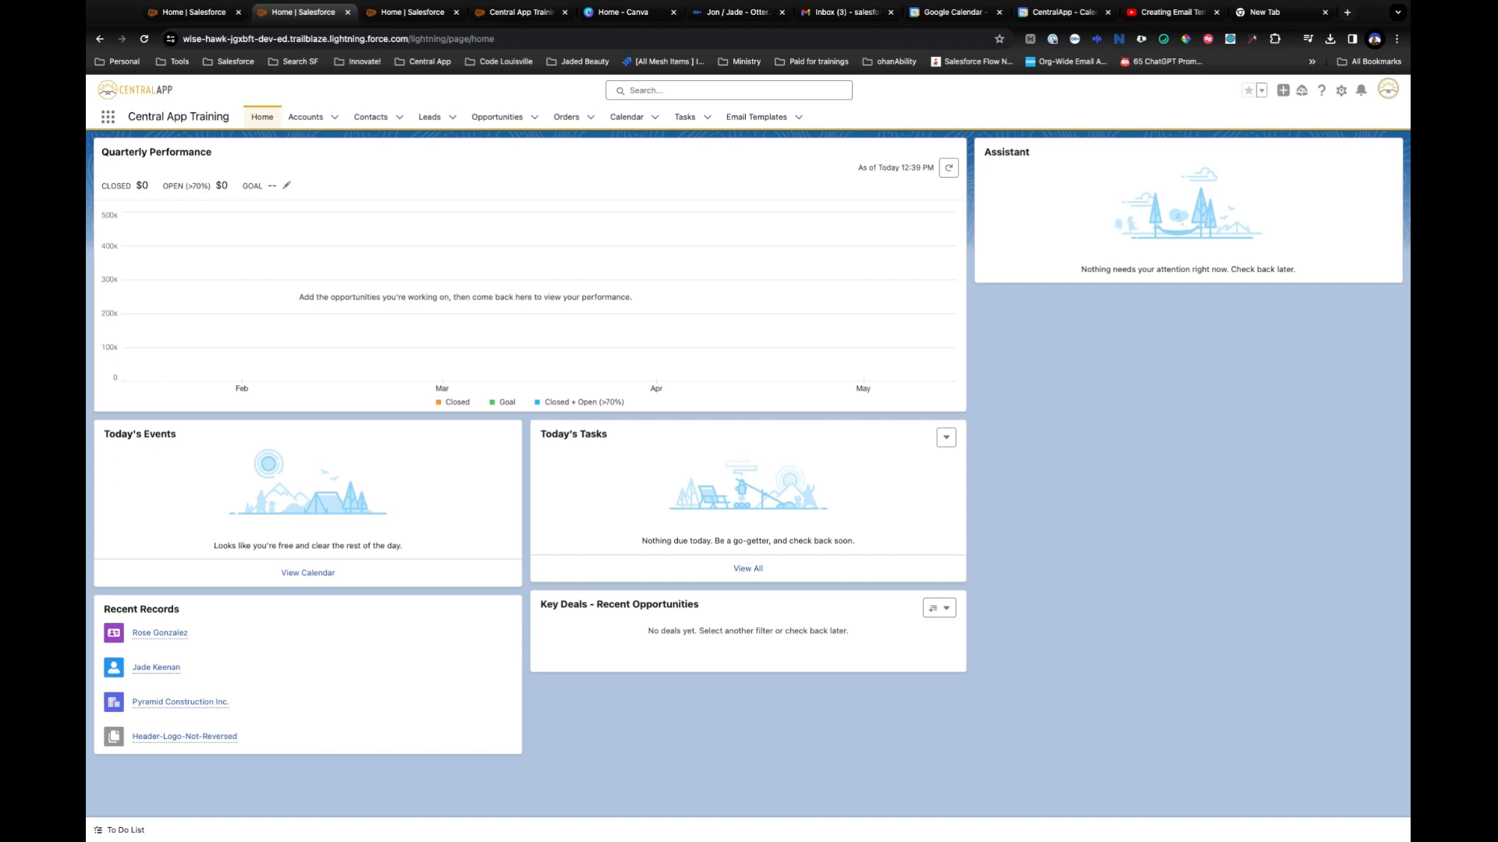
{"action": "mouse_move", "coordinate": [721, 368]}
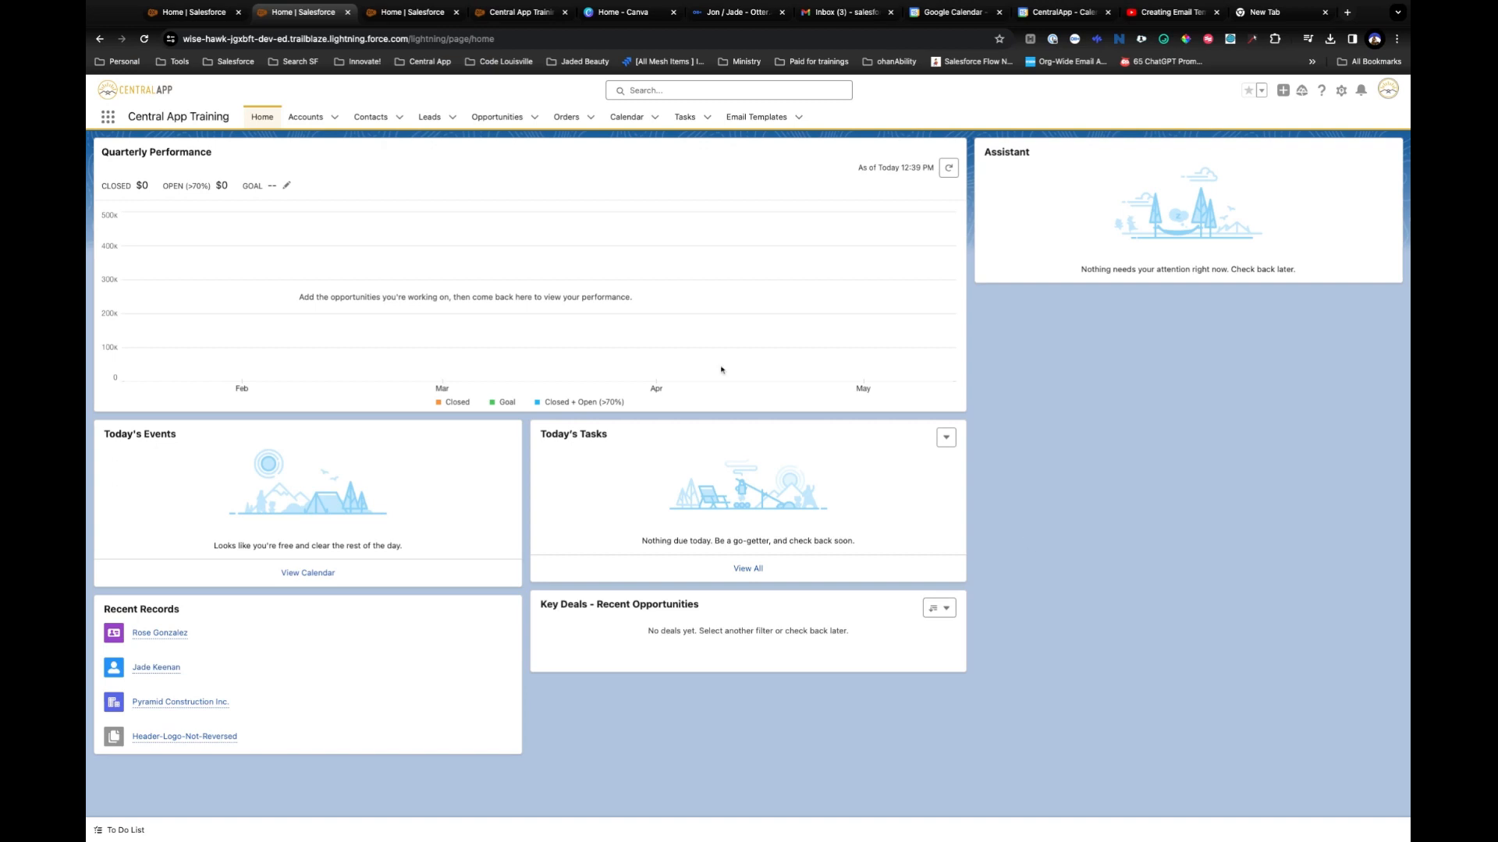
Open Rose Gonzalez's contact record and start a new email draft to her.
{"action": "left_click", "coordinate": [370, 115]}
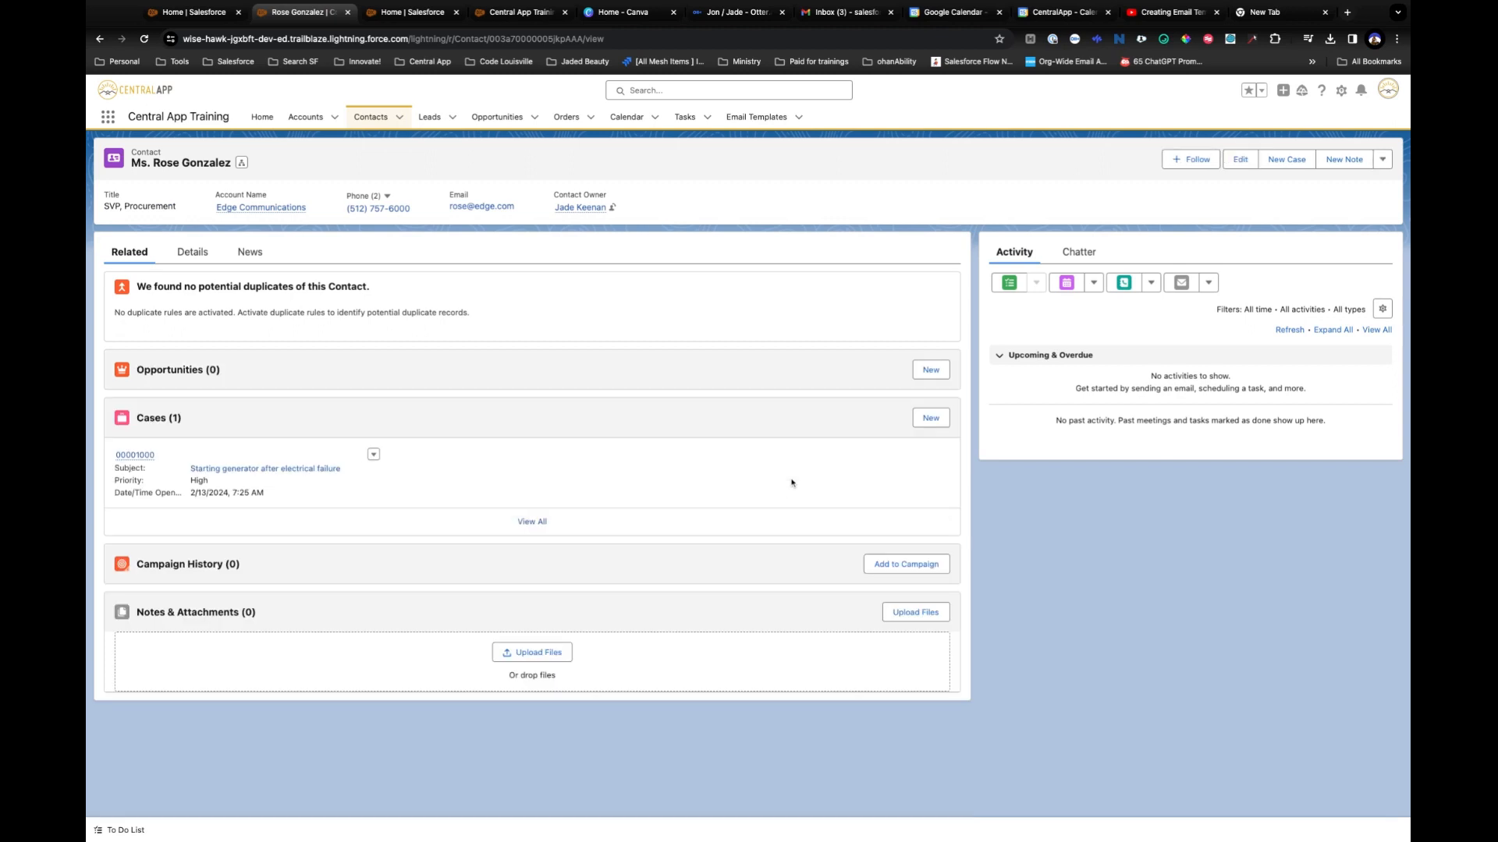
{"action": "mouse_move", "coordinate": [824, 571]}
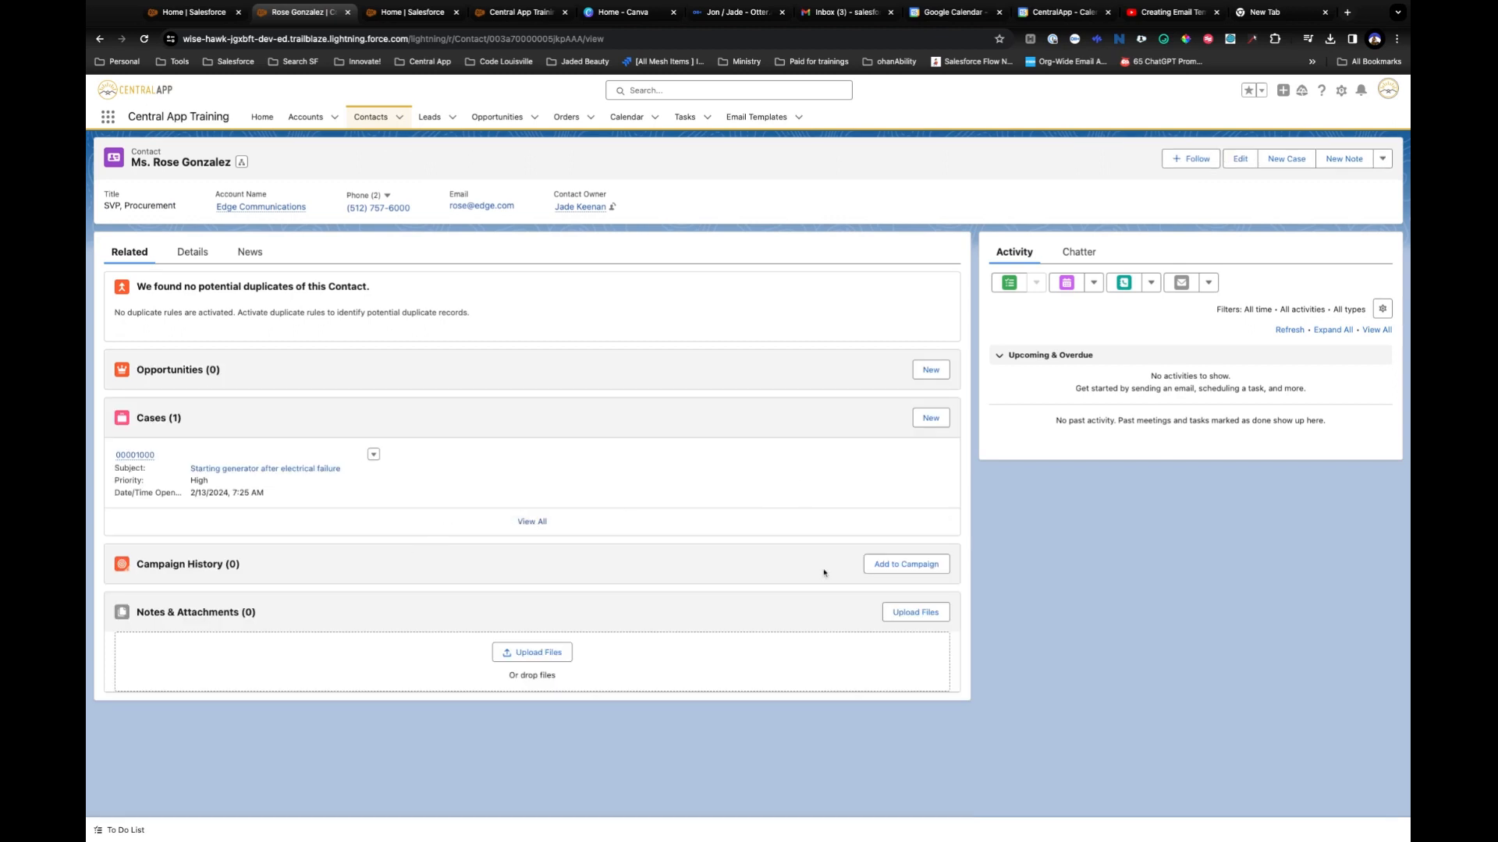
{"action": "mouse_move", "coordinate": [1213, 298]}
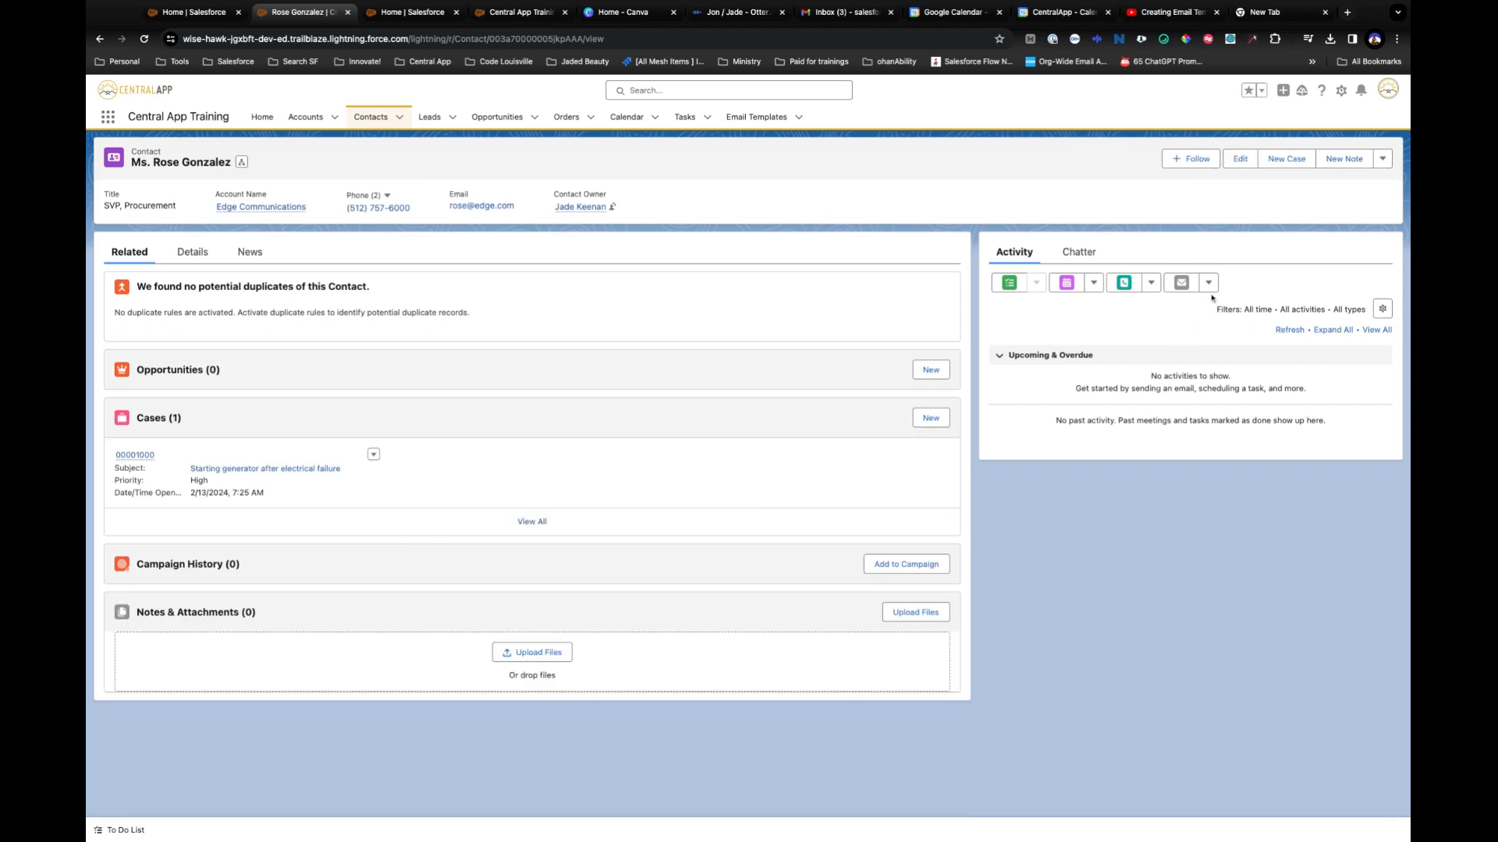
{"action": "left_click", "coordinate": [1180, 282]}
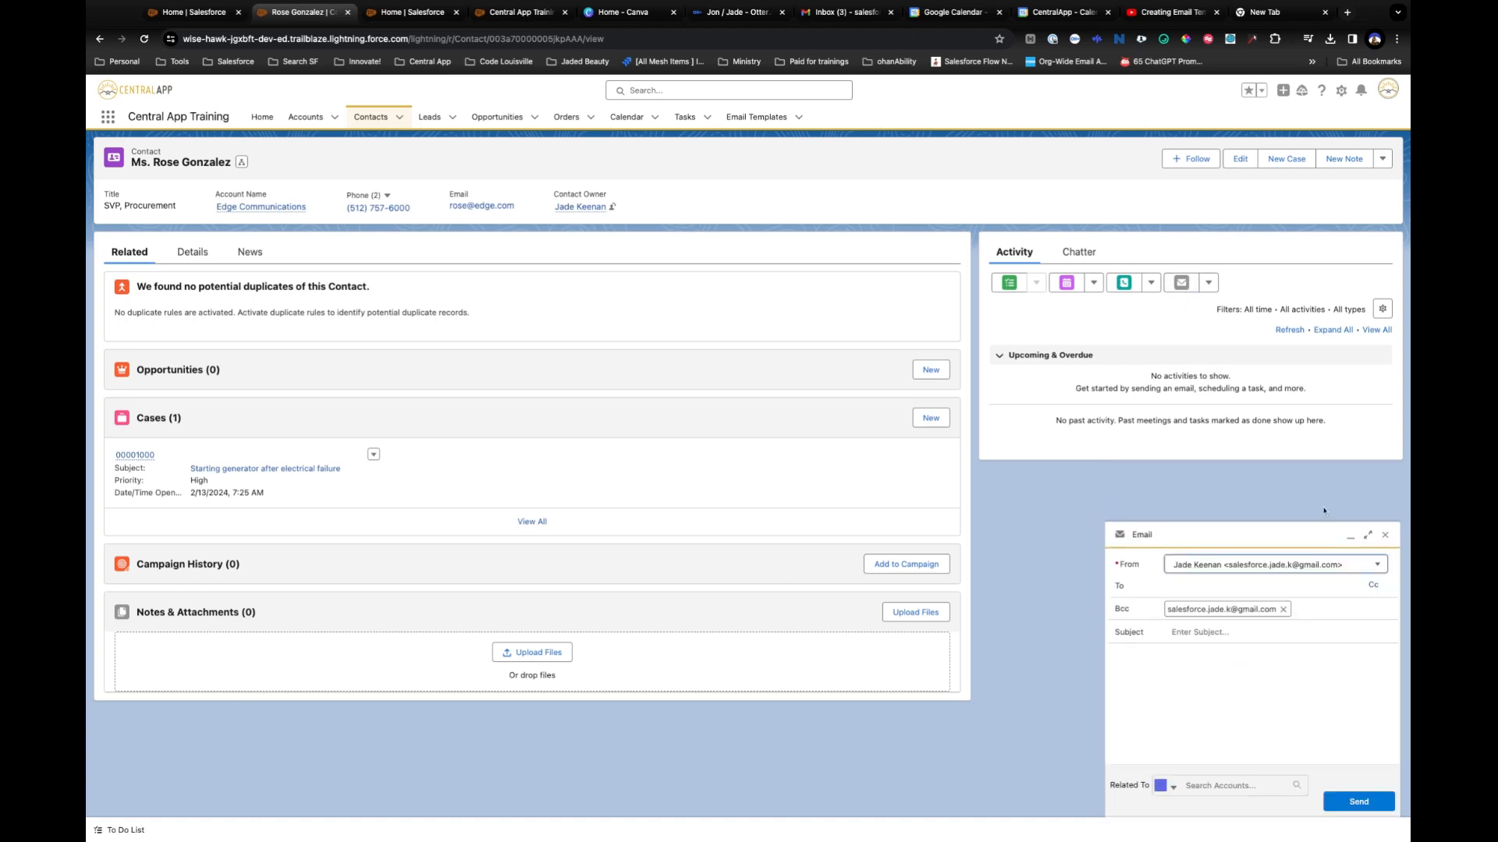
Pop out the composer, delete the Powered by Salesforce footer and select the leftover sign-off for replacement.
{"action": "left_click", "coordinate": [1369, 535]}
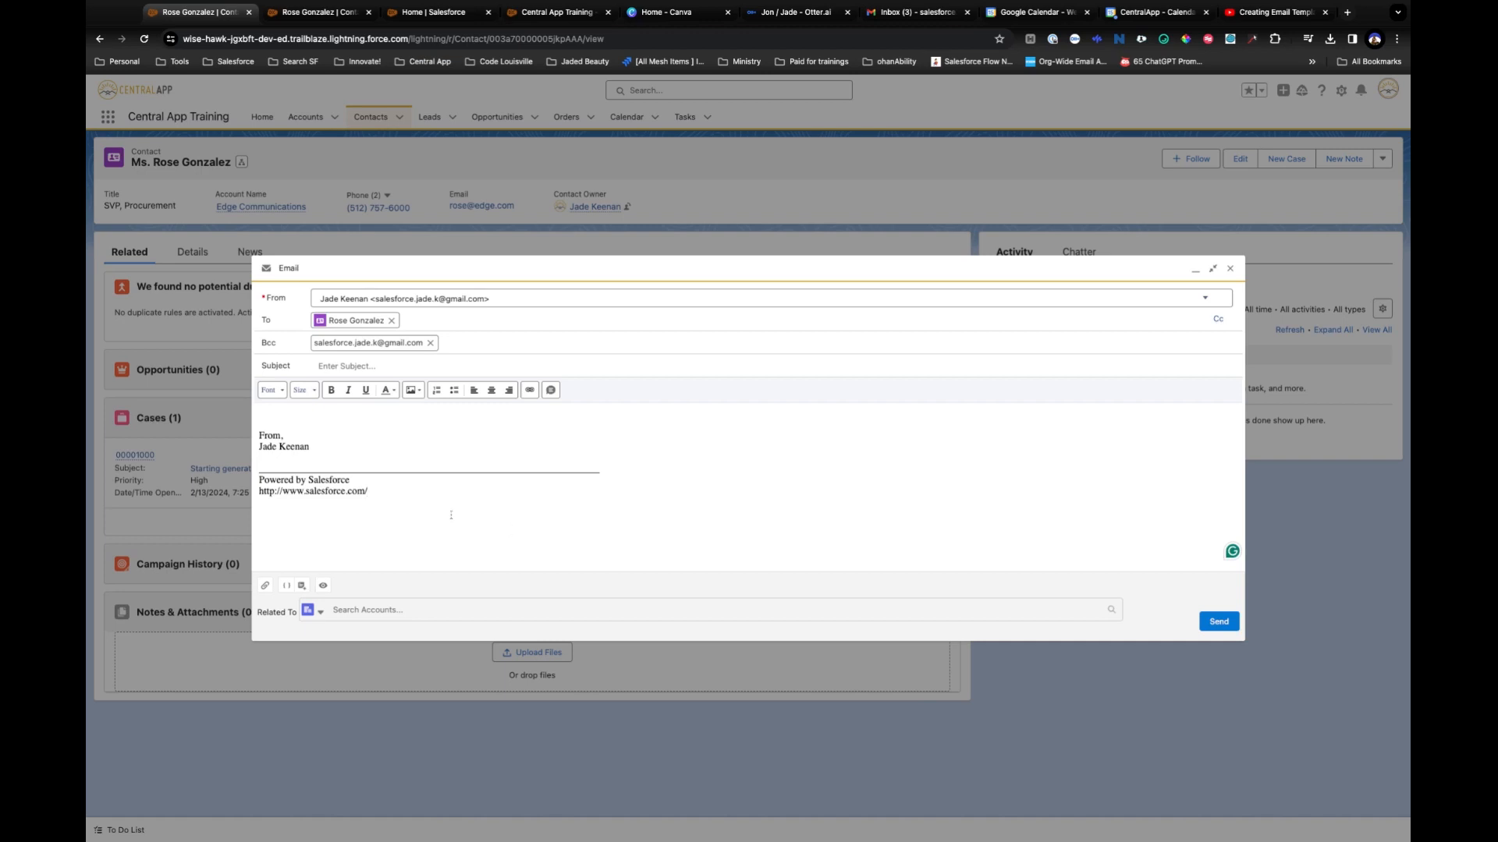
{"action": "left_click_drag", "start_coordinate": [258, 468], "coordinate": [368, 491]}
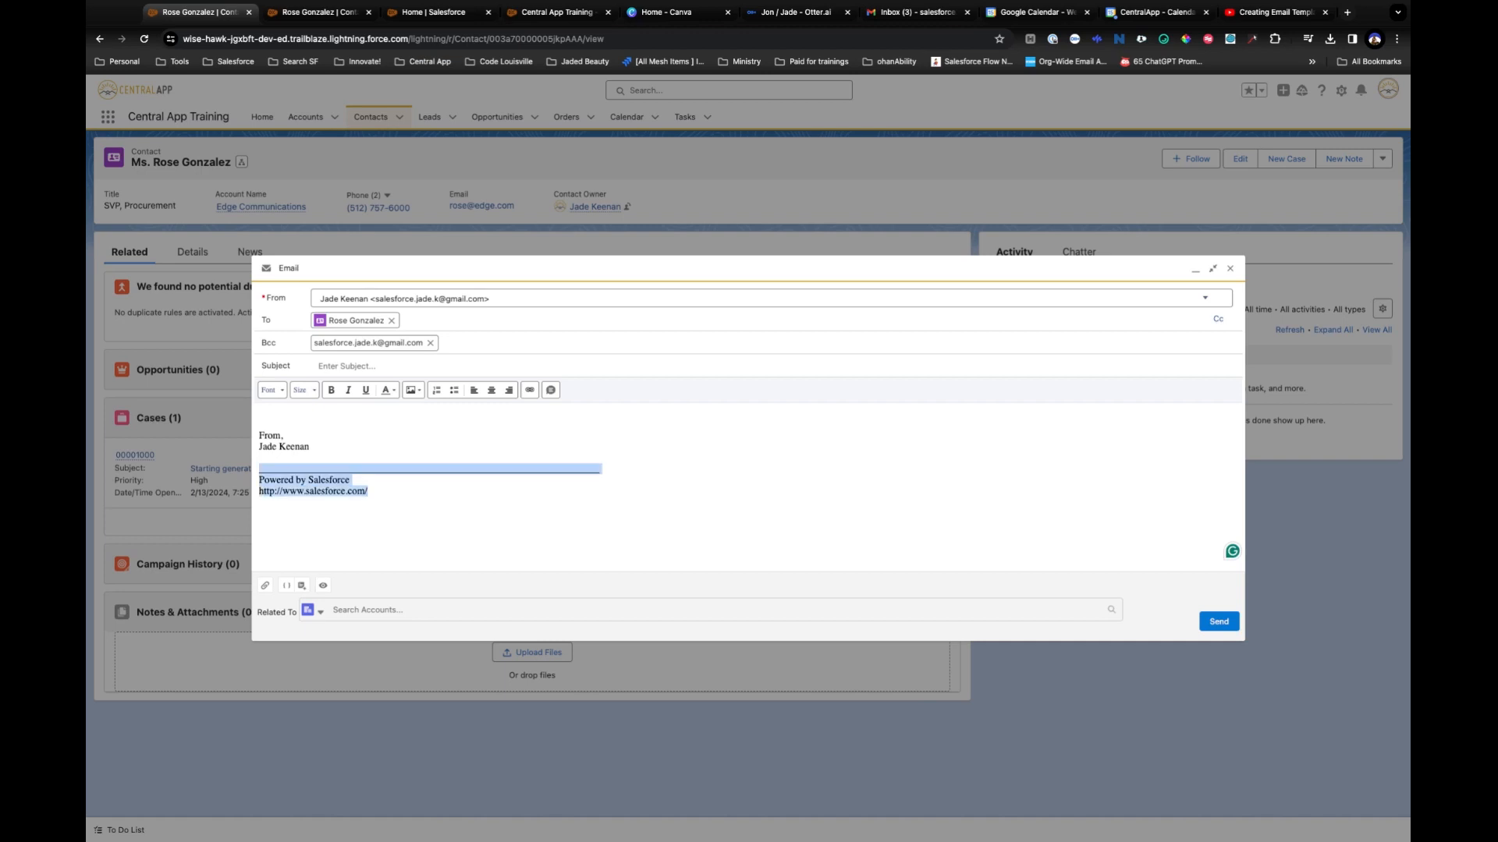
{"action": "key", "text": "Delete"}
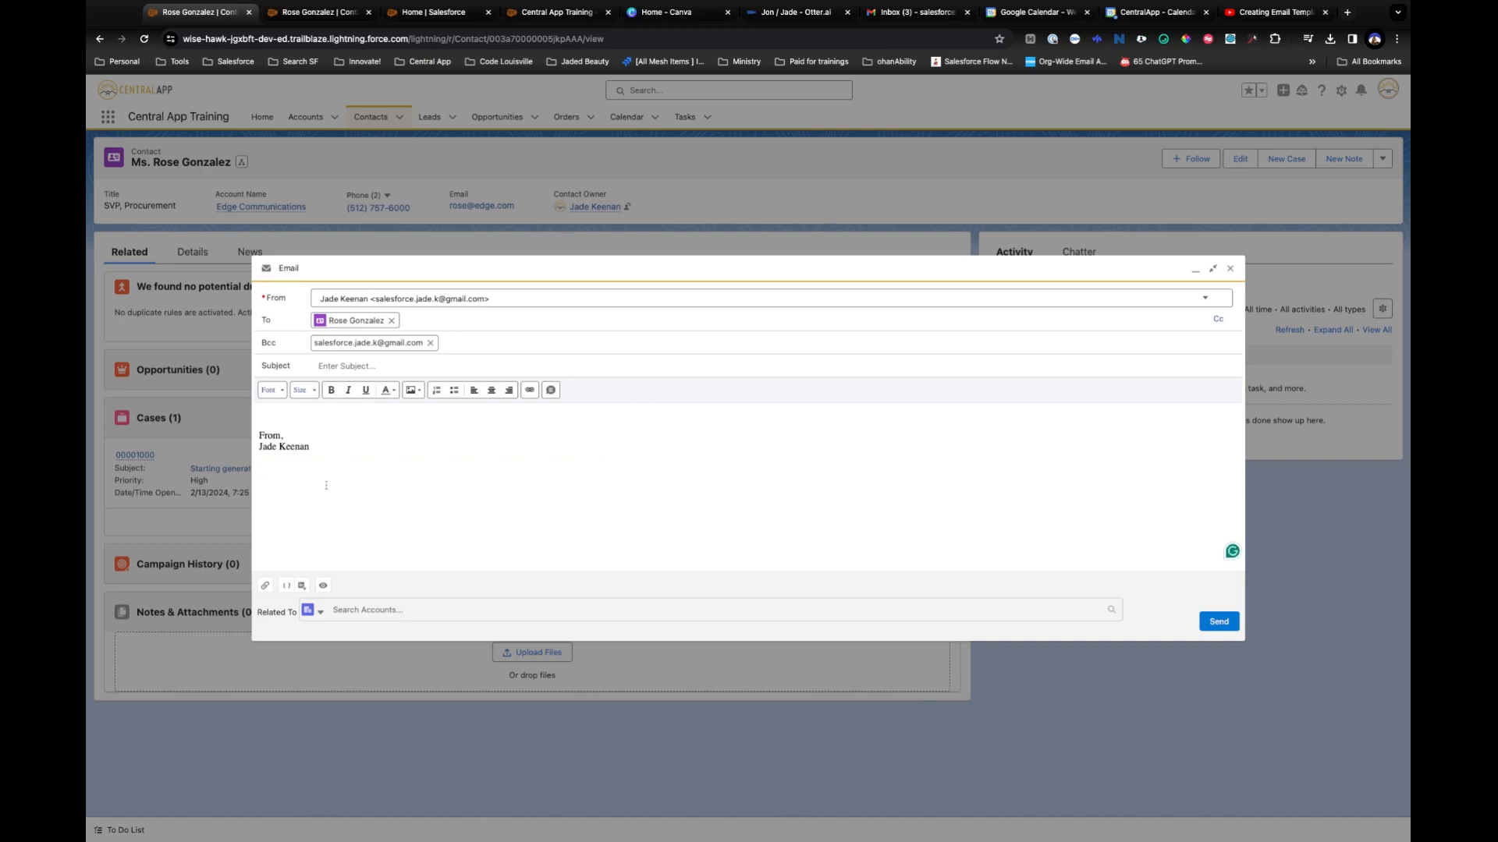
{"action": "left_click_drag", "start_coordinate": [261, 435], "coordinate": [310, 446]}
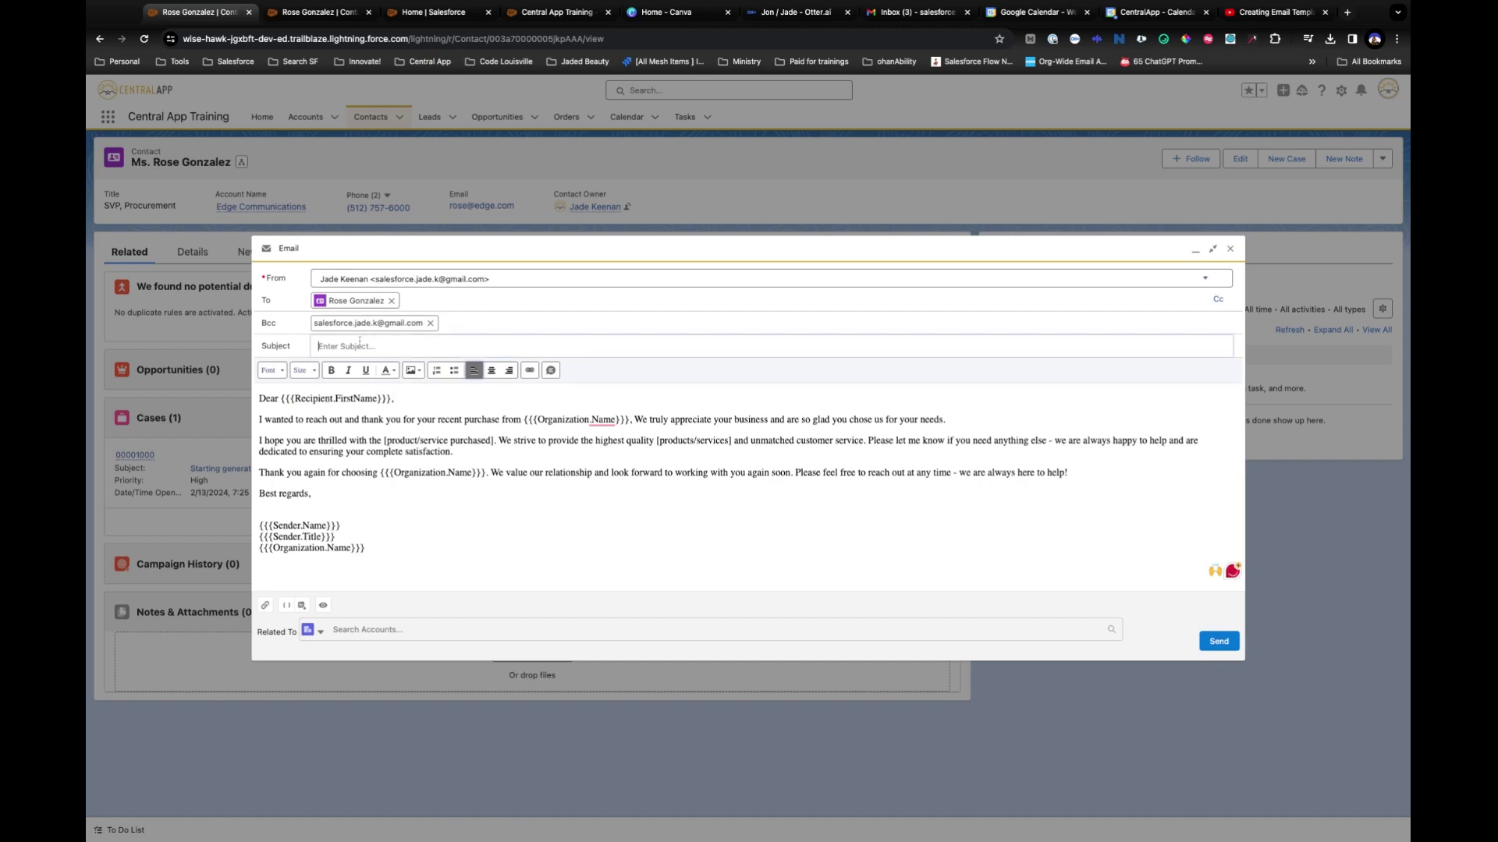
Enter the subject 'Thank you for your recent purchase!' and select the Recipient.FirstName placeholder.
{"action": "type", "text": "Thank you for your recent purchase!"}
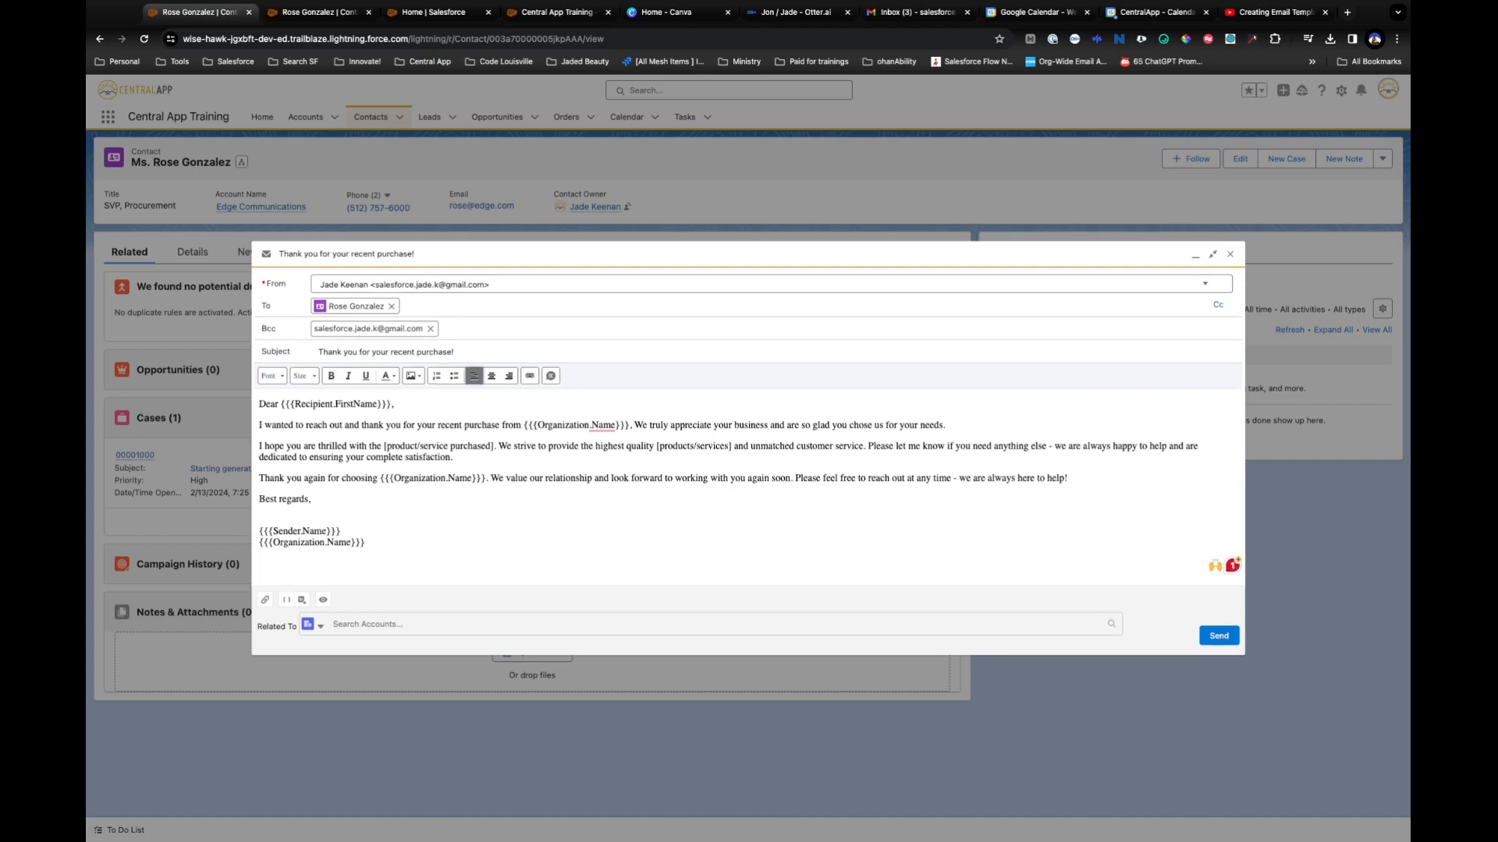
{"action": "double_click", "coordinate": [331, 404]}
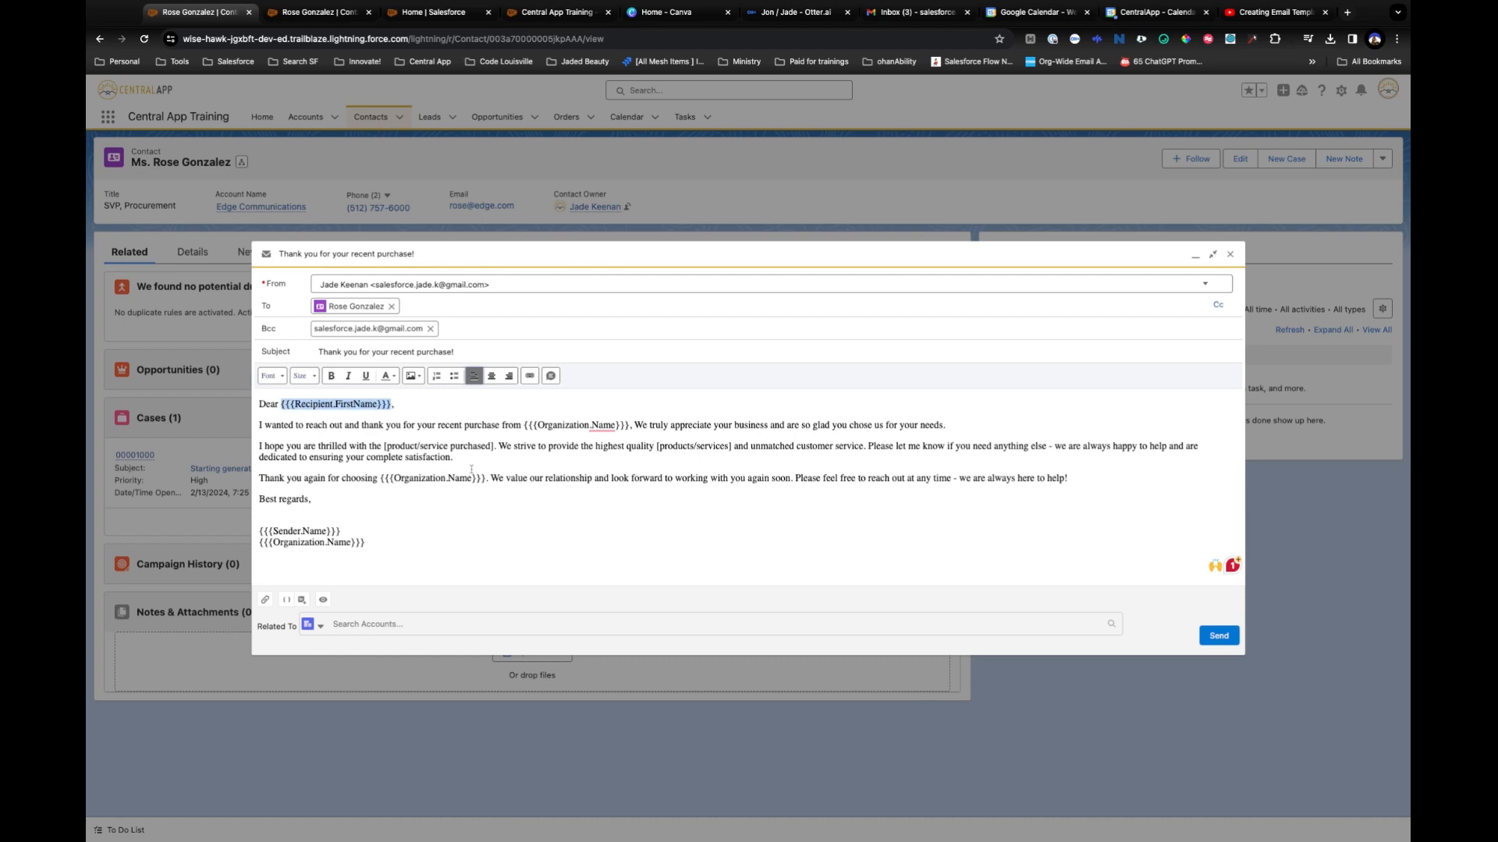
{"action": "mouse_move", "coordinate": [387, 518]}
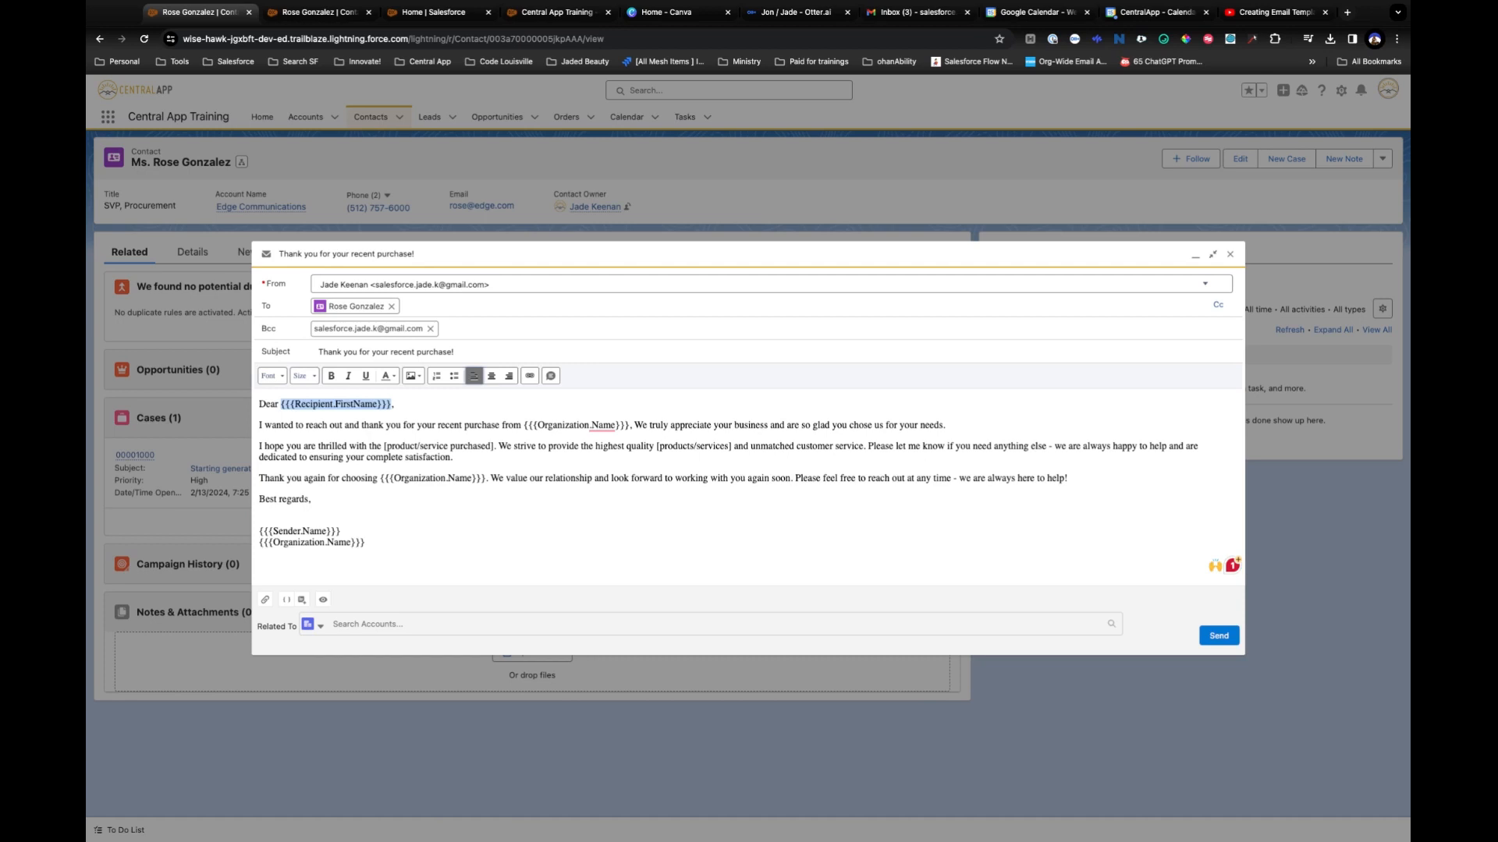
{"action": "mouse_move", "coordinate": [285, 599]}
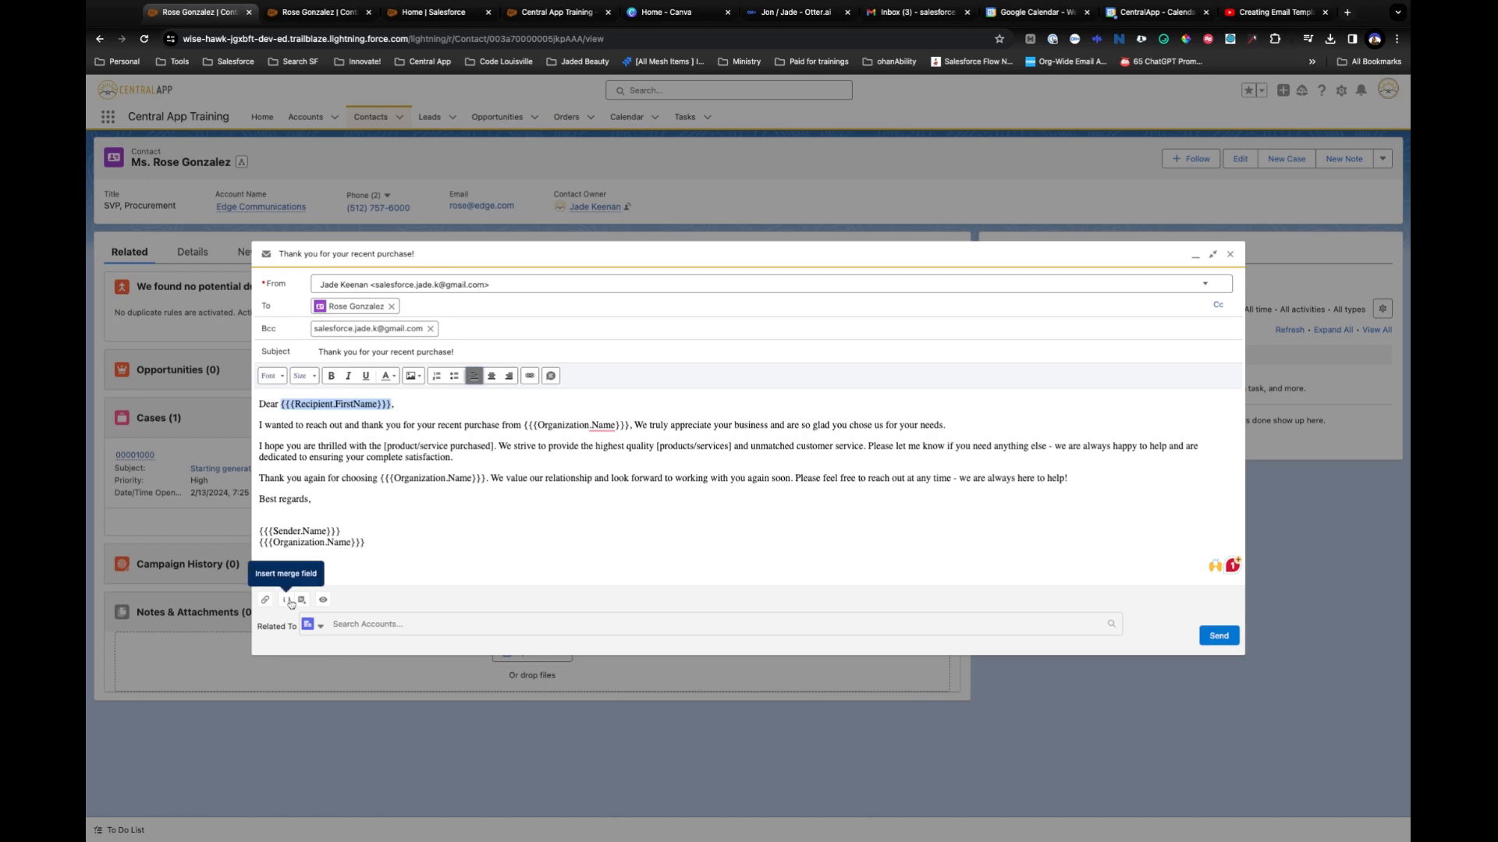
In the Insert Merge Field dialog, browse recipient and sender fields, then choose the organization Name field.
{"action": "left_click", "coordinate": [286, 599]}
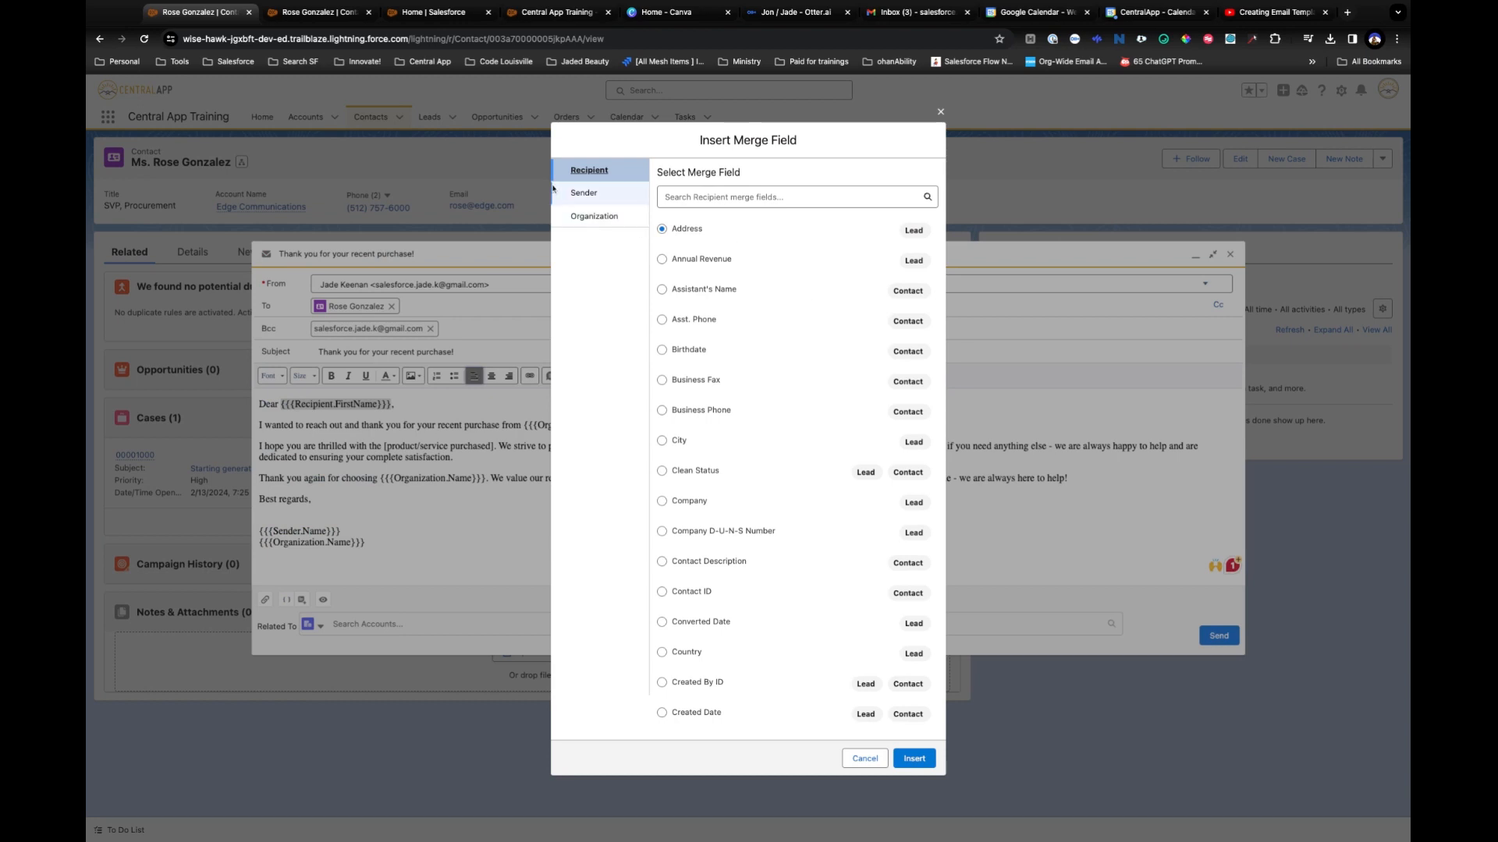
{"action": "mouse_move", "coordinate": [616, 170]}
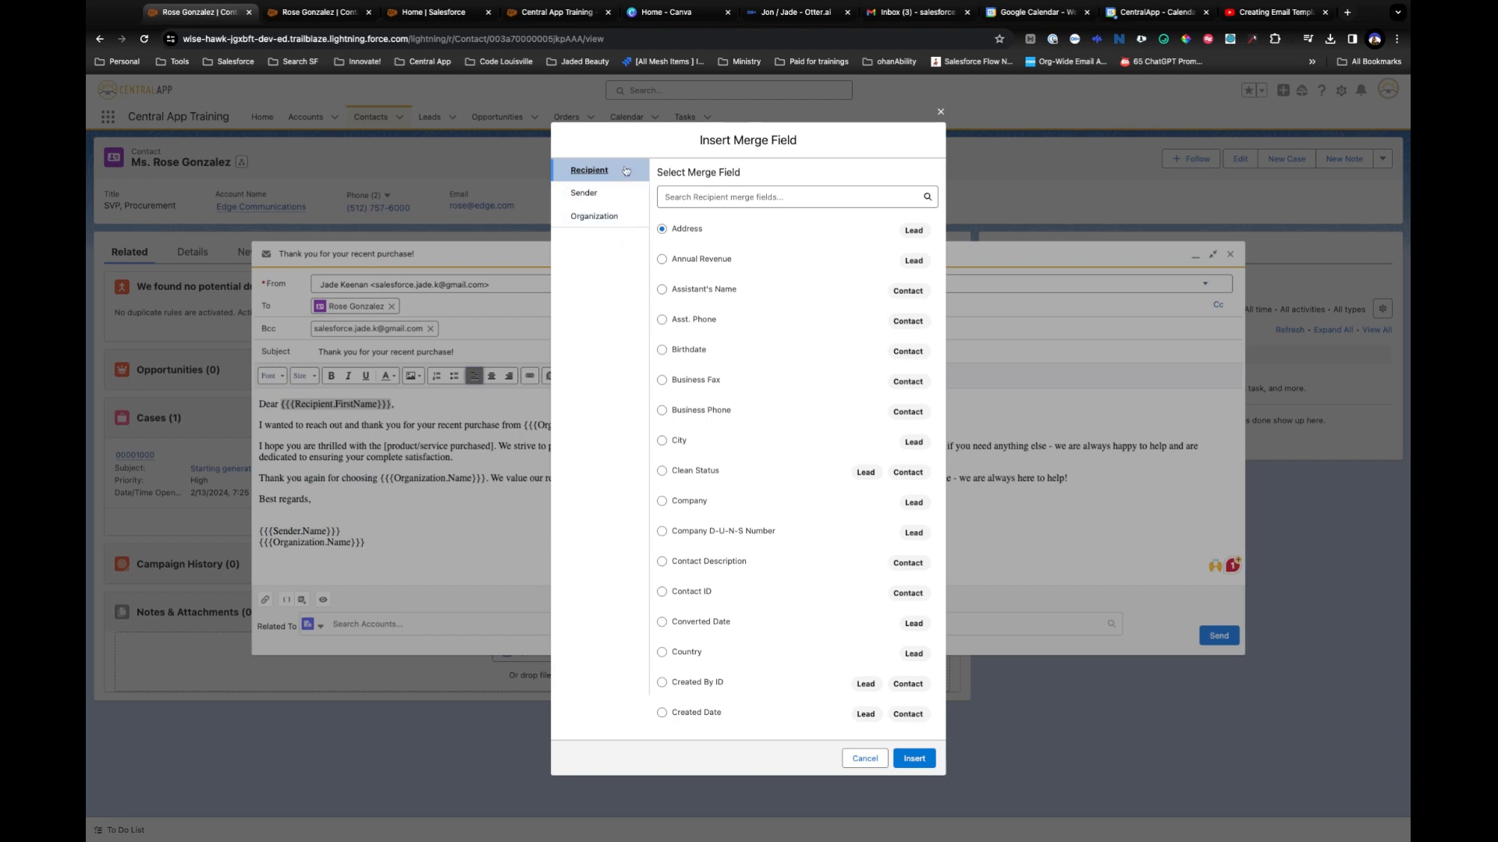
{"action": "mouse_move", "coordinate": [610, 171]}
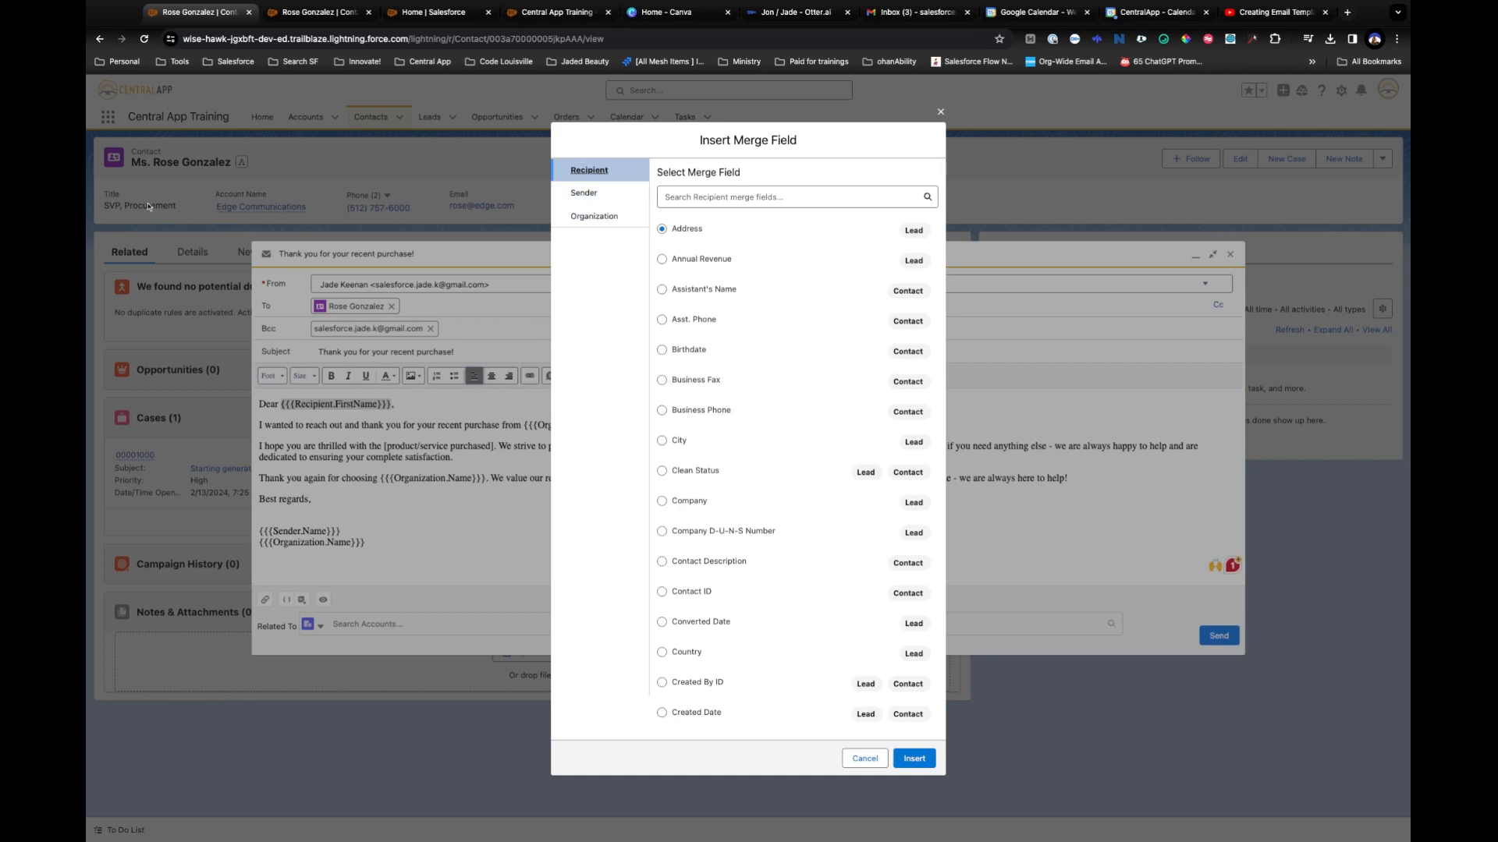
{"action": "mouse_move", "coordinate": [793, 497]}
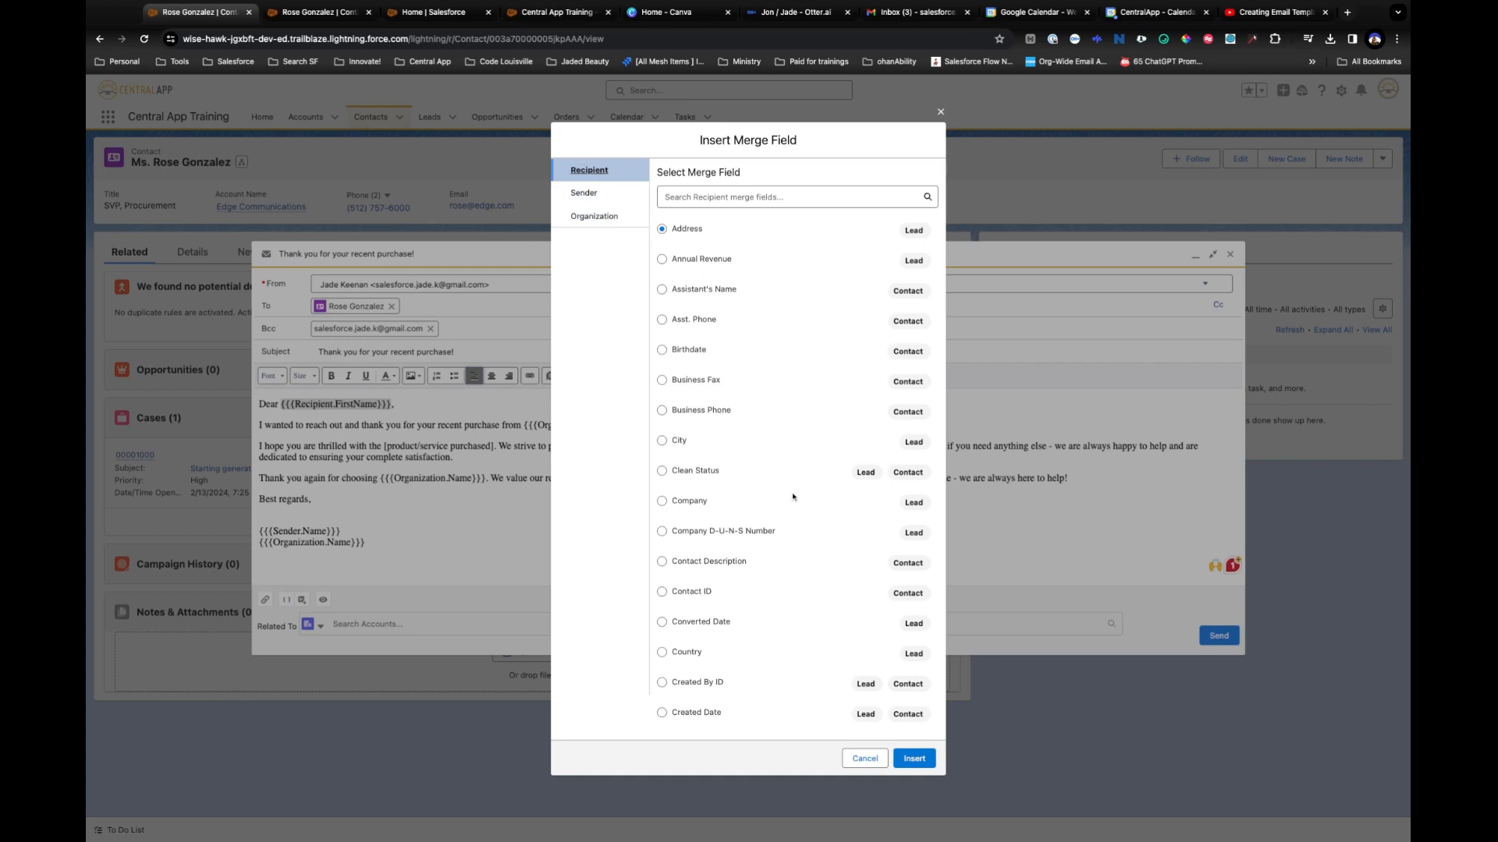
{"action": "scroll", "scroll_direction": "down", "scroll_amount": 3}
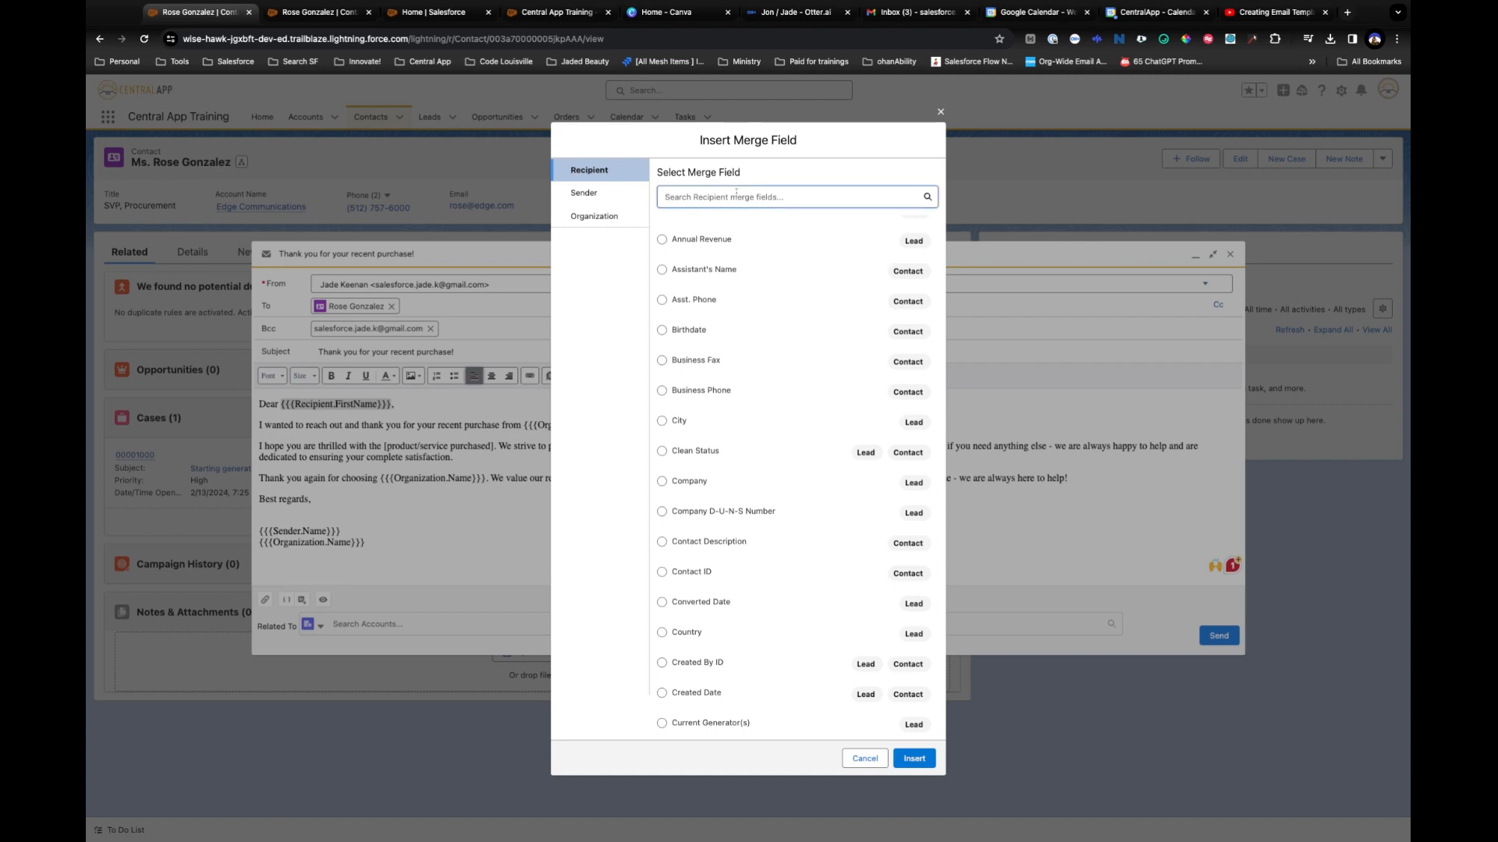
{"action": "type", "text": "fir"}
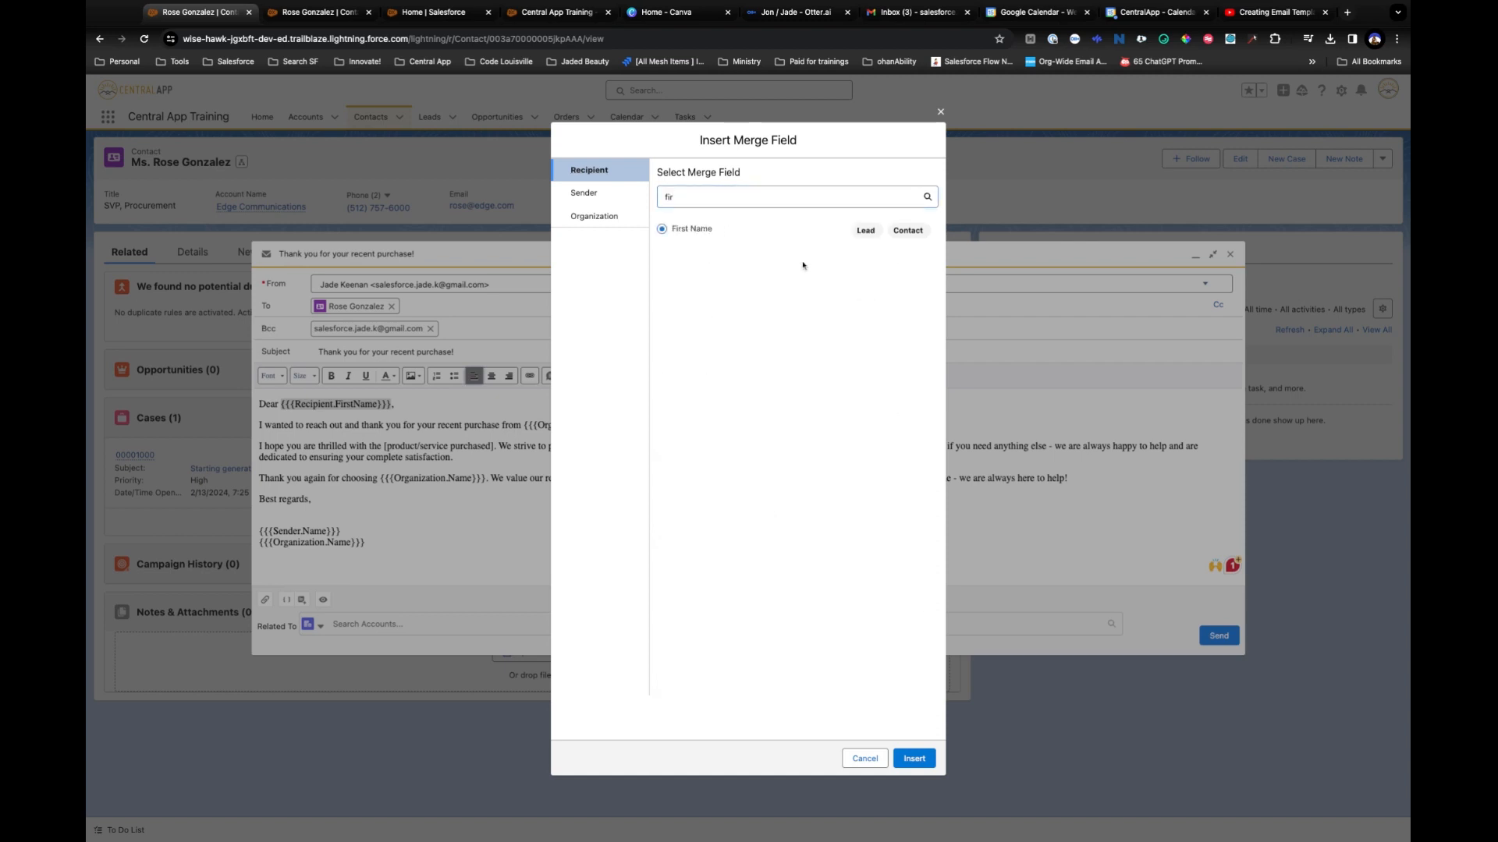
{"action": "mouse_move", "coordinate": [754, 476]}
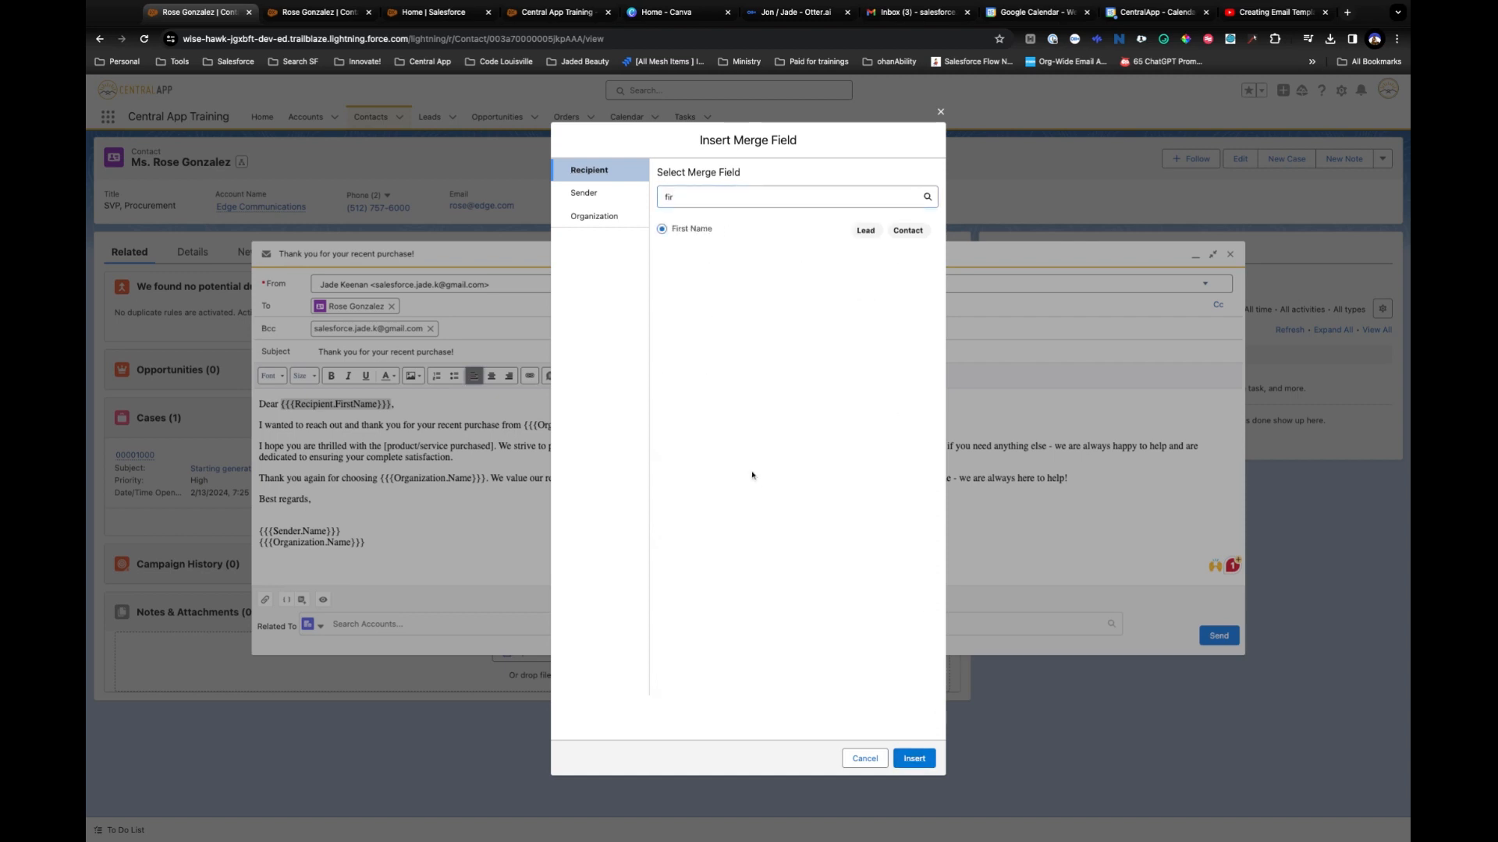
{"action": "left_click", "coordinate": [583, 193]}
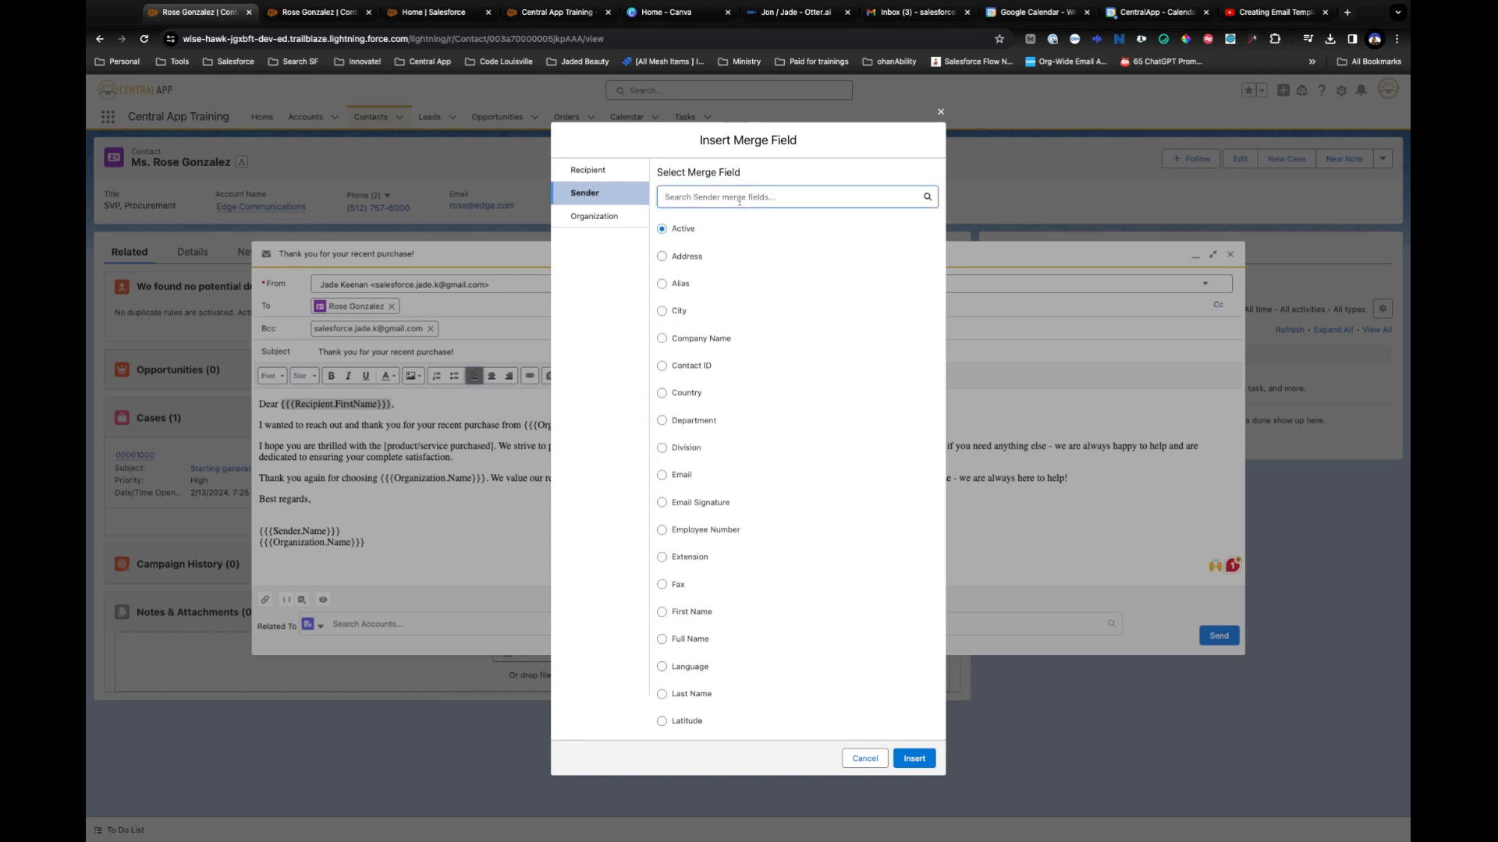
{"action": "type", "text": "ful"}
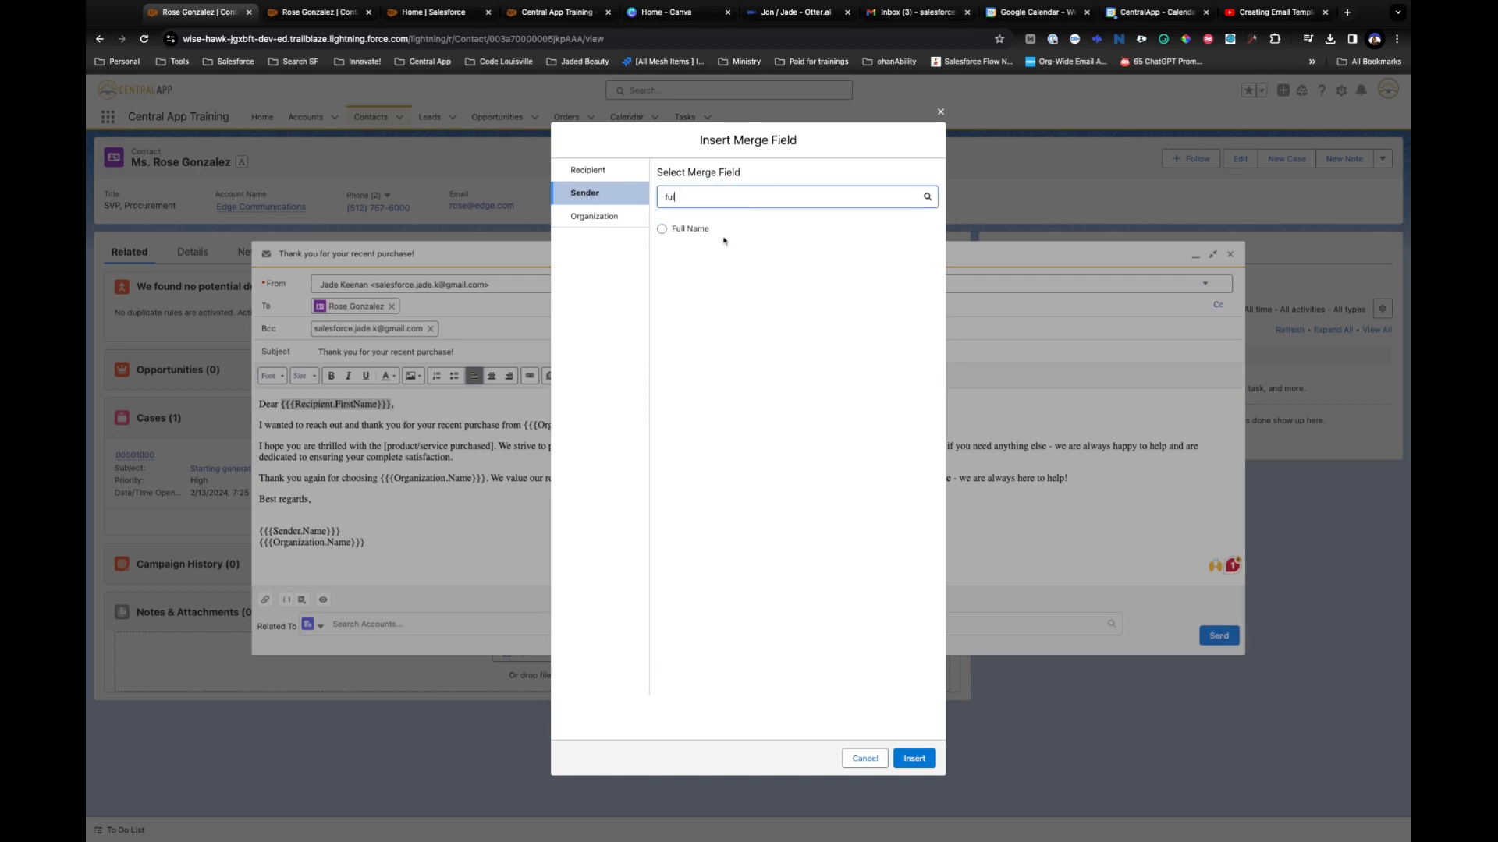
{"action": "left_click", "coordinate": [596, 216]}
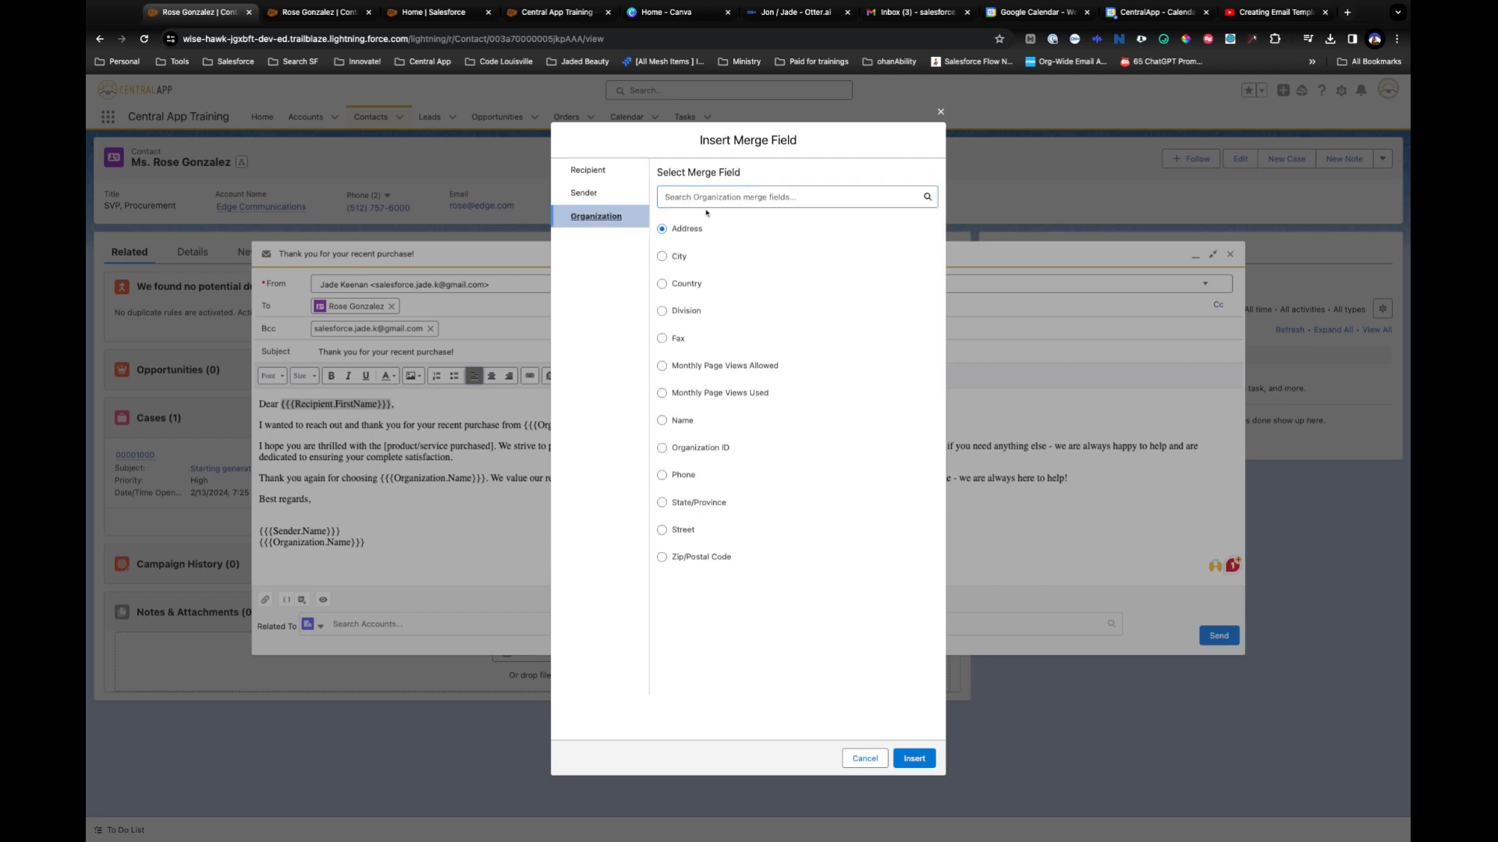
{"action": "left_click", "coordinate": [662, 422]}
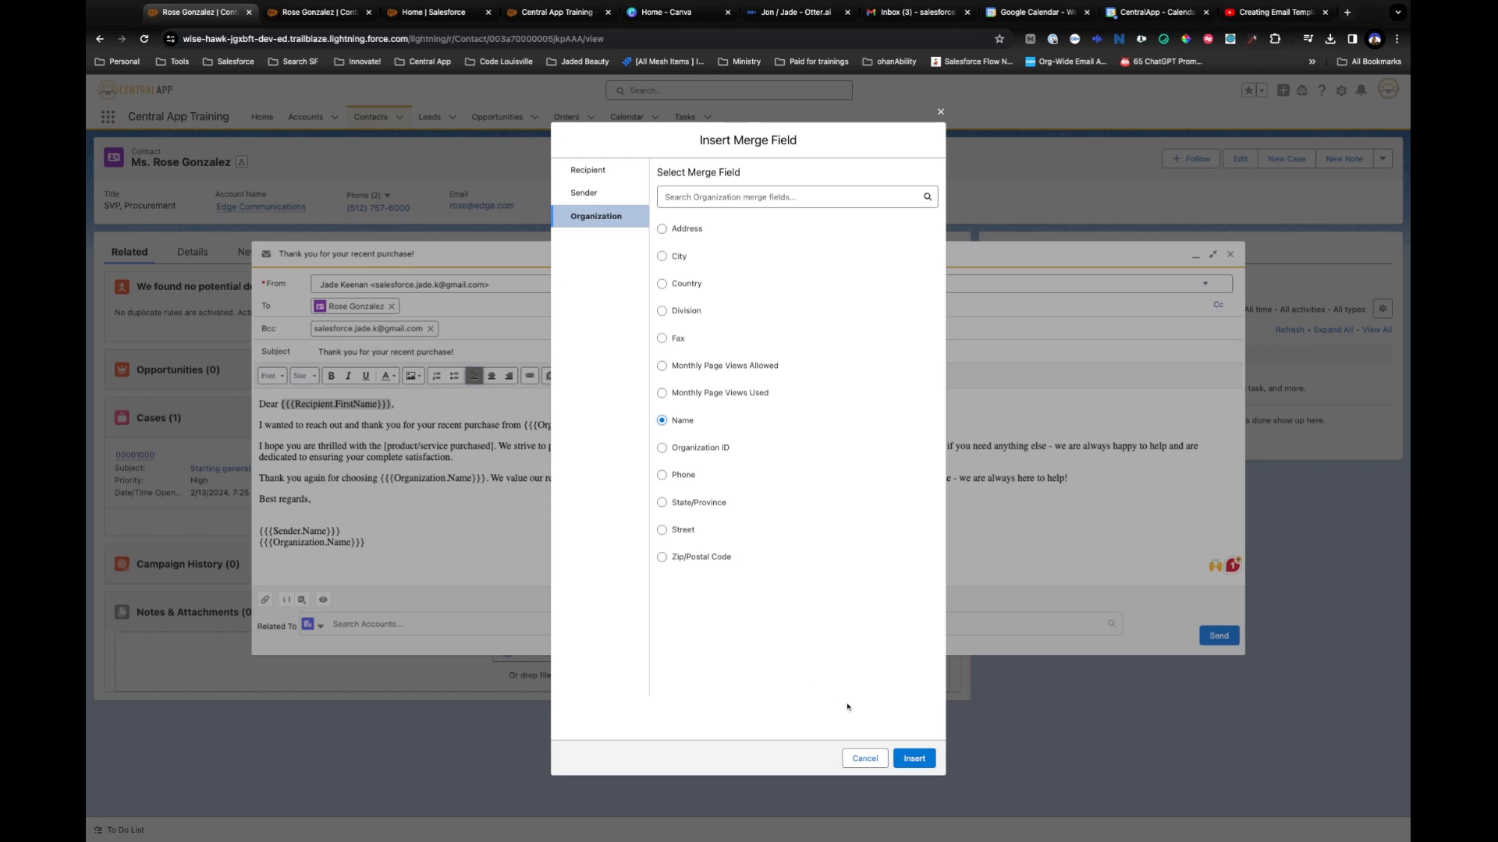
{"action": "mouse_move", "coordinate": [914, 758]}
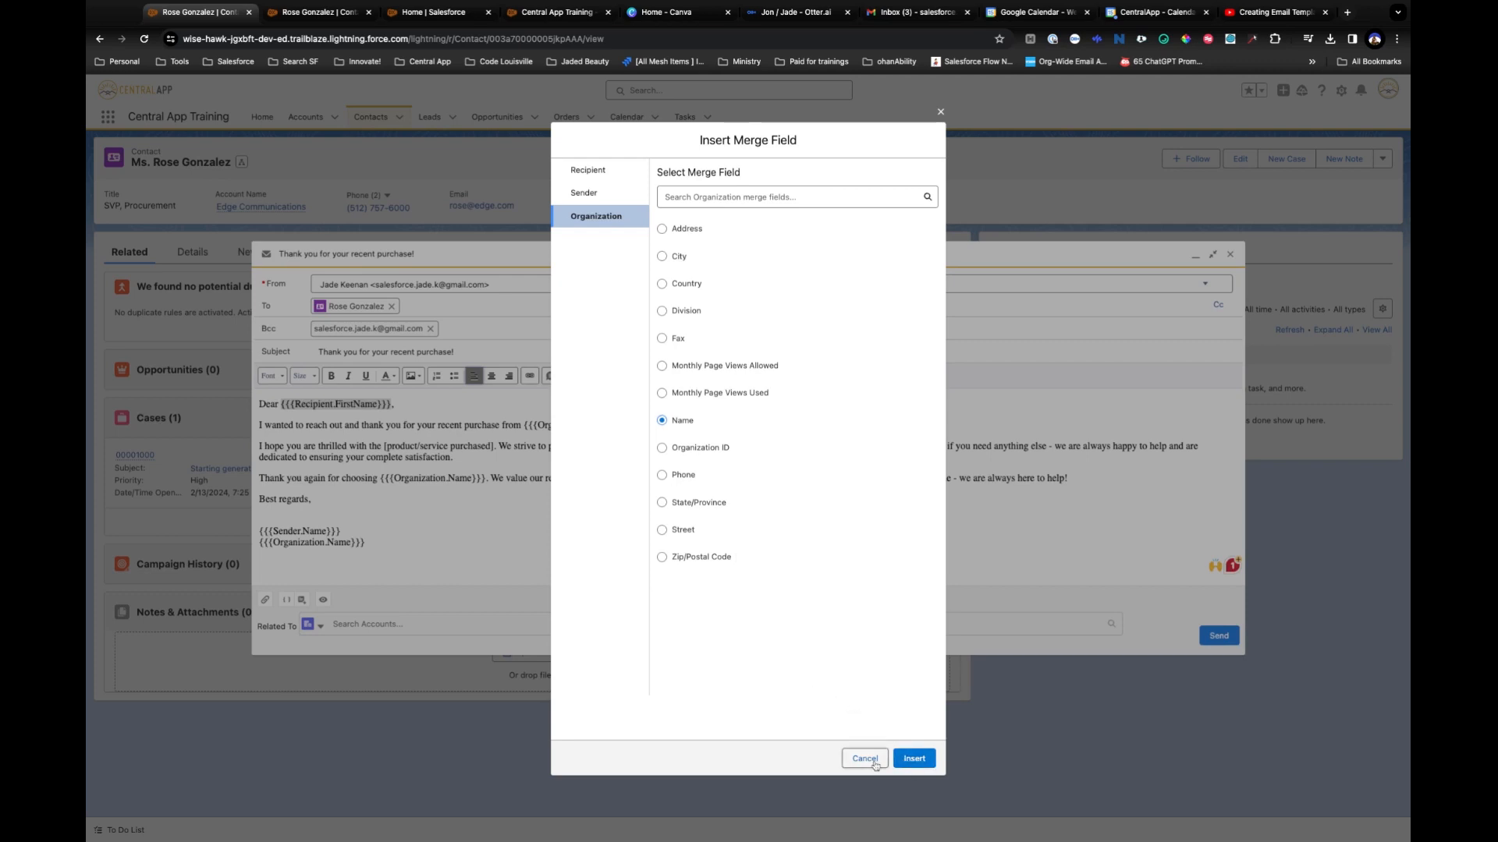
Cancel the Insert Merge Field dialog and return to the thank-you draft.
{"action": "left_click", "coordinate": [914, 758]}
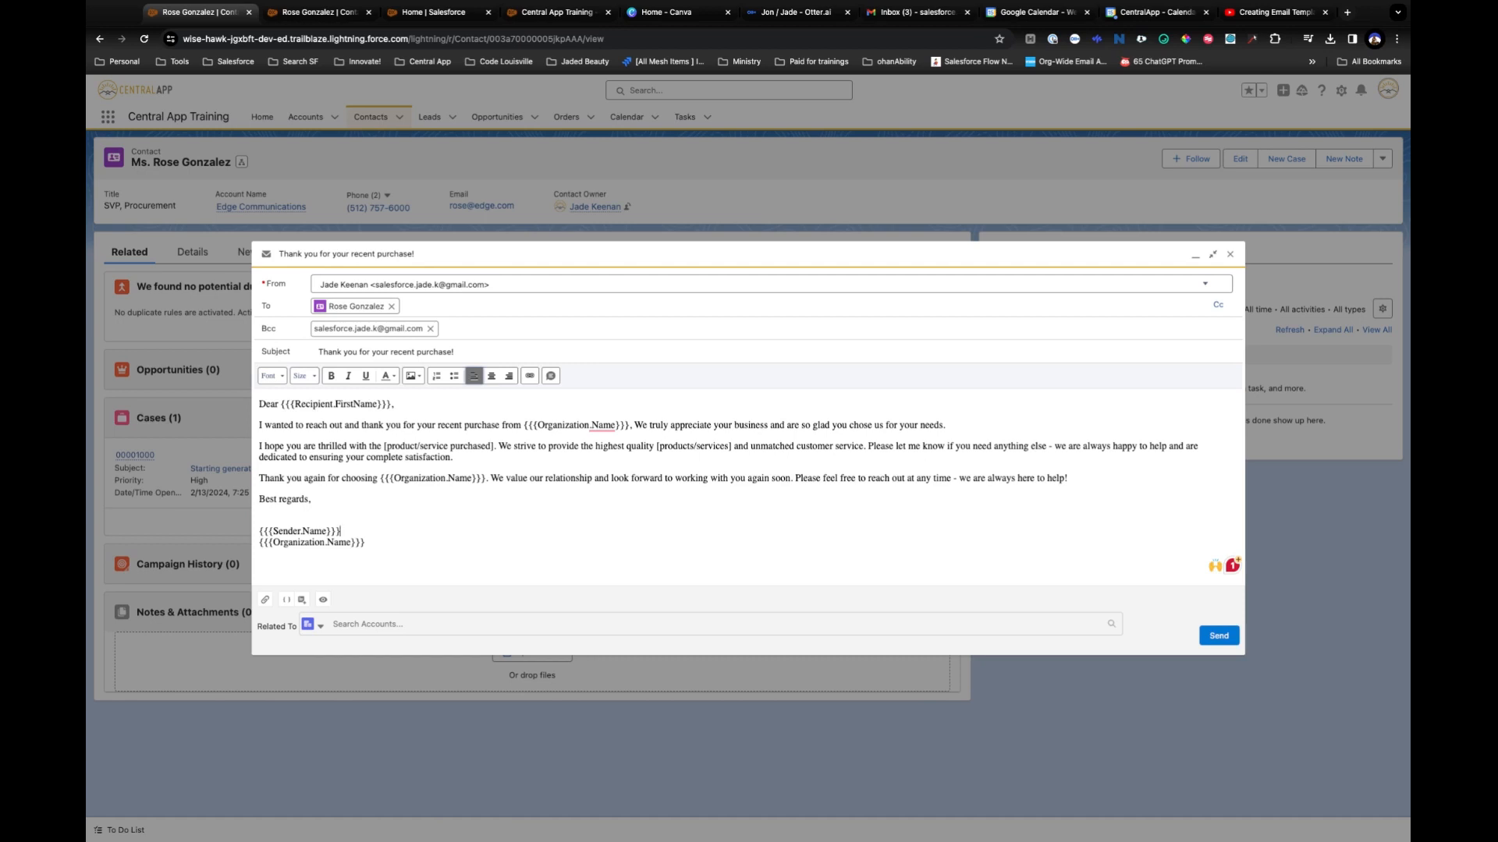
{"action": "mouse_move", "coordinate": [365, 568]}
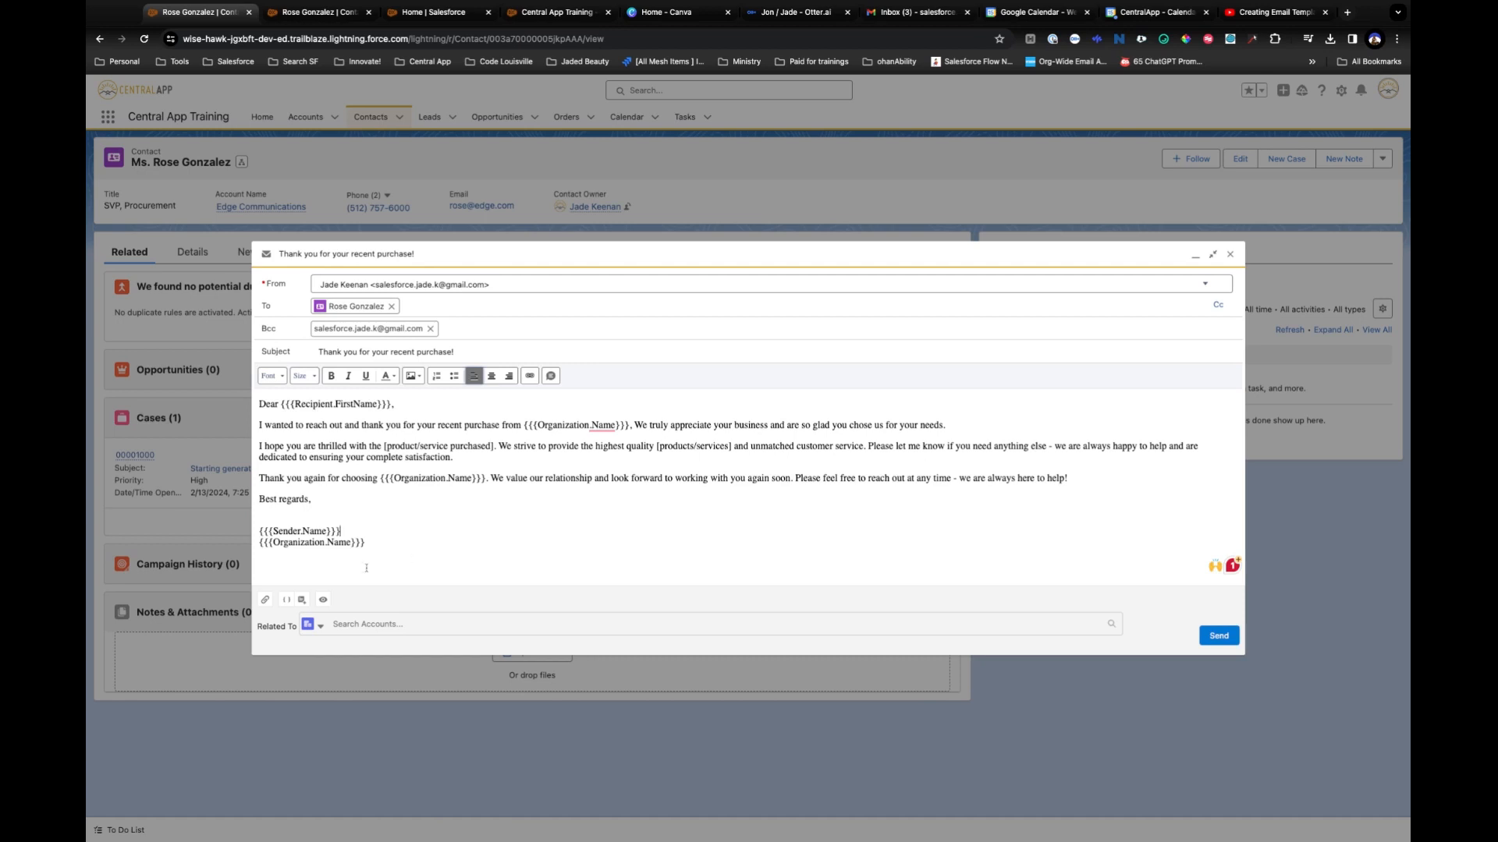
{"action": "mouse_move", "coordinate": [321, 599]}
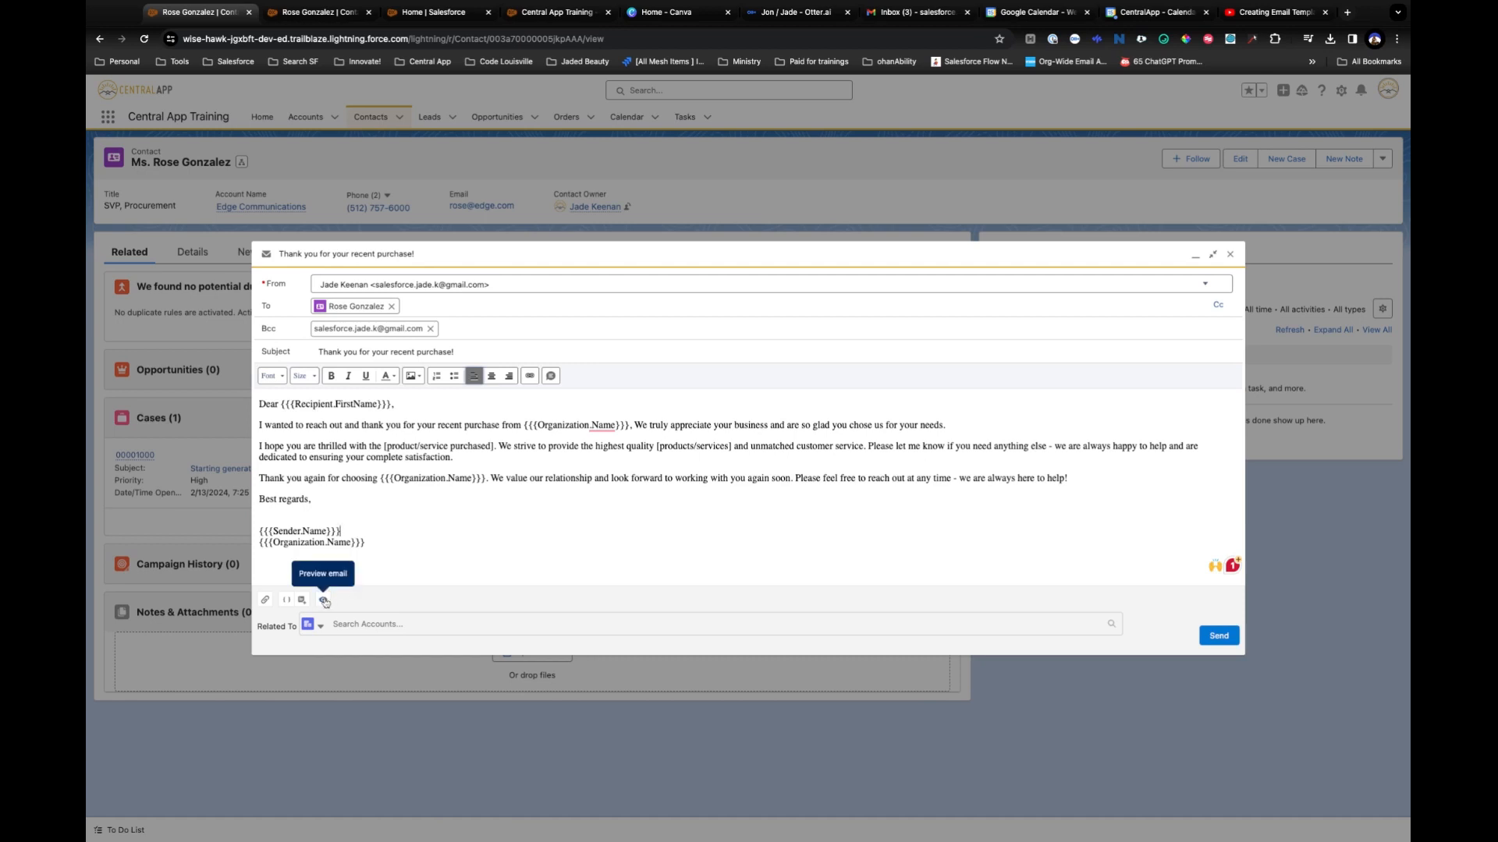
{"action": "left_click", "coordinate": [325, 600]}
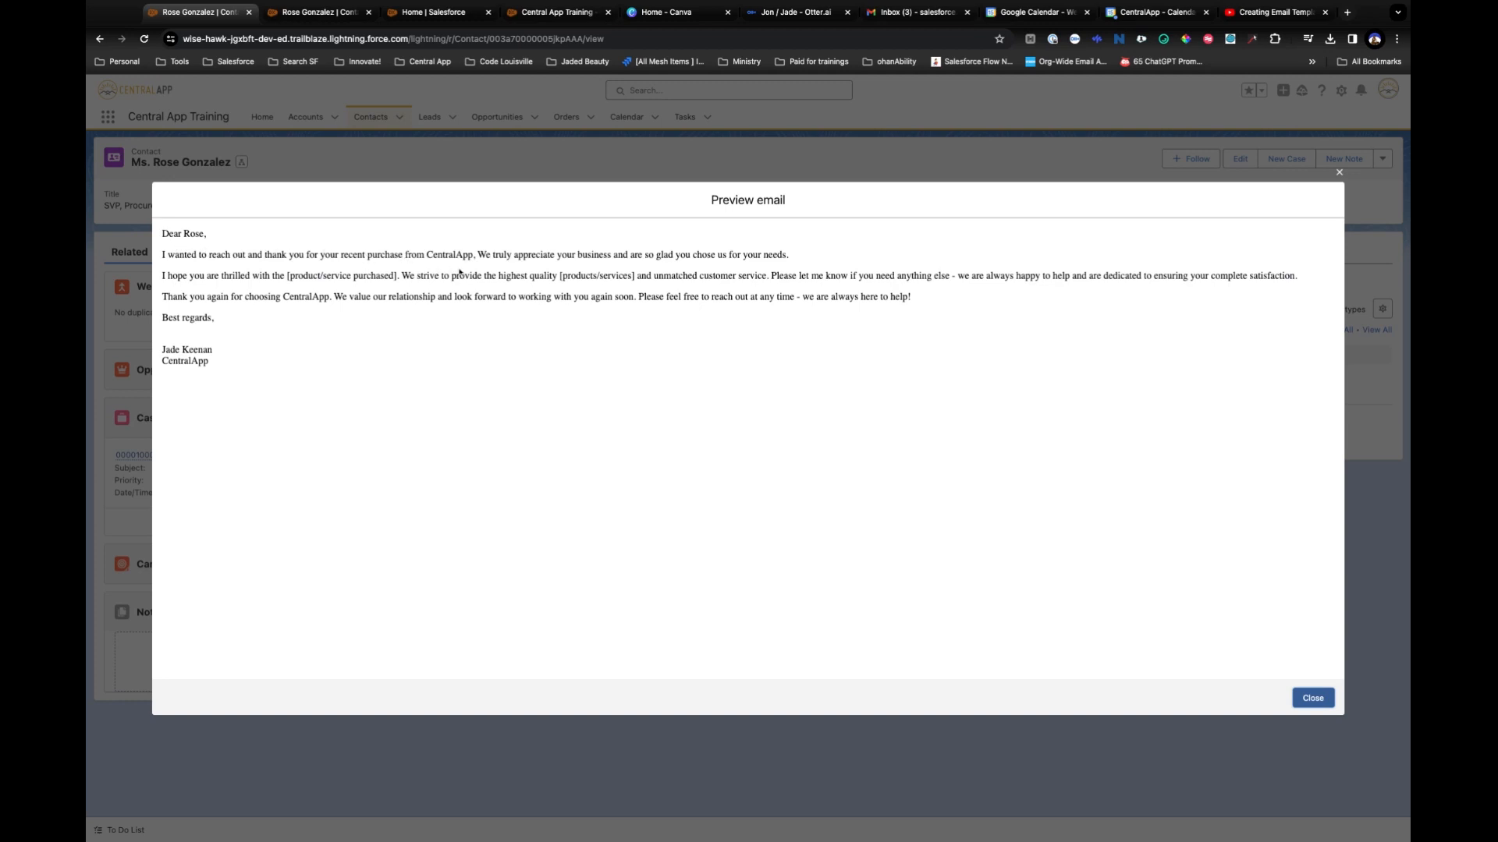
{"action": "double_click", "coordinate": [446, 256]}
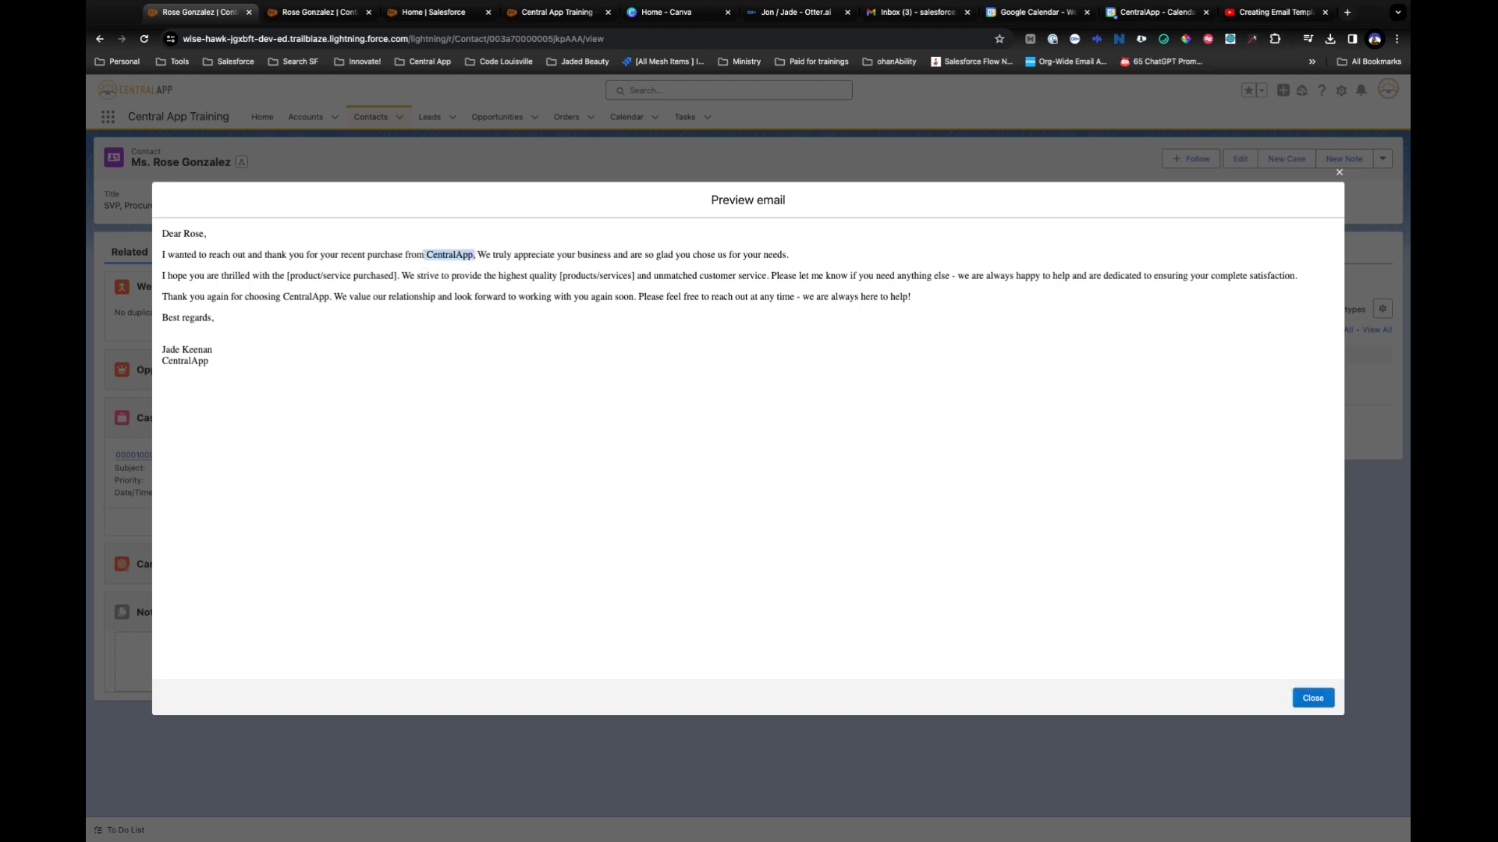
{"action": "mouse_move", "coordinate": [424, 315]}
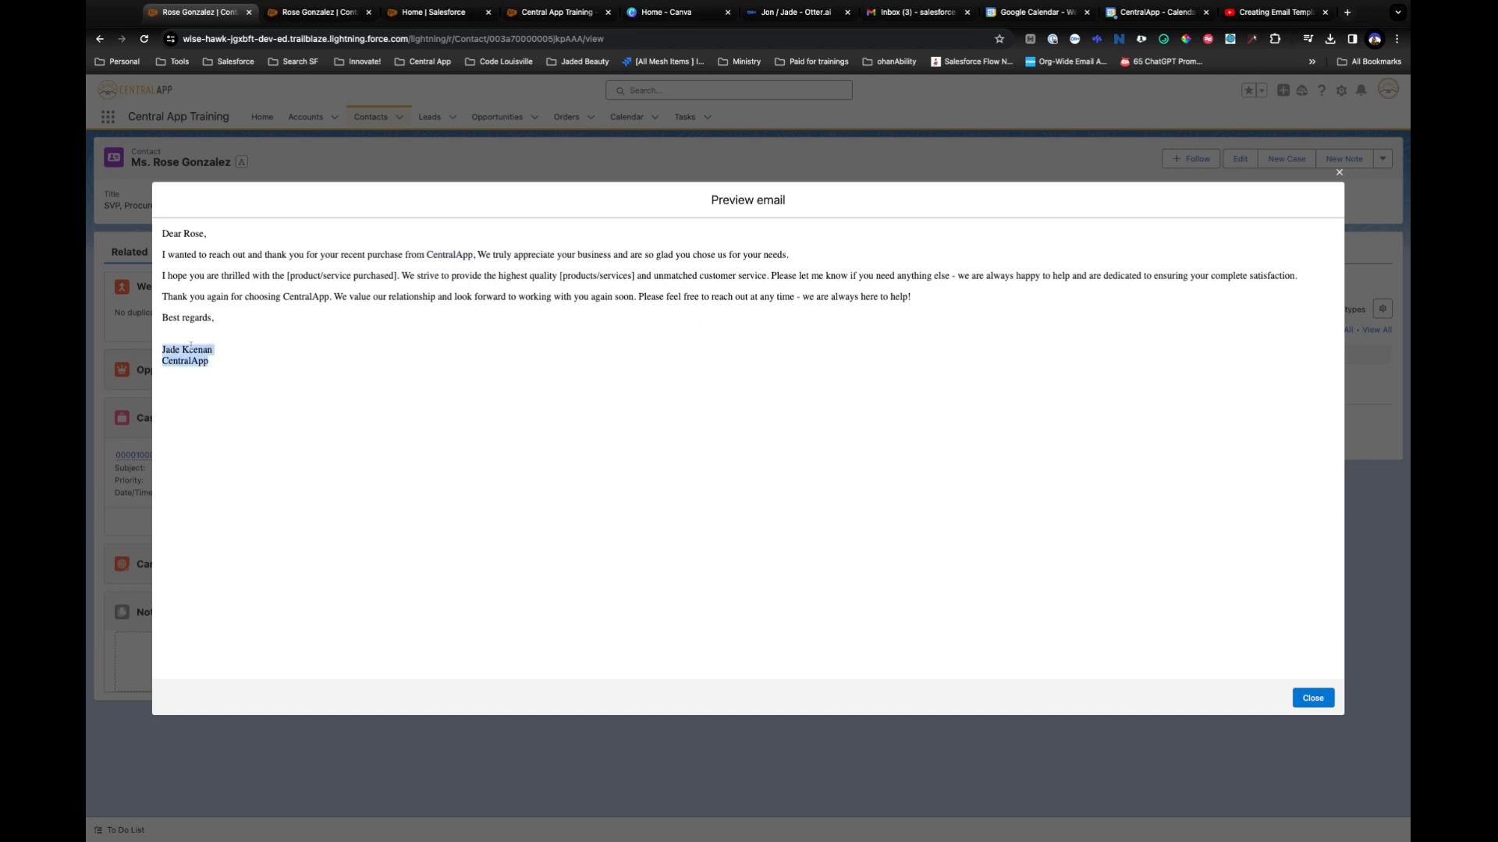
{"action": "mouse_move", "coordinate": [1301, 694]}
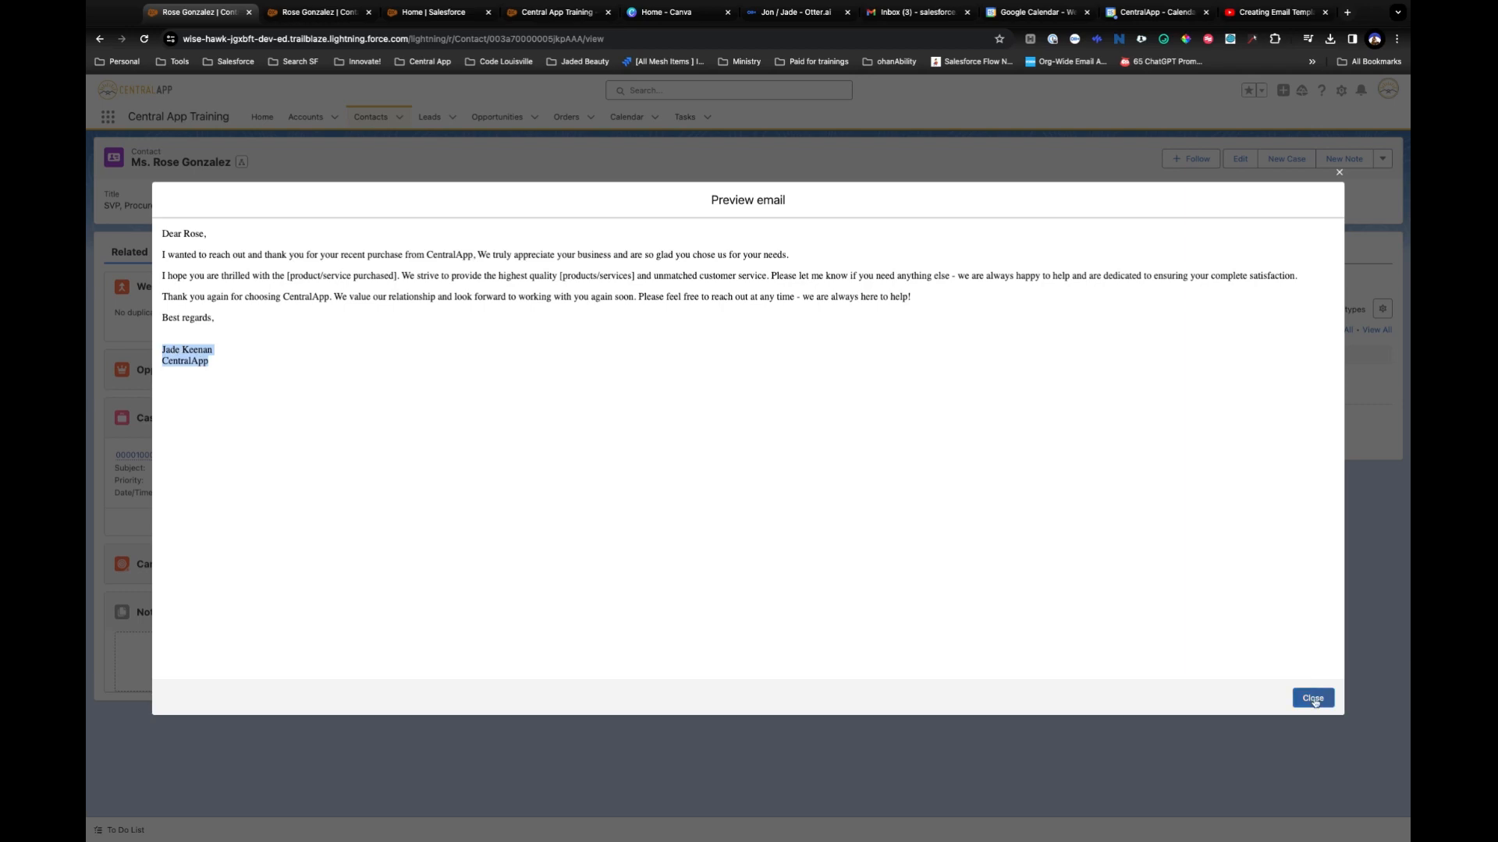
Close the preview and bring up the template options for the draft.
{"action": "left_click", "coordinate": [1310, 699]}
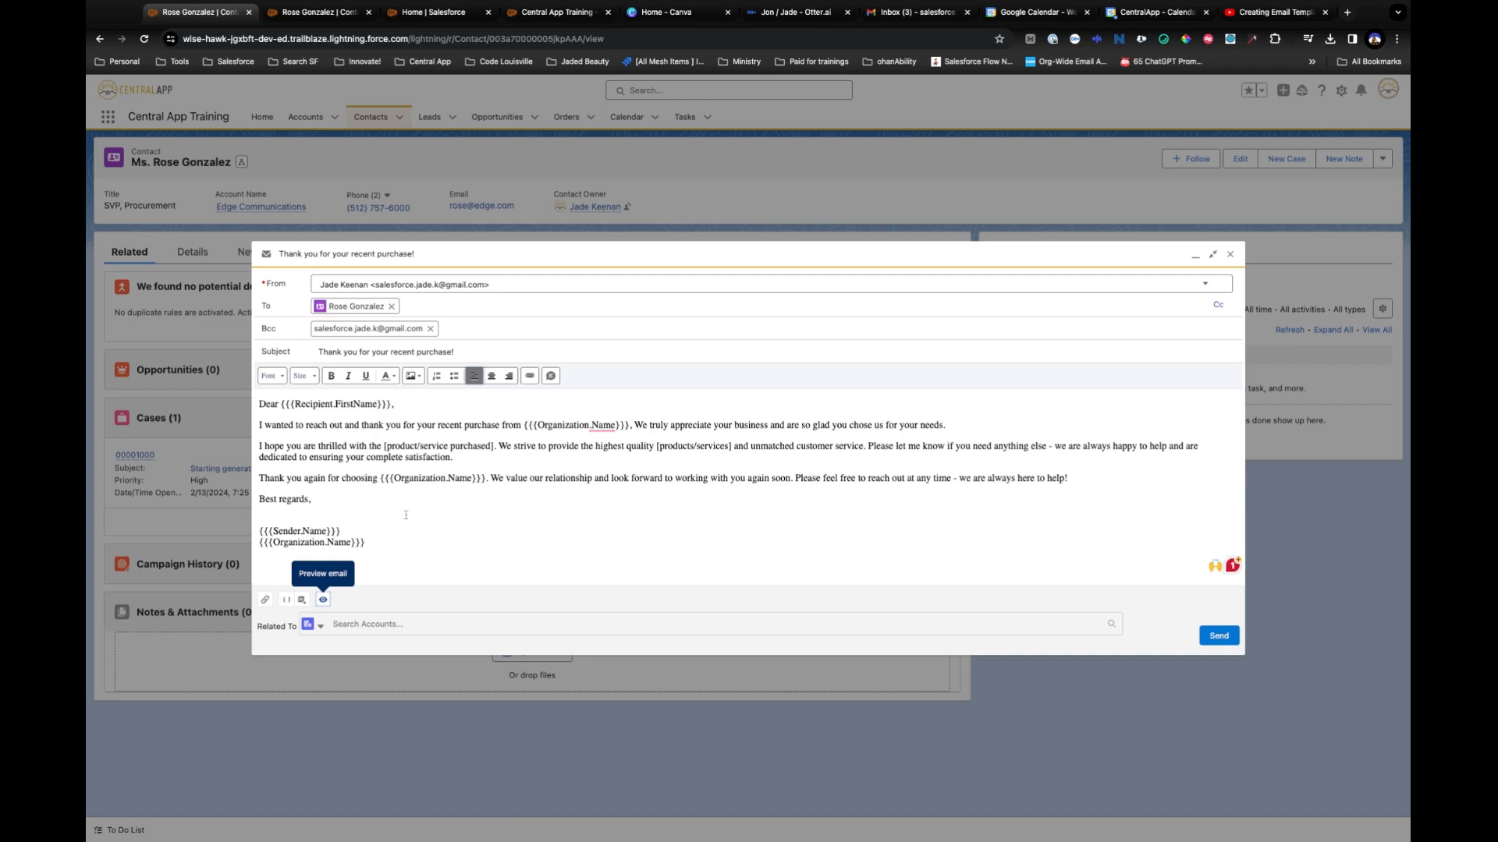
{"action": "mouse_move", "coordinate": [306, 611]}
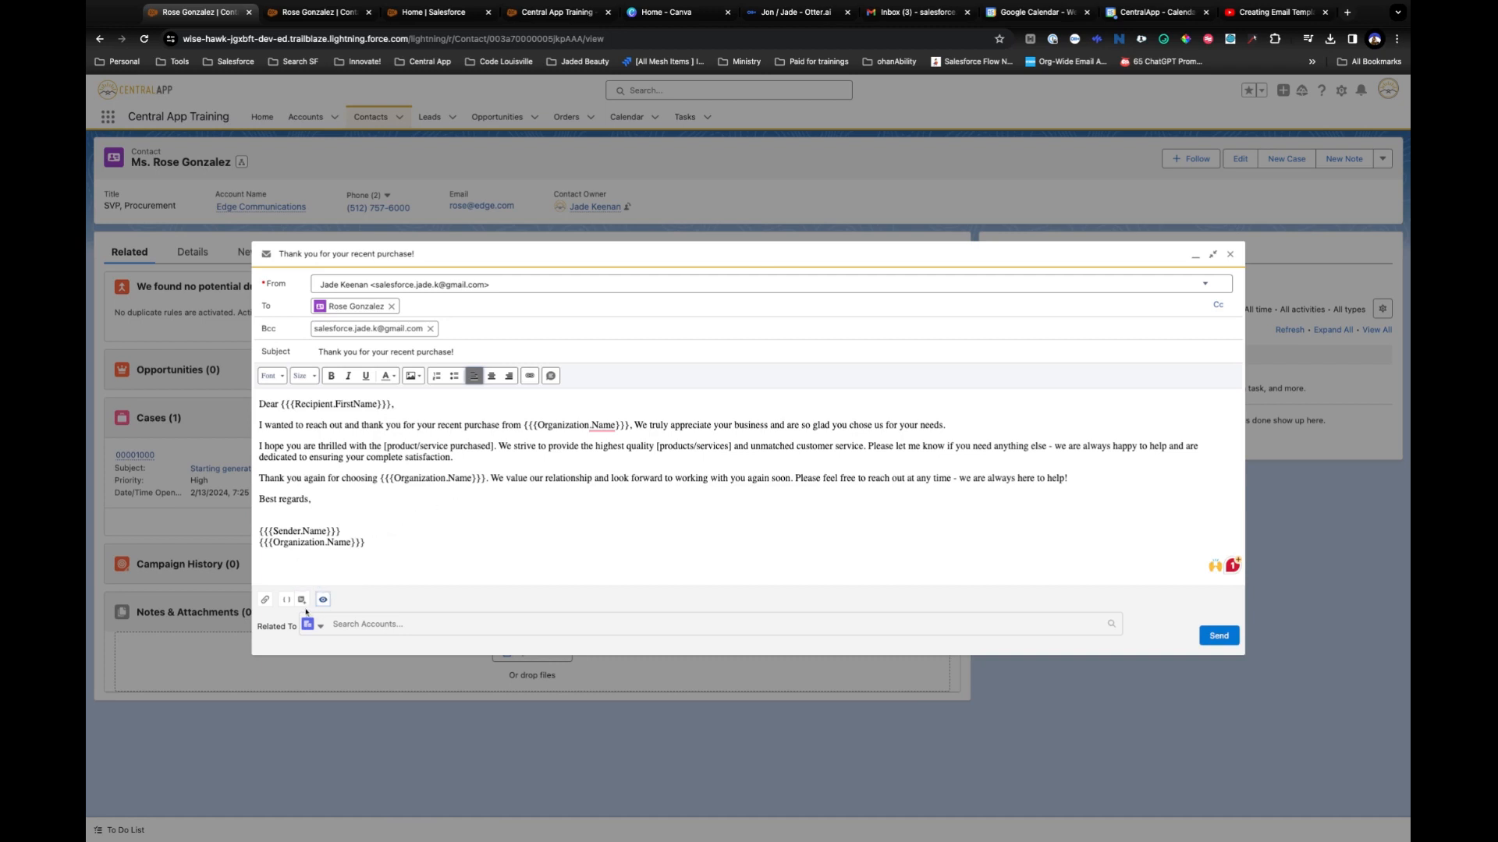
{"action": "mouse_move", "coordinate": [303, 599]}
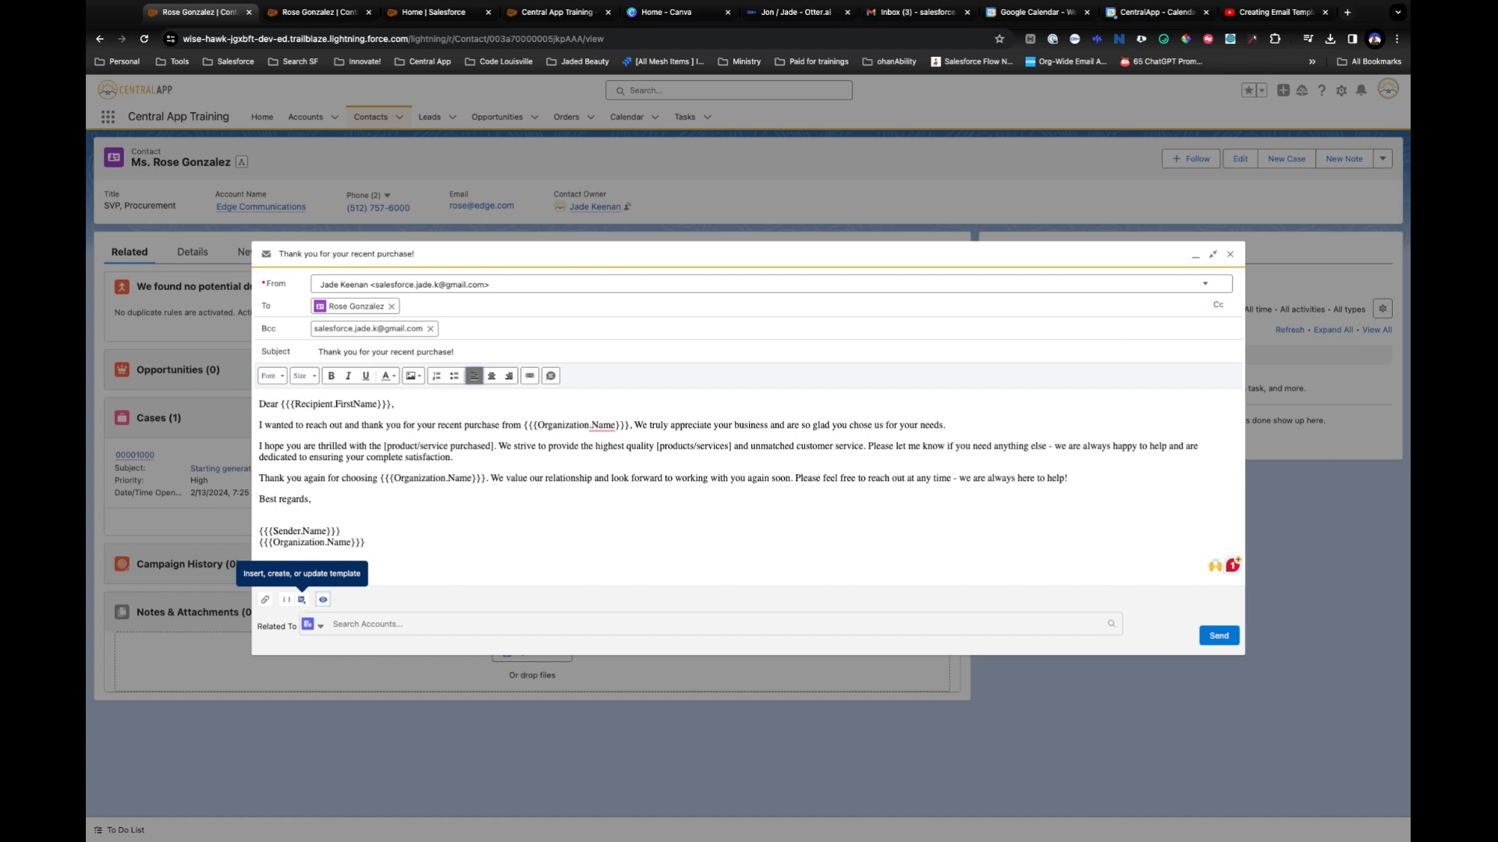
{"action": "left_click", "coordinate": [301, 599]}
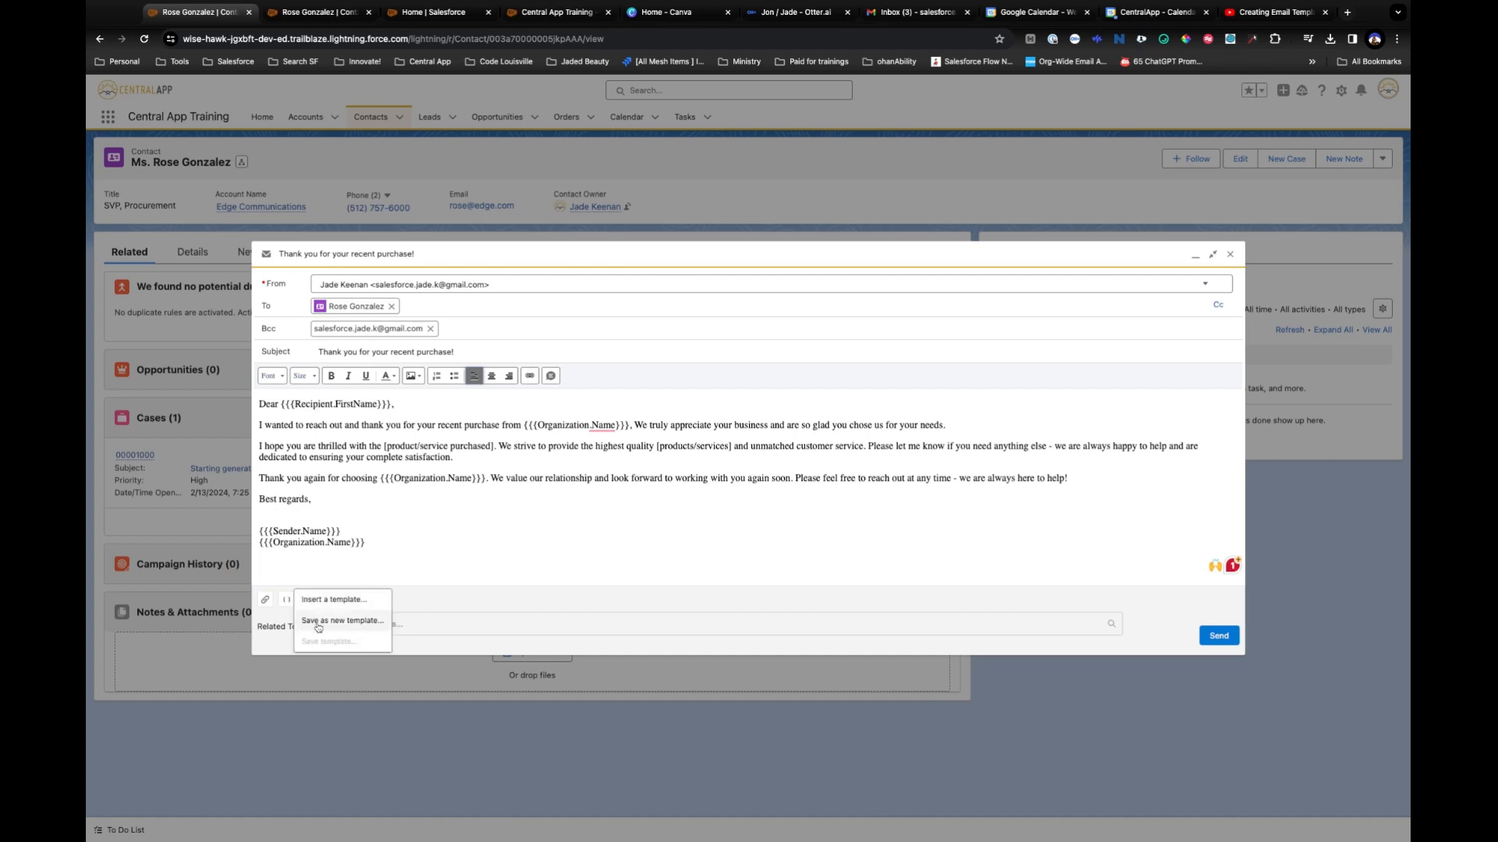
Save the email as a new template 'Thank you for your recent purchase!' in the Public Email Templates folder.
{"action": "left_click", "coordinate": [343, 621]}
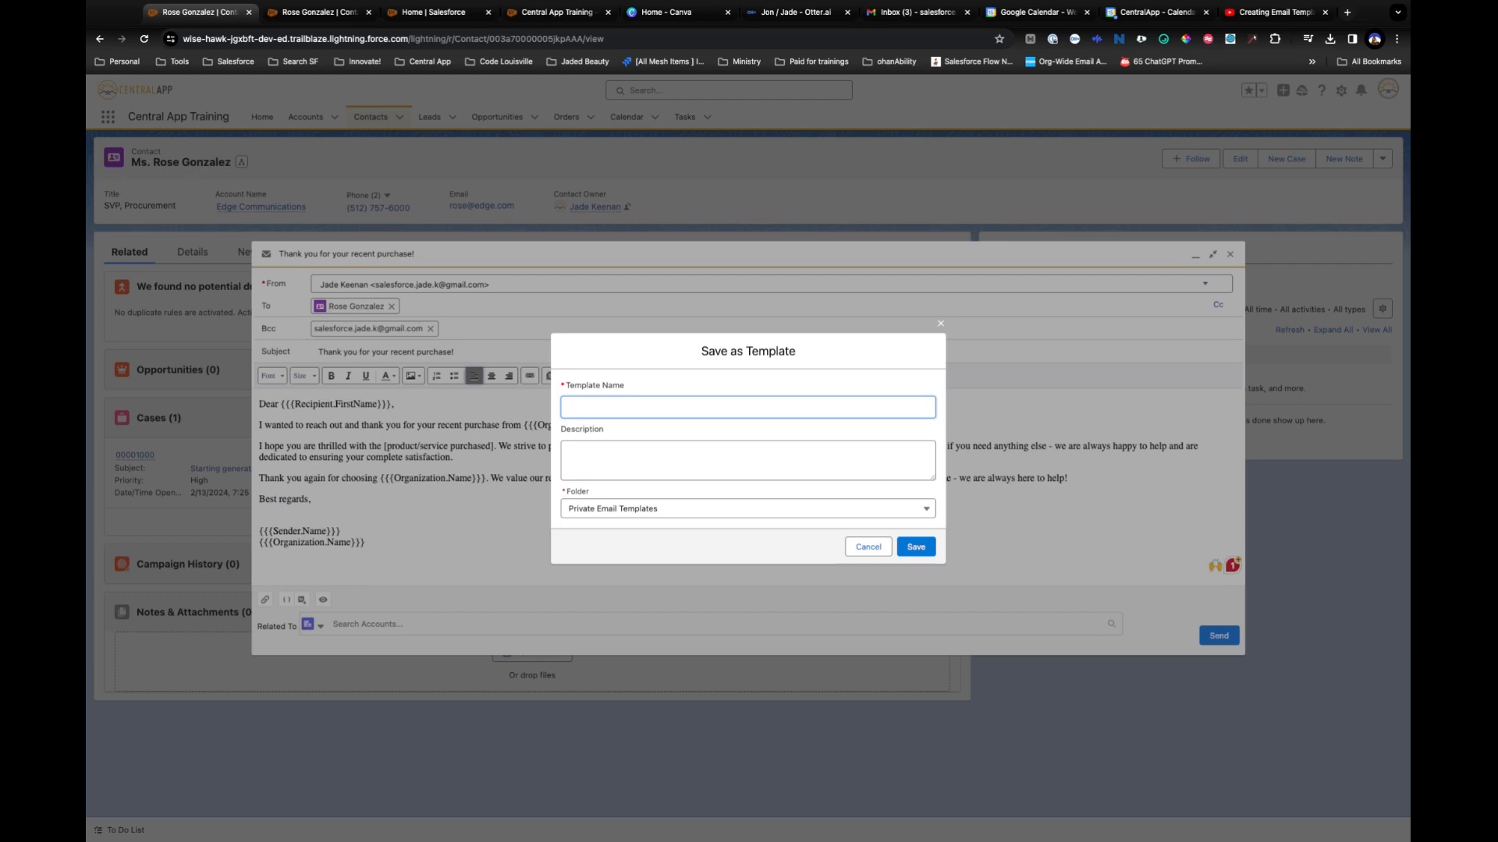
{"action": "type", "text": "Thank you for your recent purchase!"}
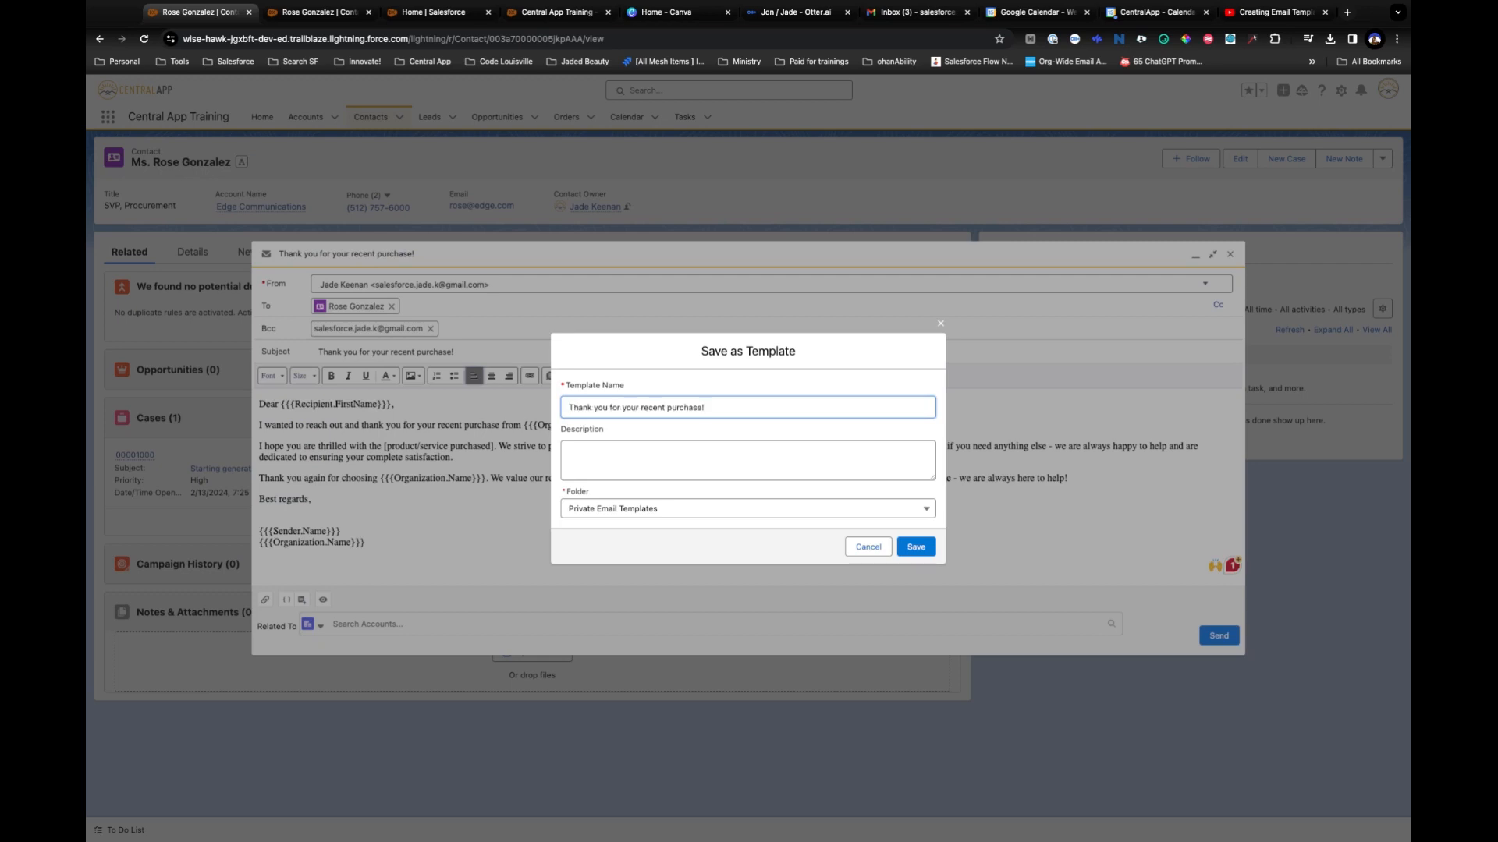
{"action": "left_click", "coordinate": [747, 460]}
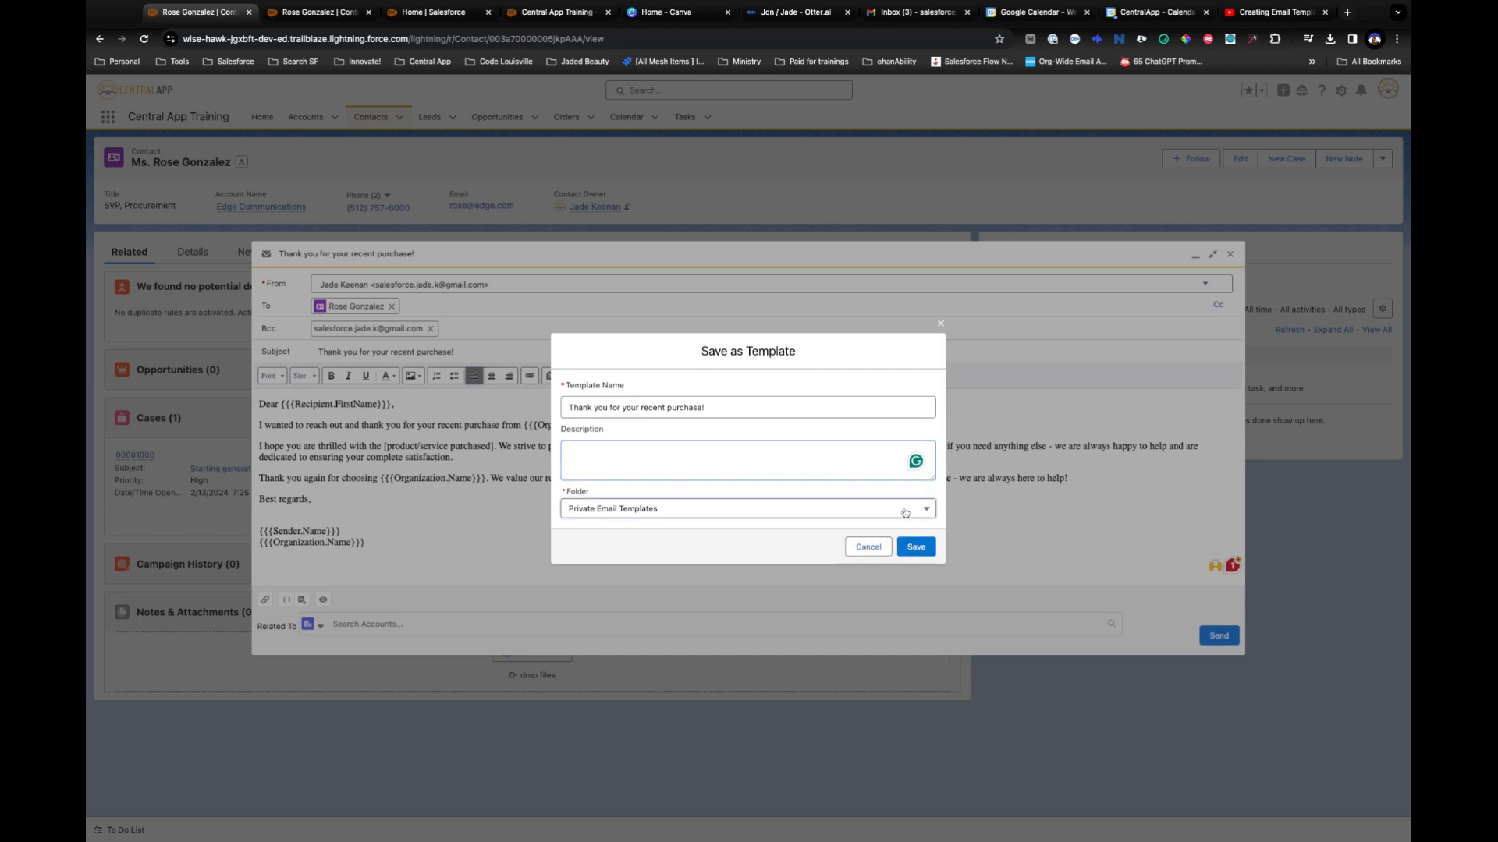
{"action": "left_click", "coordinate": [747, 509]}
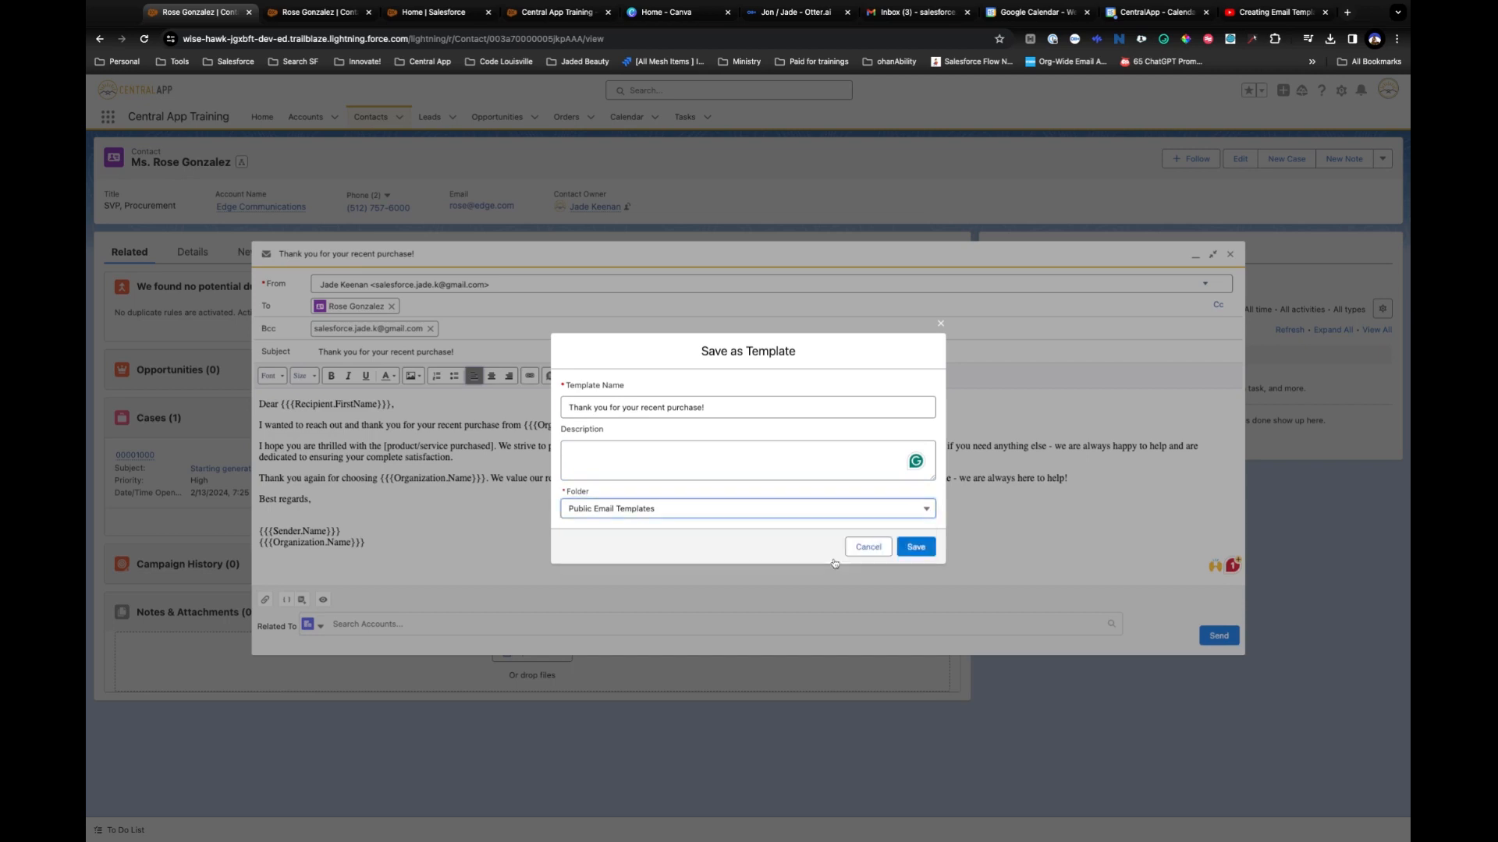
{"action": "left_click", "coordinate": [747, 509]}
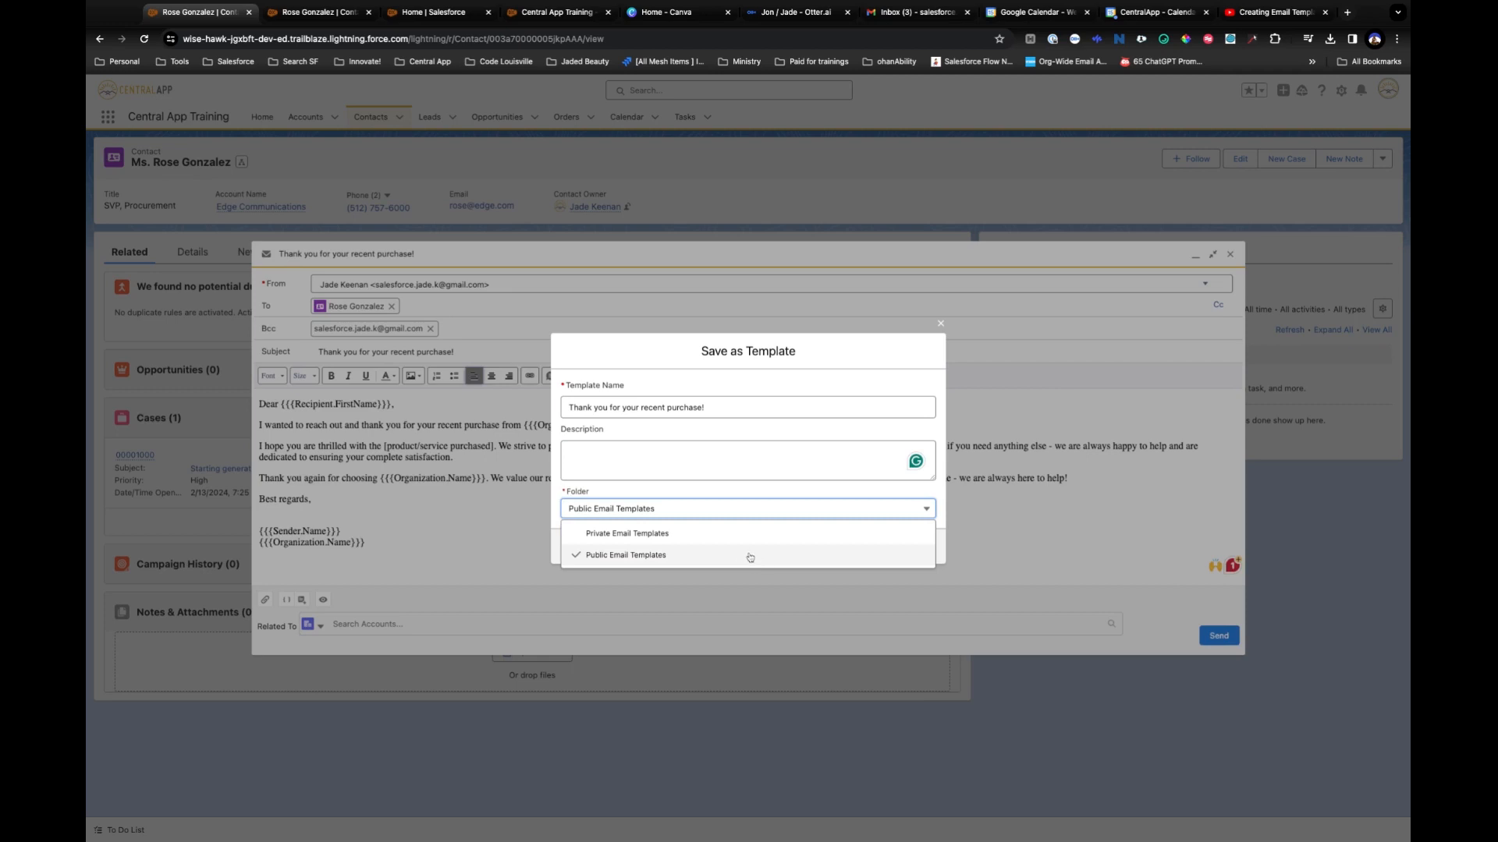
{"action": "left_click", "coordinate": [624, 555]}
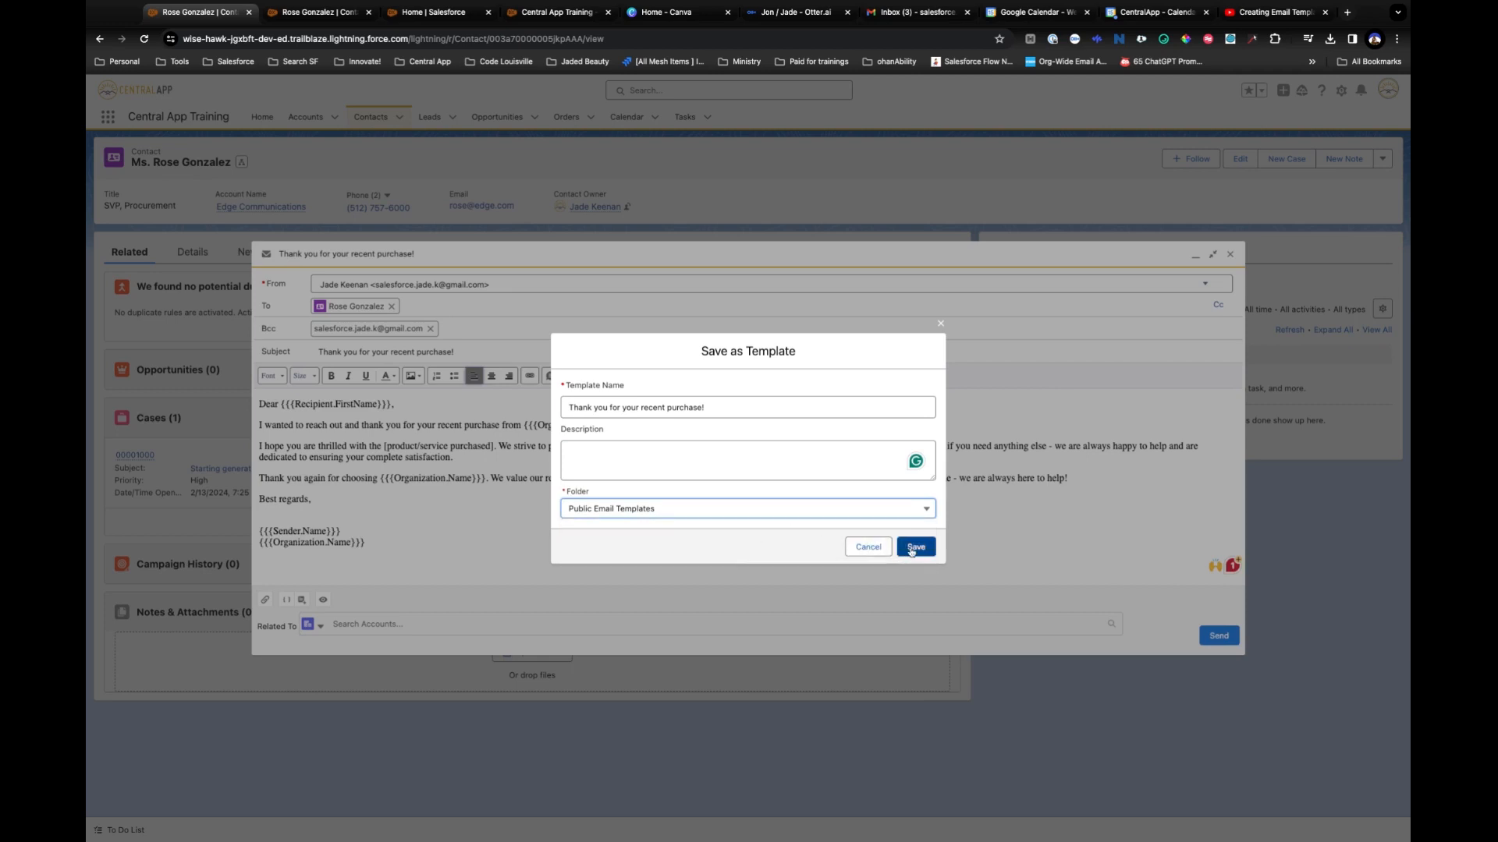
{"action": "left_click", "coordinate": [916, 547]}
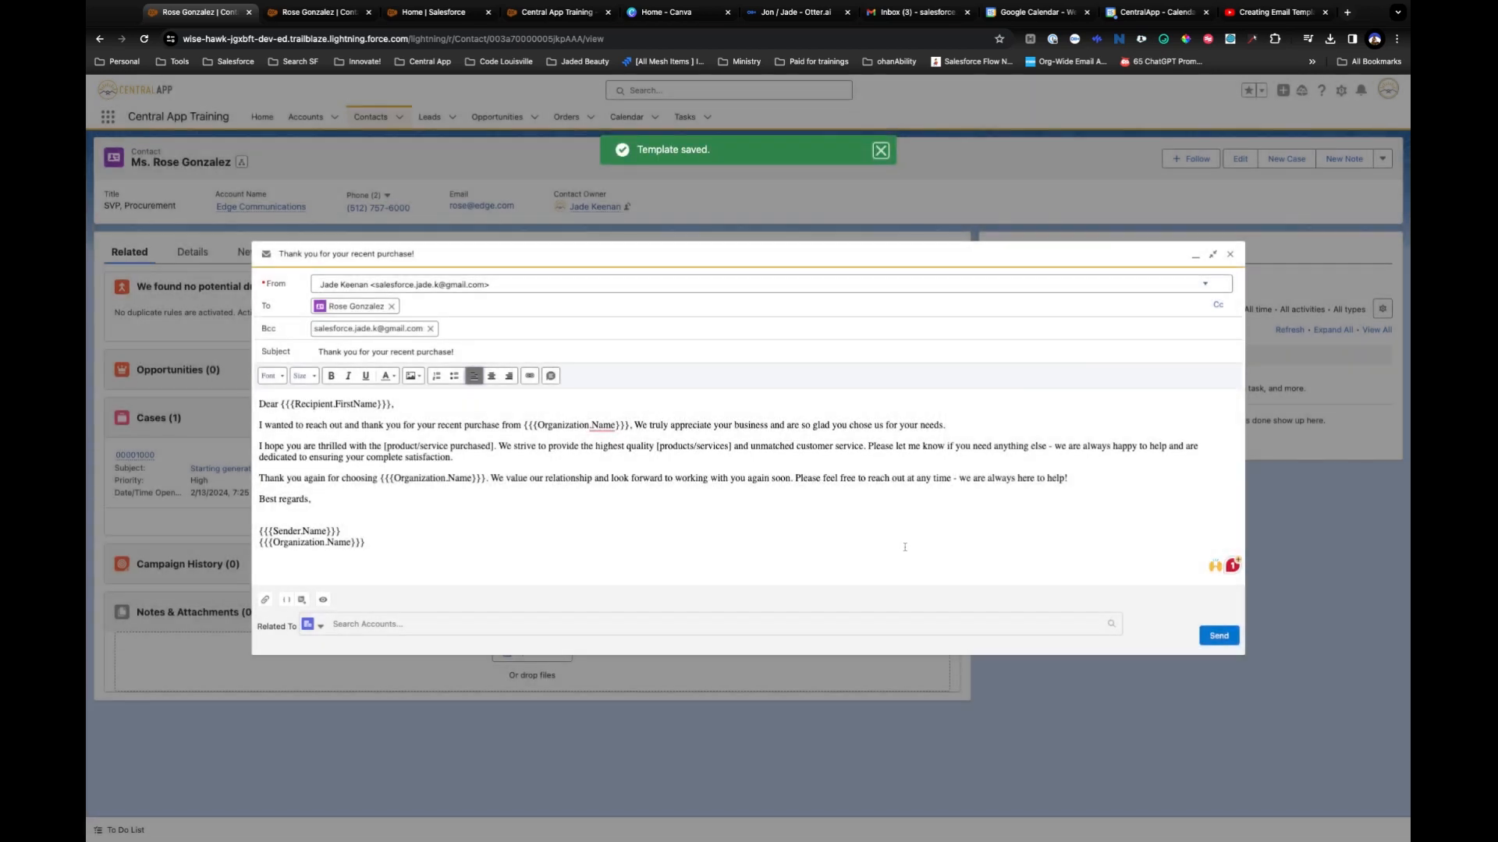
{"action": "mouse_move", "coordinate": [303, 599]}
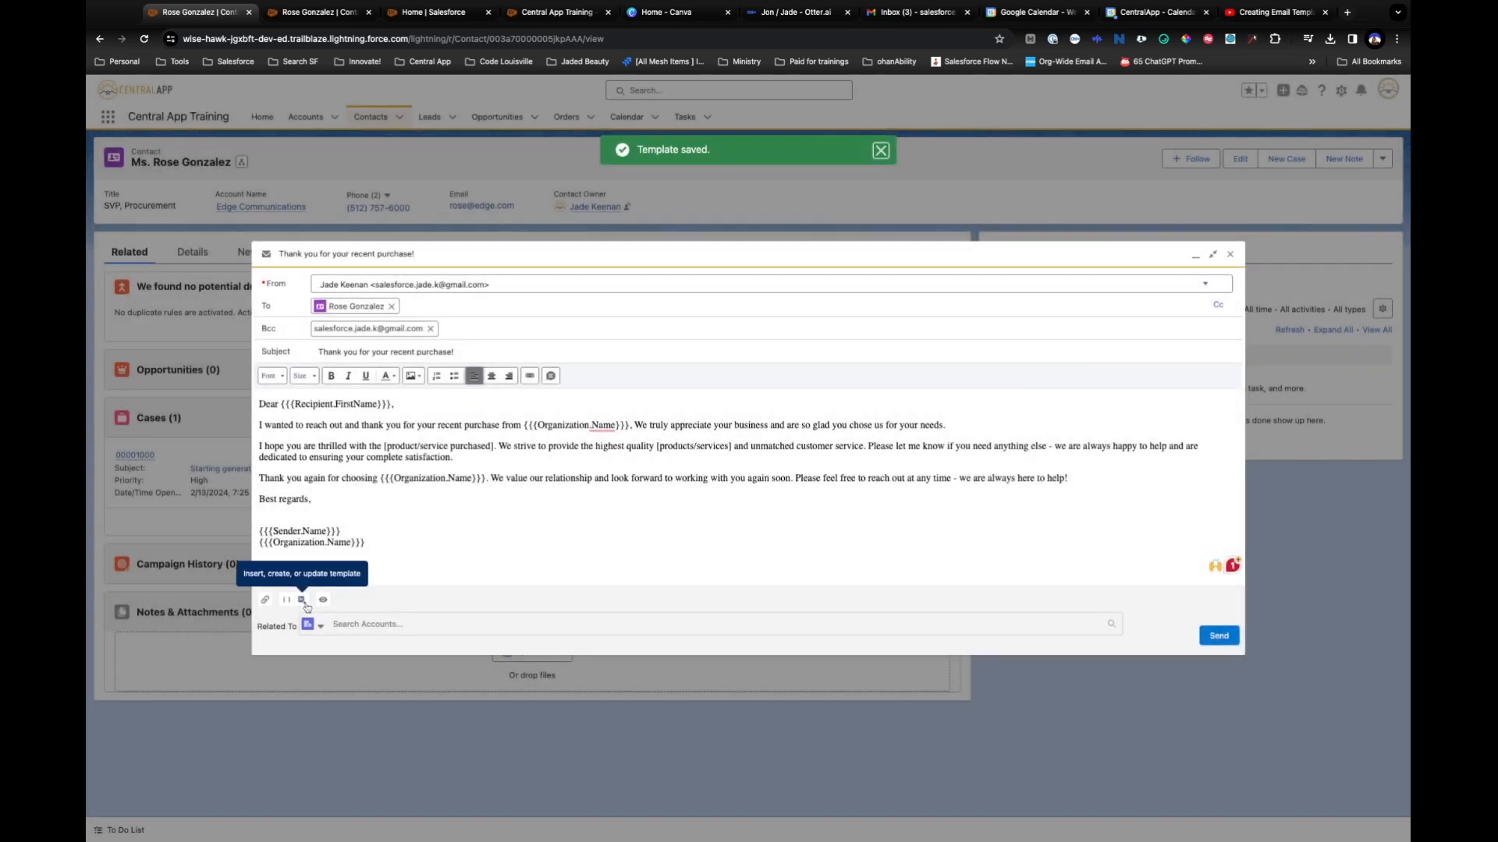
Reopen the template options, now listing the thank-you template under recently used.
{"action": "left_click", "coordinate": [303, 599]}
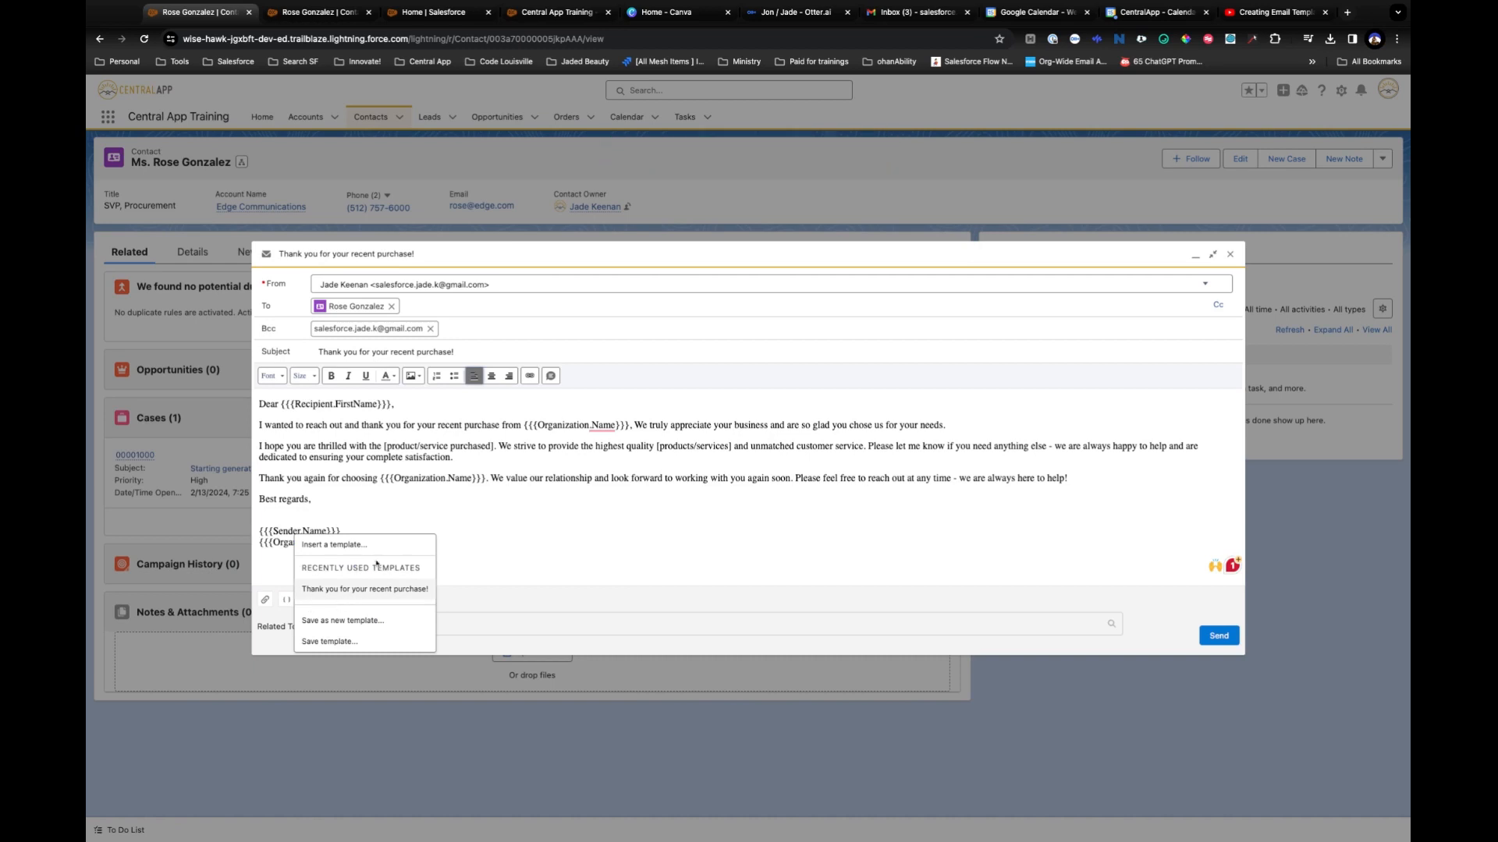
{"action": "mouse_move", "coordinate": [451, 598]}
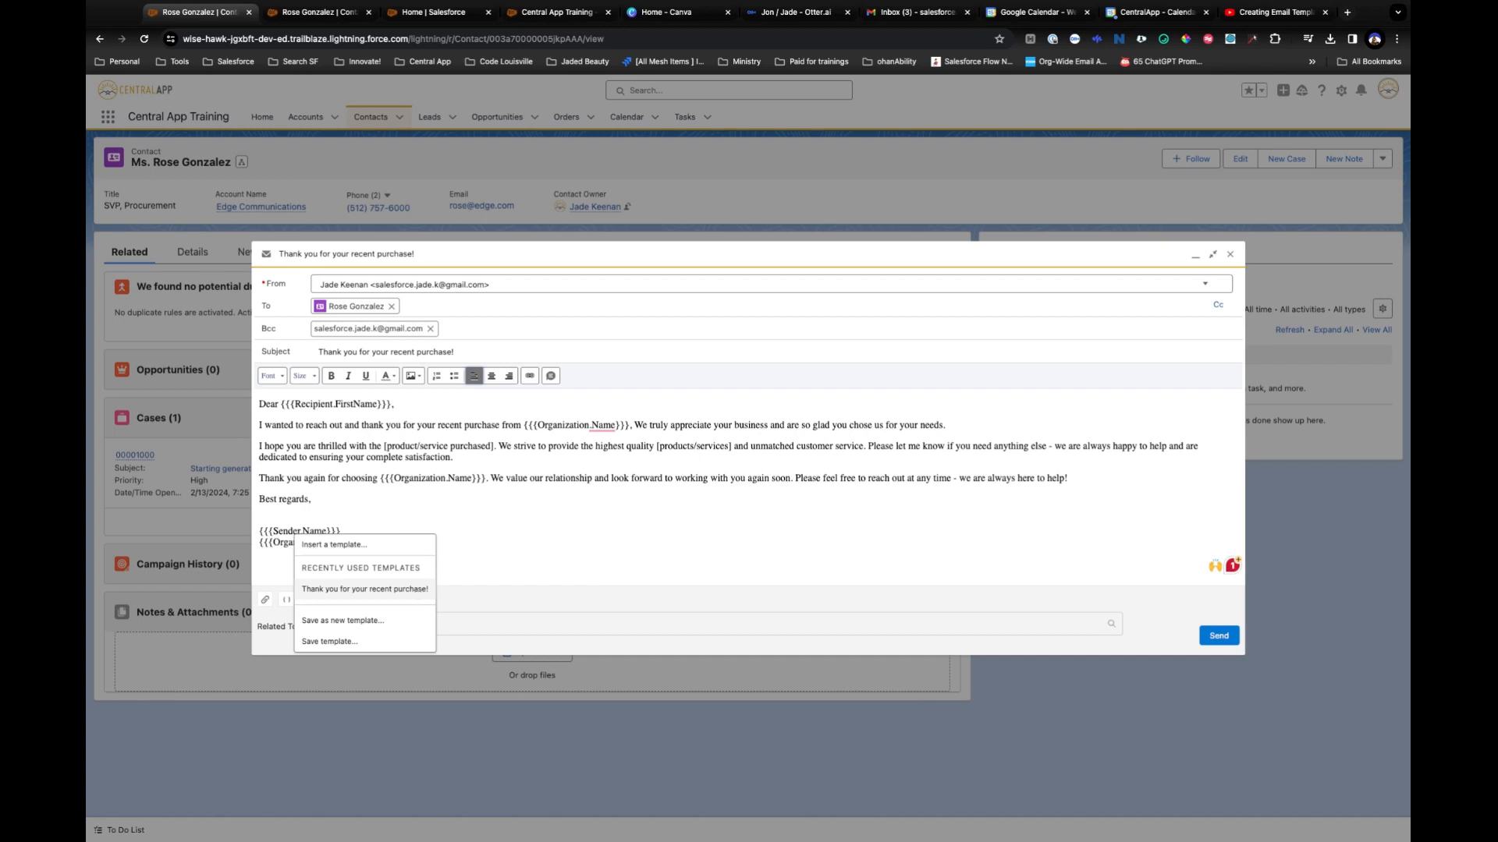
{"action": "mouse_move", "coordinate": [370, 549]}
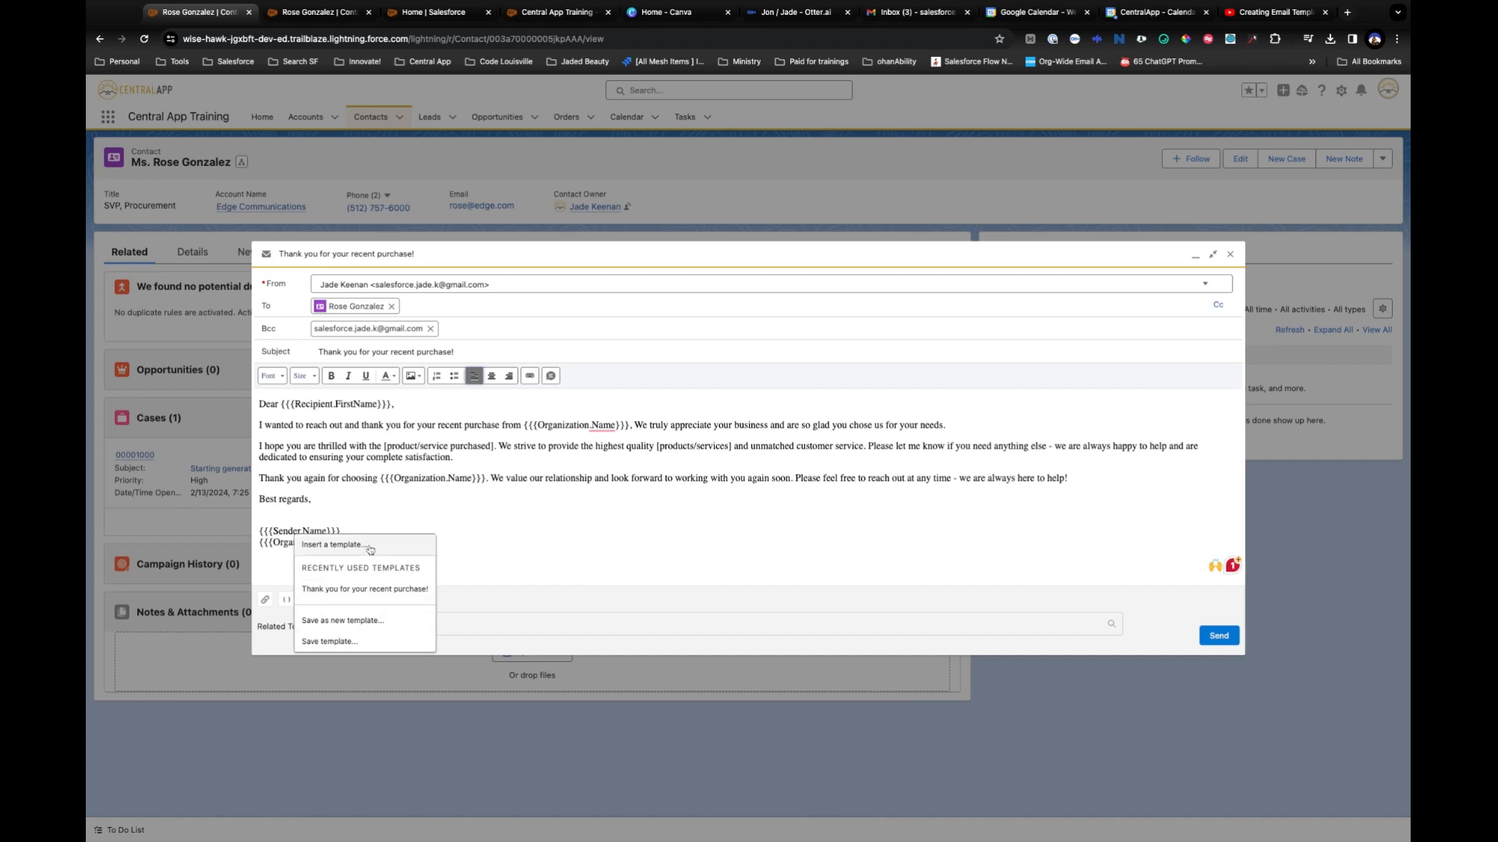
Open the Insert Email Template dialog showing the thank-you template in Public Email Templates and focus its search box.
{"action": "left_click", "coordinate": [330, 544]}
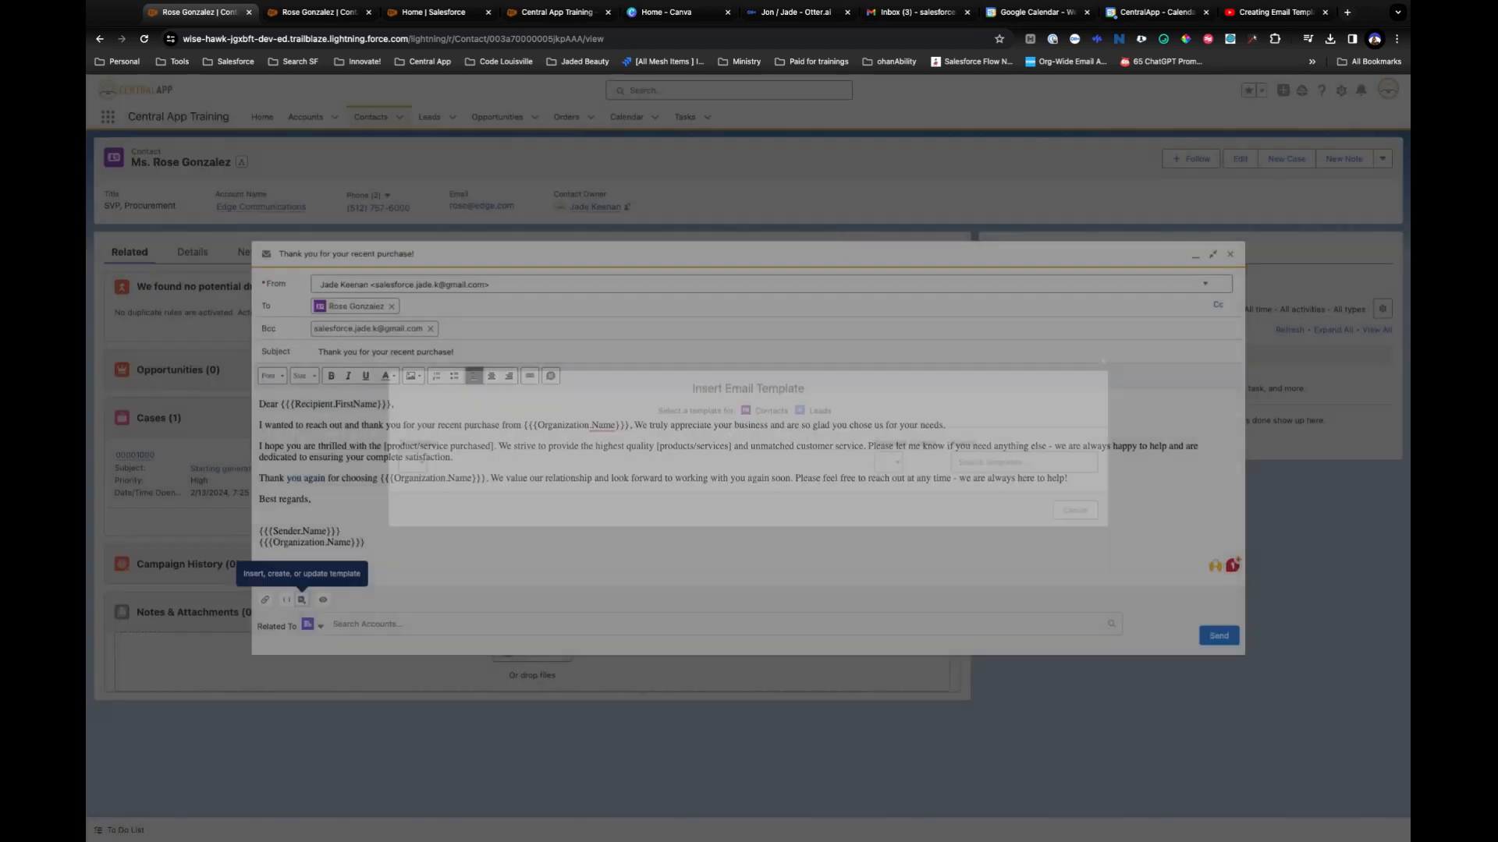
{"action": "left_click", "coordinate": [302, 599]}
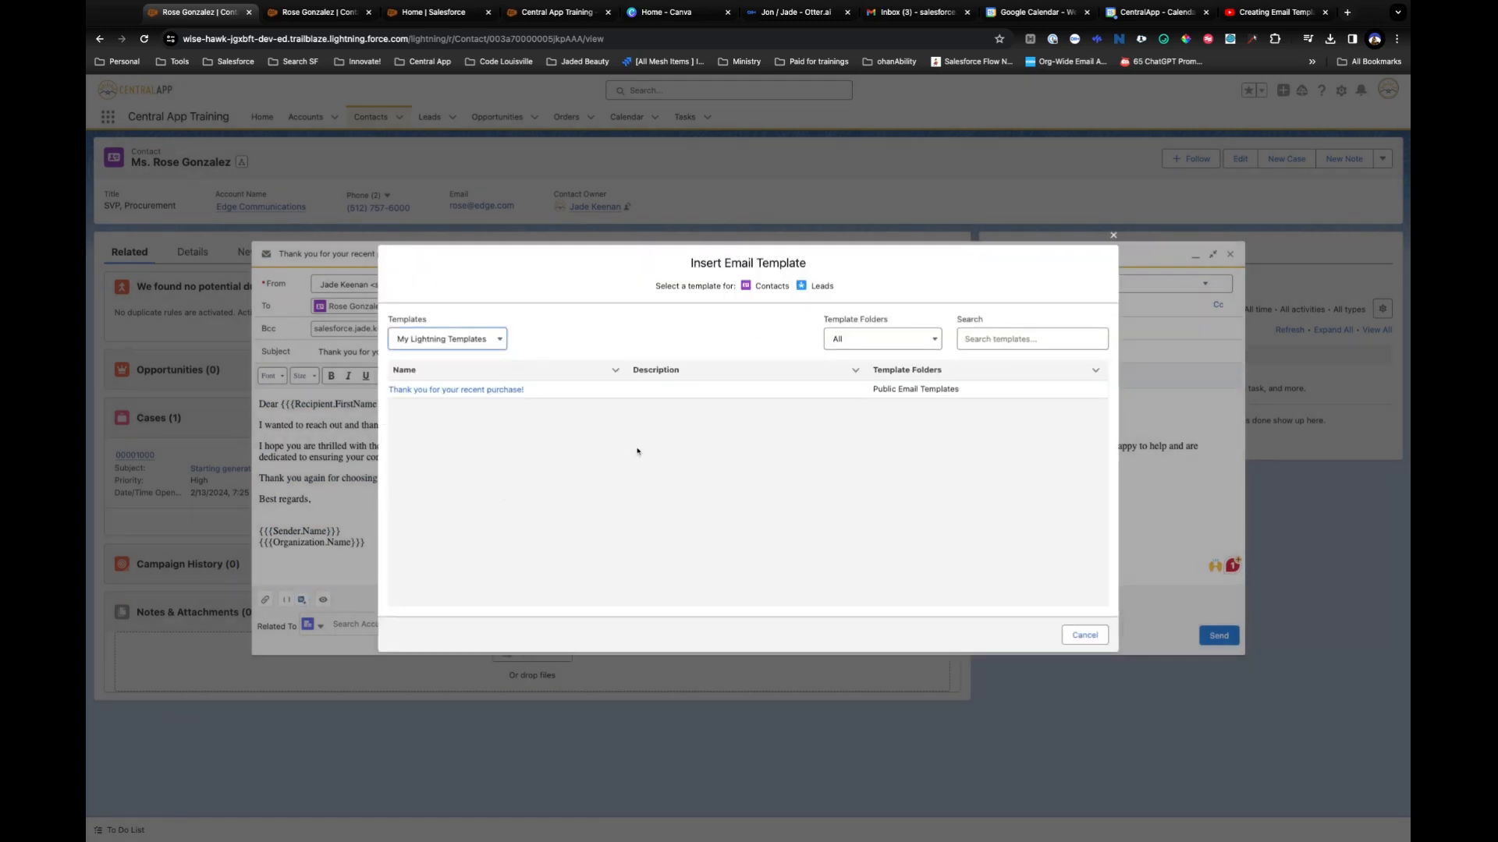
{"action": "mouse_move", "coordinate": [451, 484]}
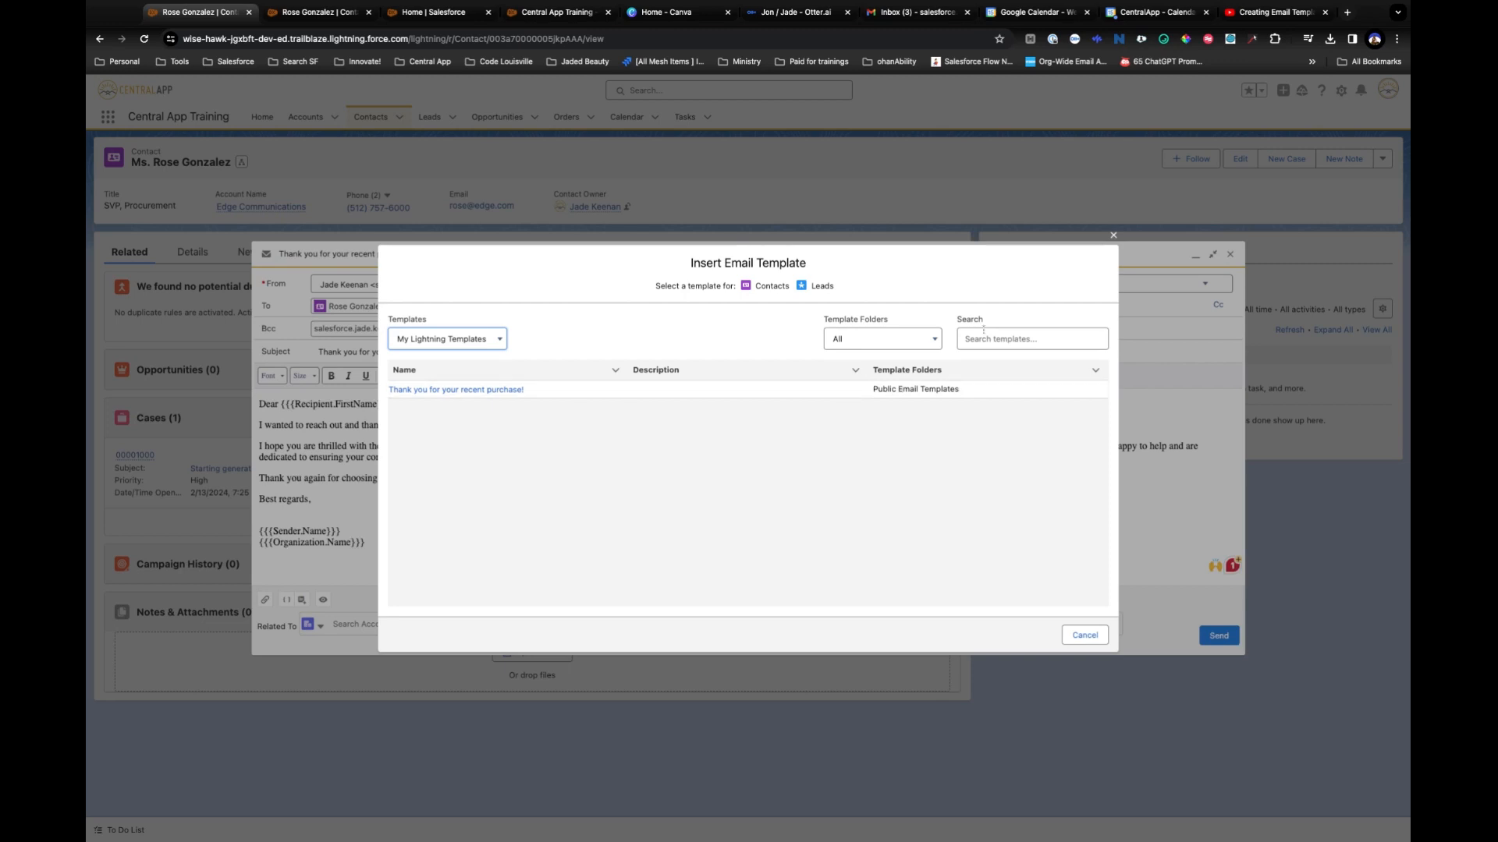
{"action": "left_click", "coordinate": [1033, 339]}
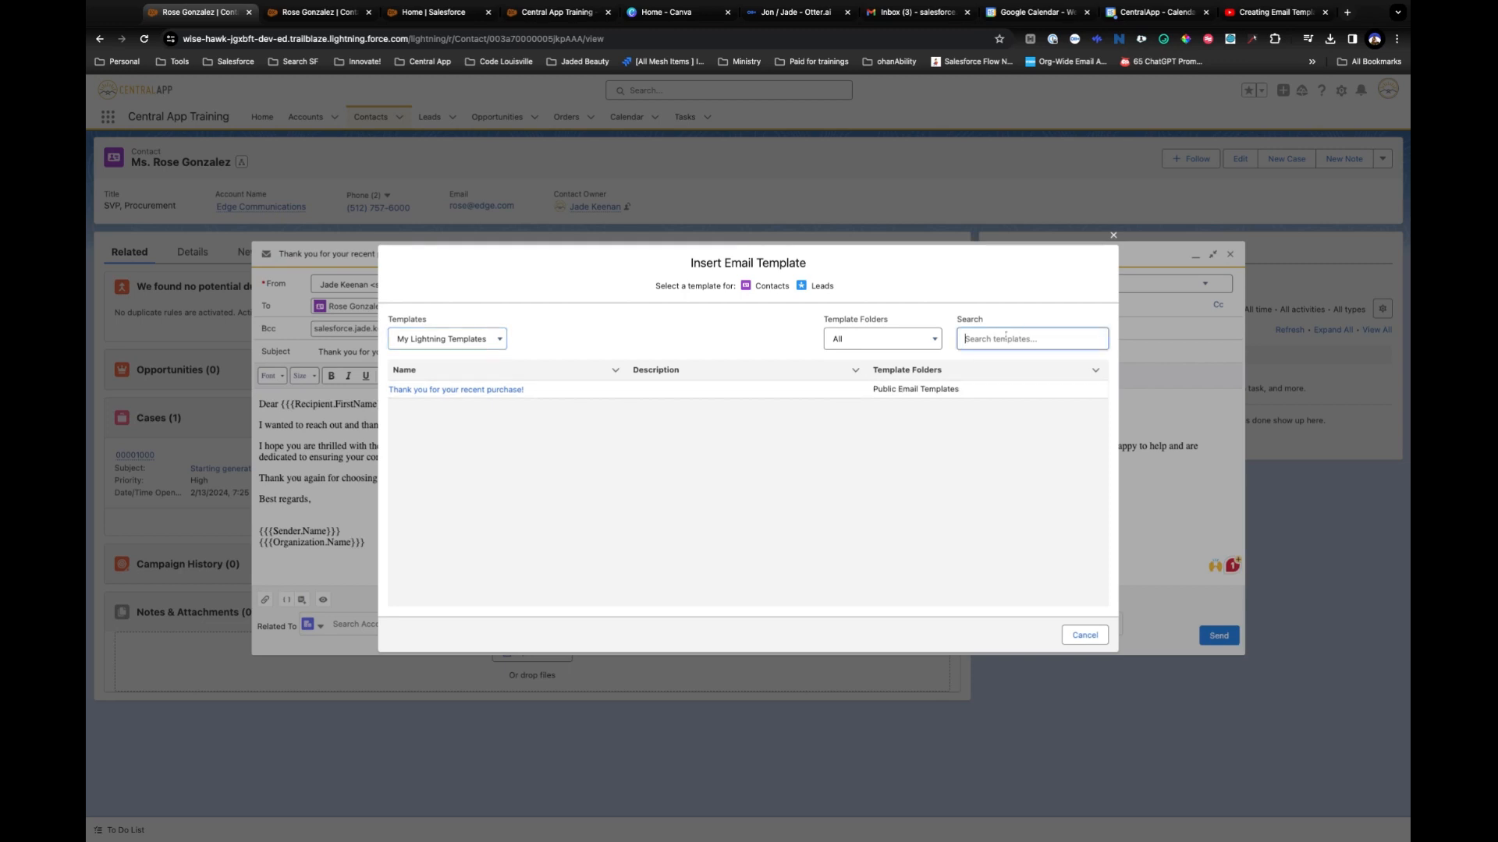
{"action": "mouse_move", "coordinate": [726, 384]}
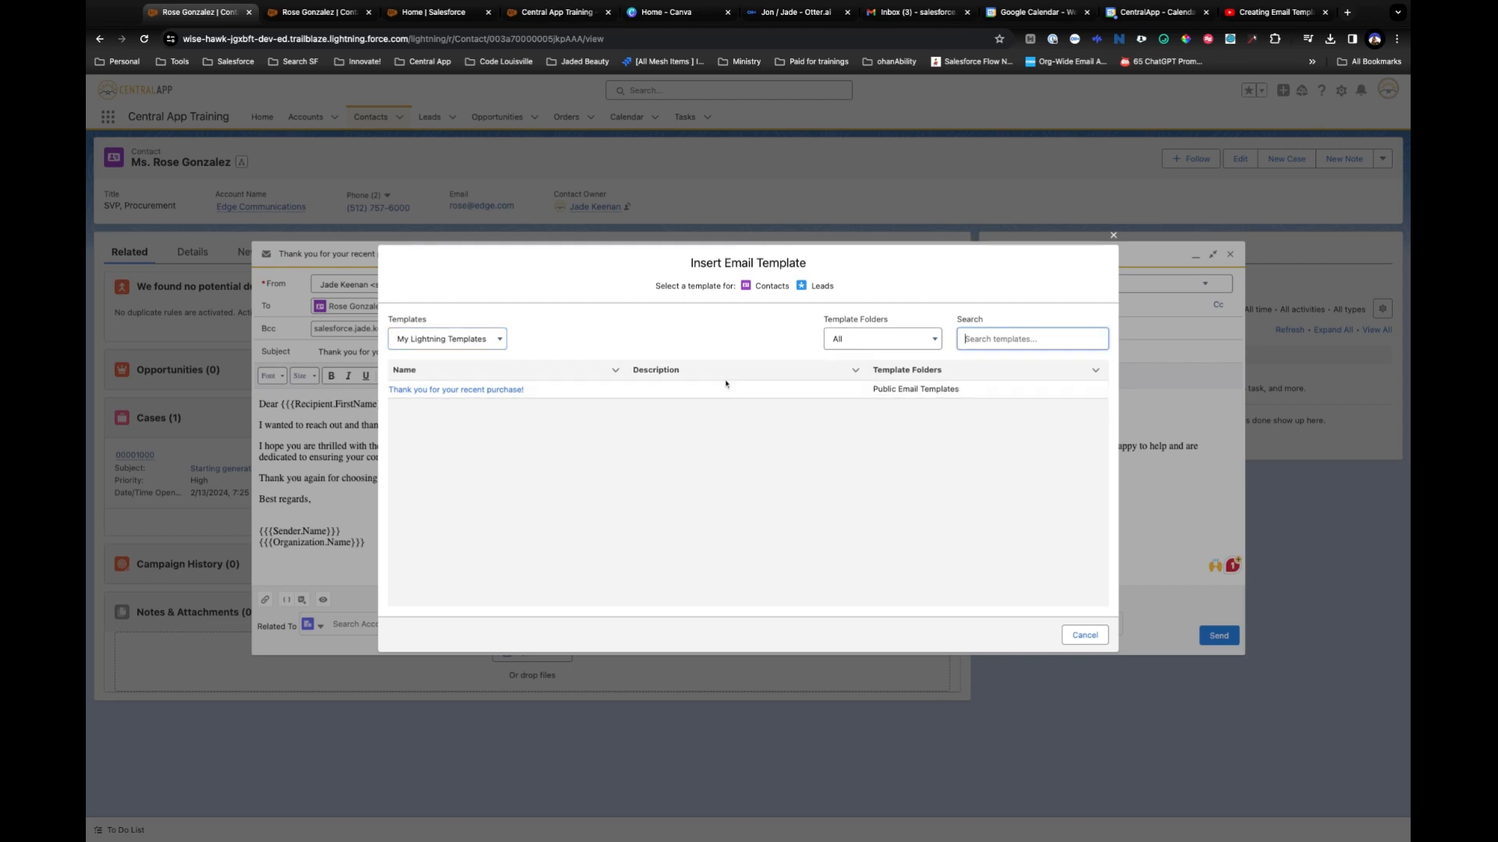
{"action": "mouse_move", "coordinate": [677, 434]}
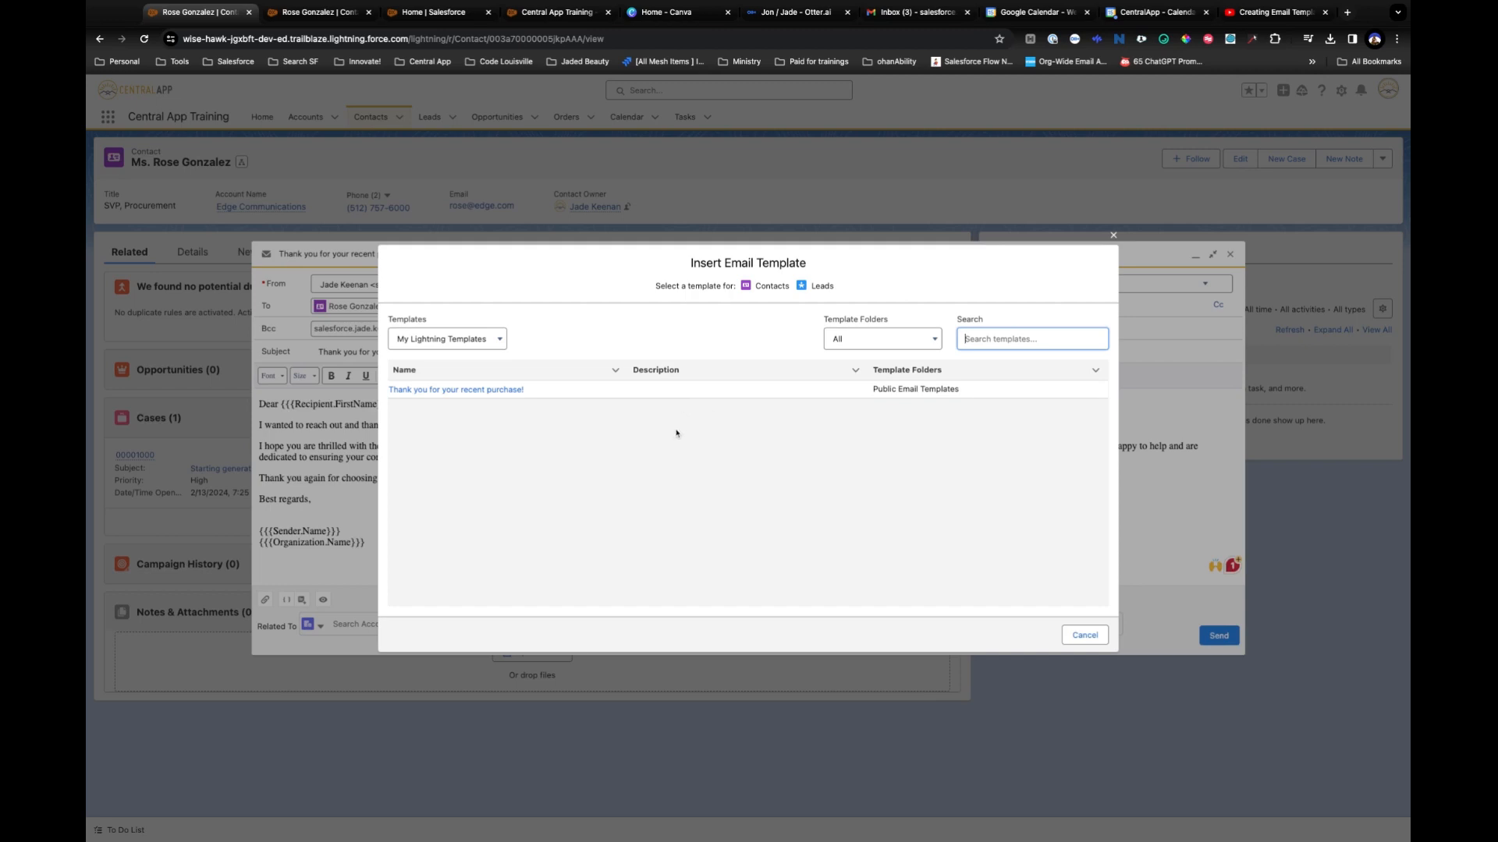
{"action": "mouse_move", "coordinate": [1057, 468]}
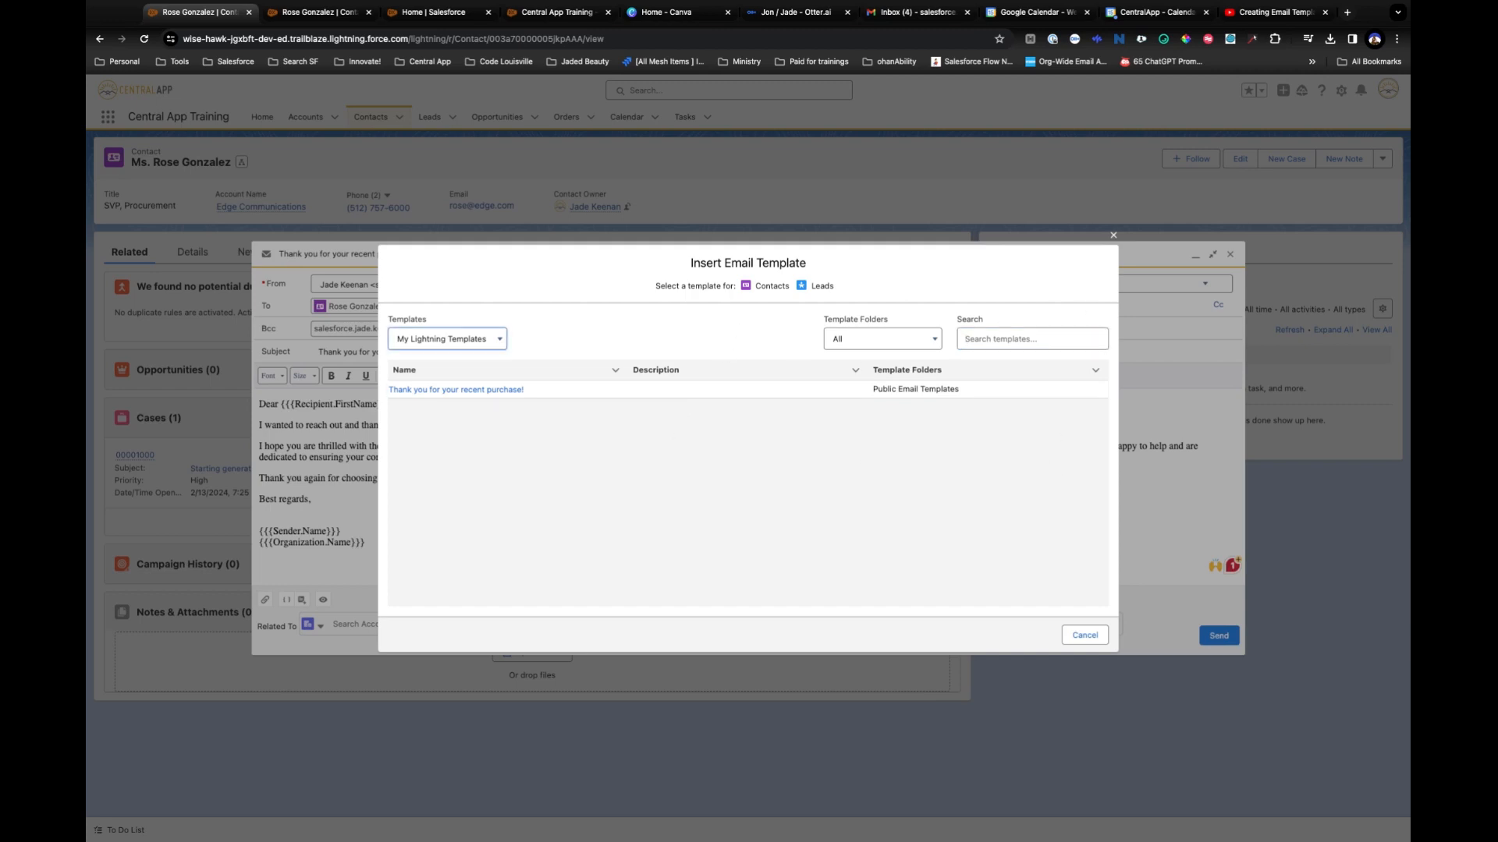
{"action": "mouse_move", "coordinate": [998, 362]}
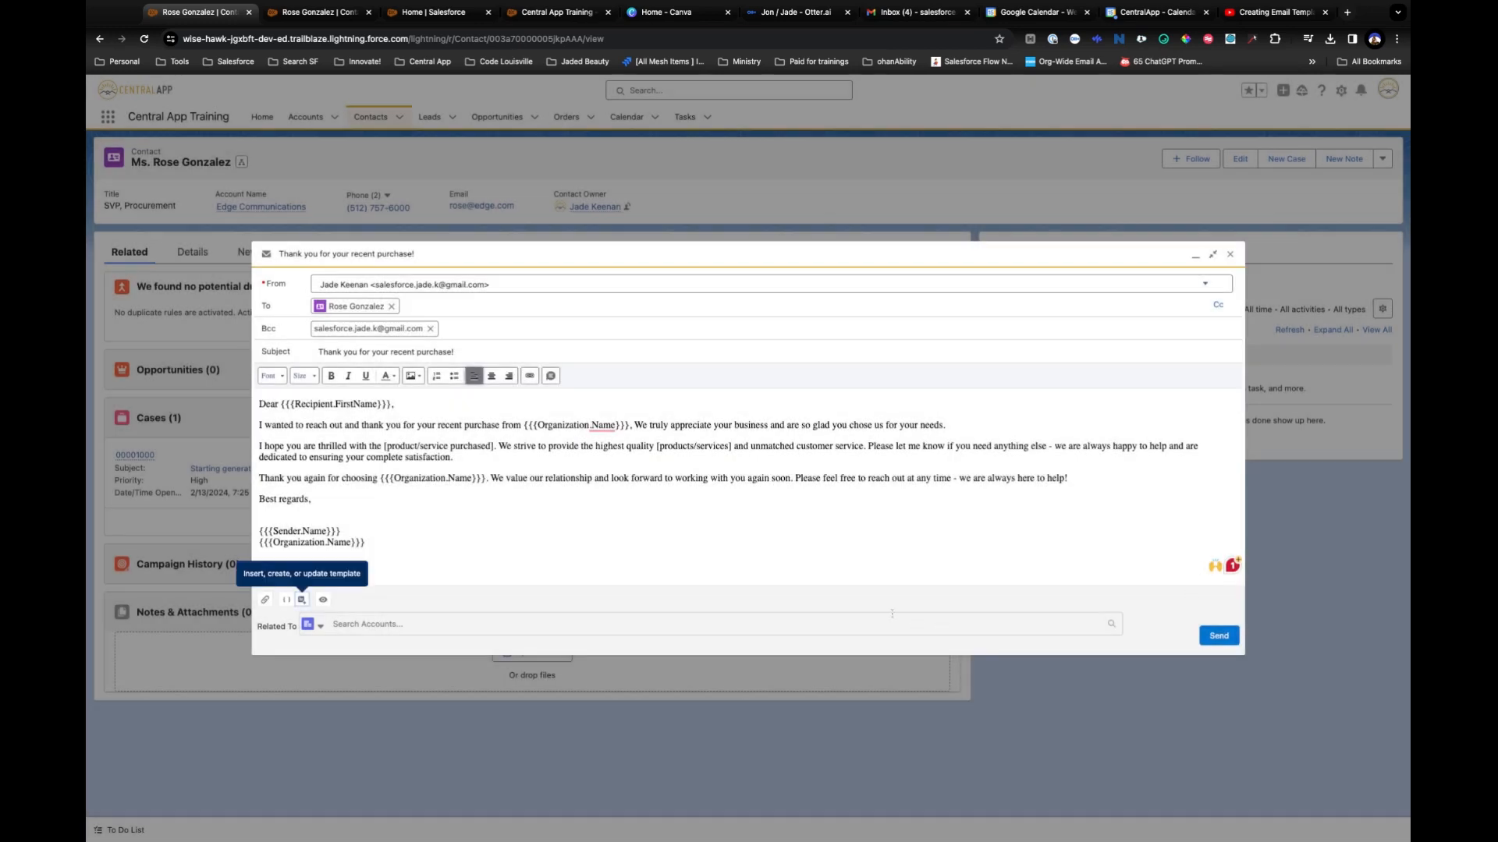
Close the thank-you email draft and search the App Launcher for Email Templates.
{"action": "left_click", "coordinate": [1229, 255]}
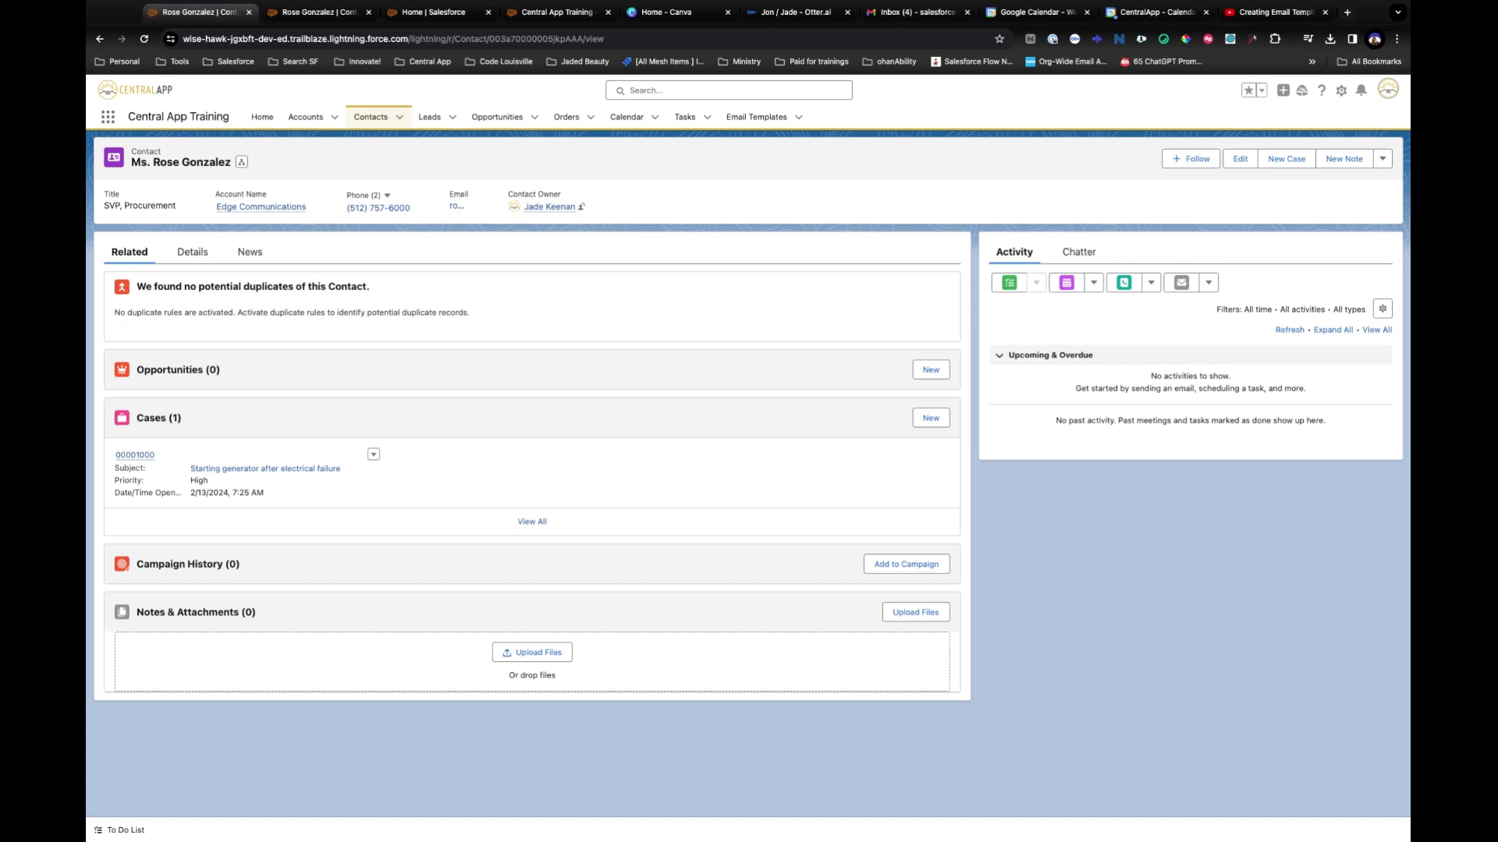
{"action": "mouse_move", "coordinate": [718, 256]}
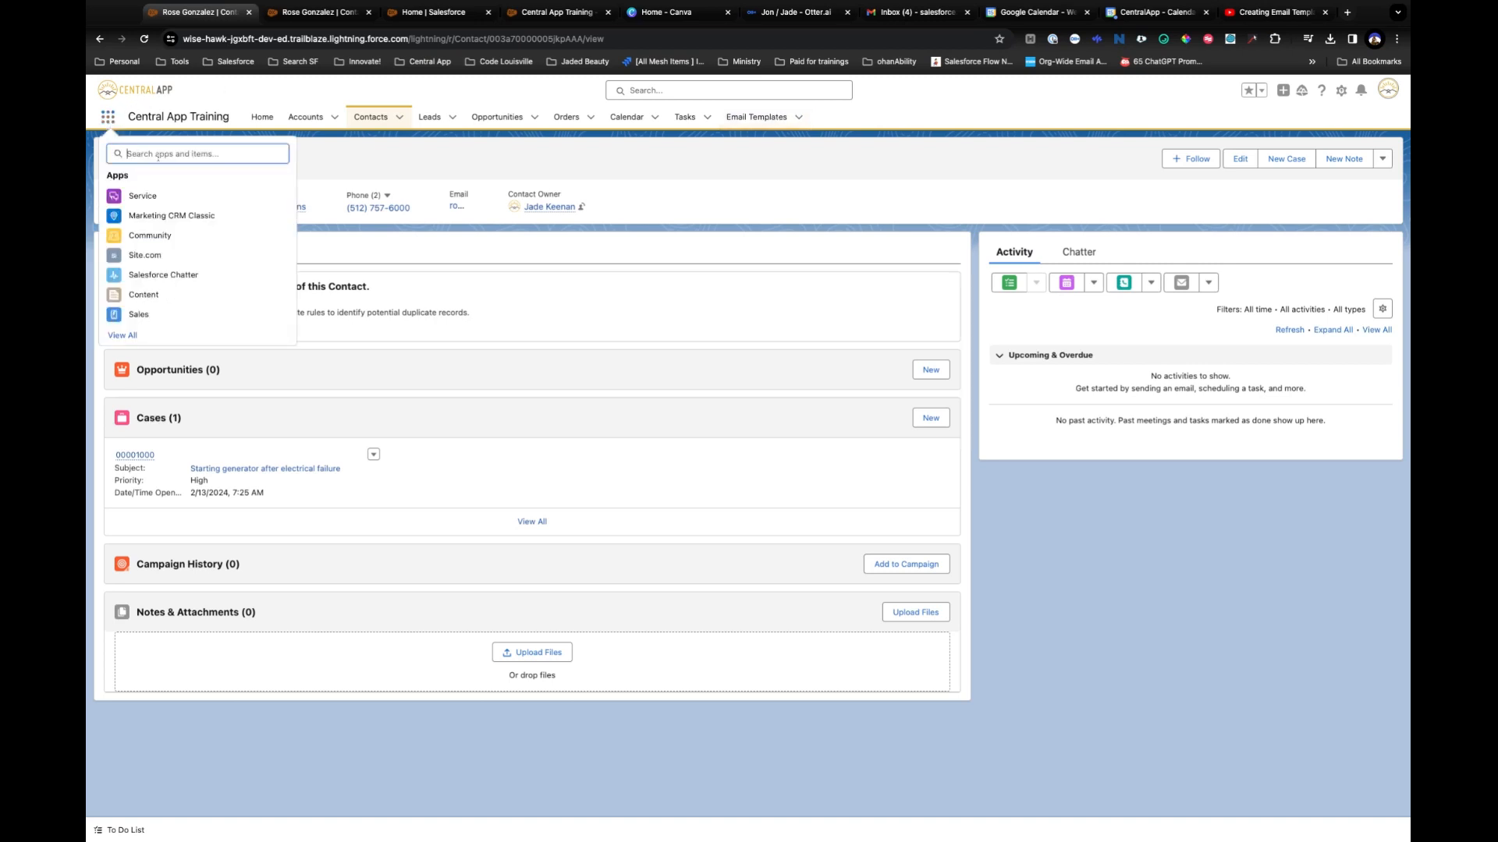
{"action": "type", "text": "E"}
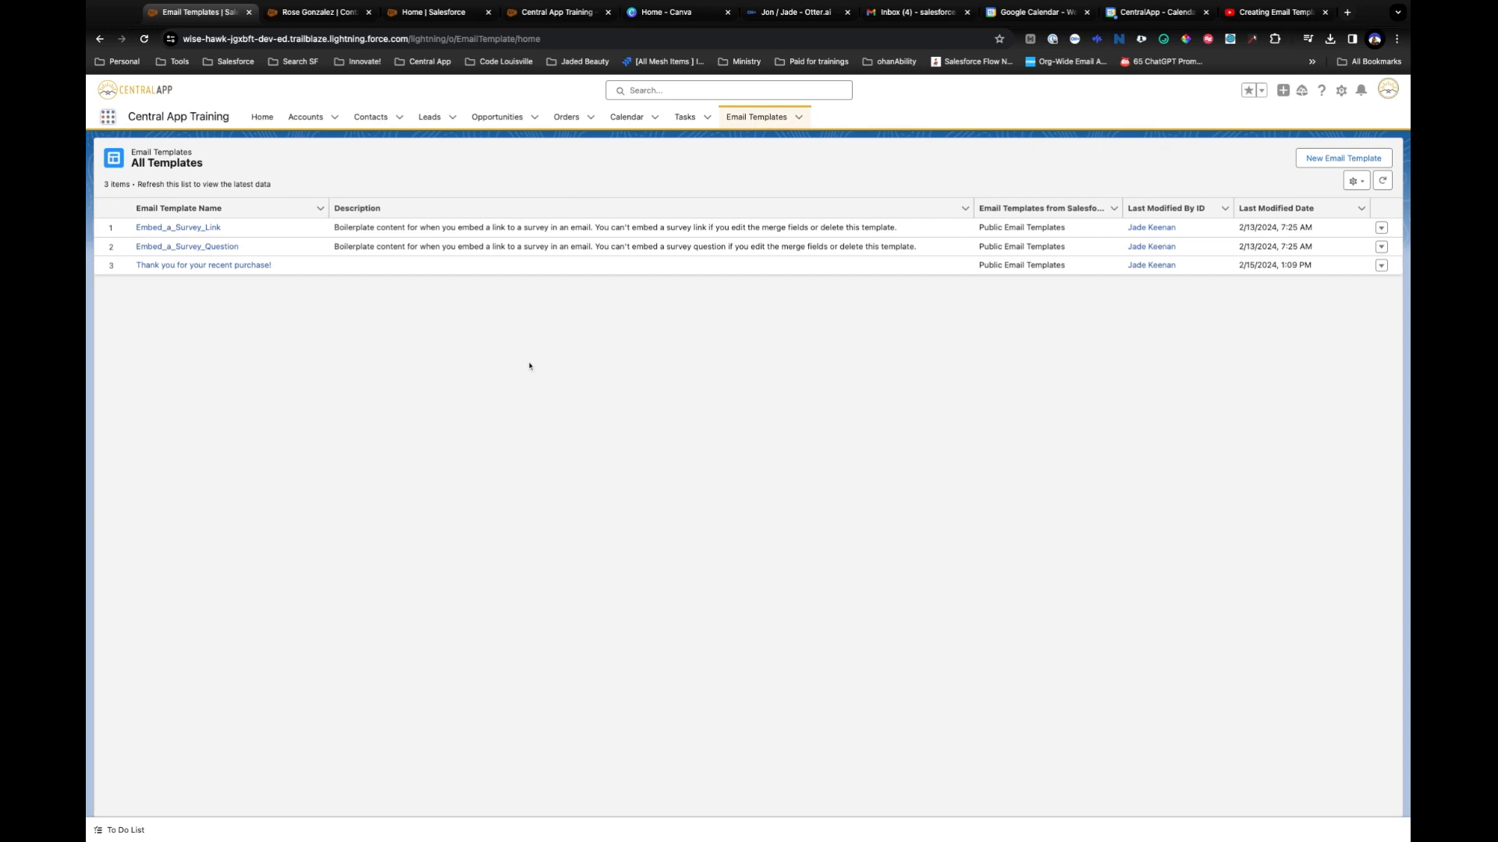
{"action": "mouse_move", "coordinate": [206, 313]}
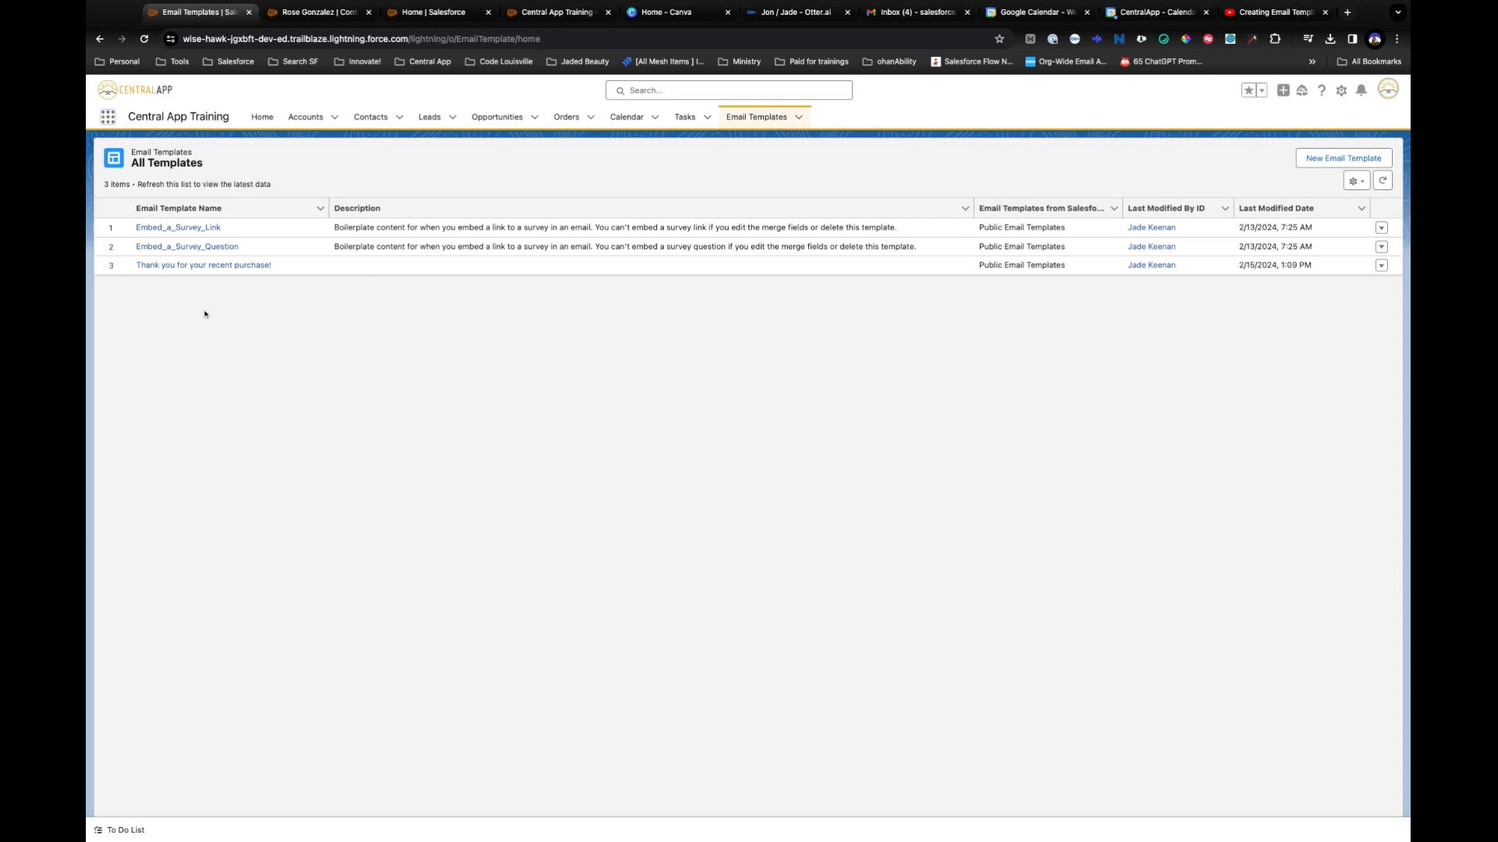
{"action": "mouse_move", "coordinate": [220, 312]}
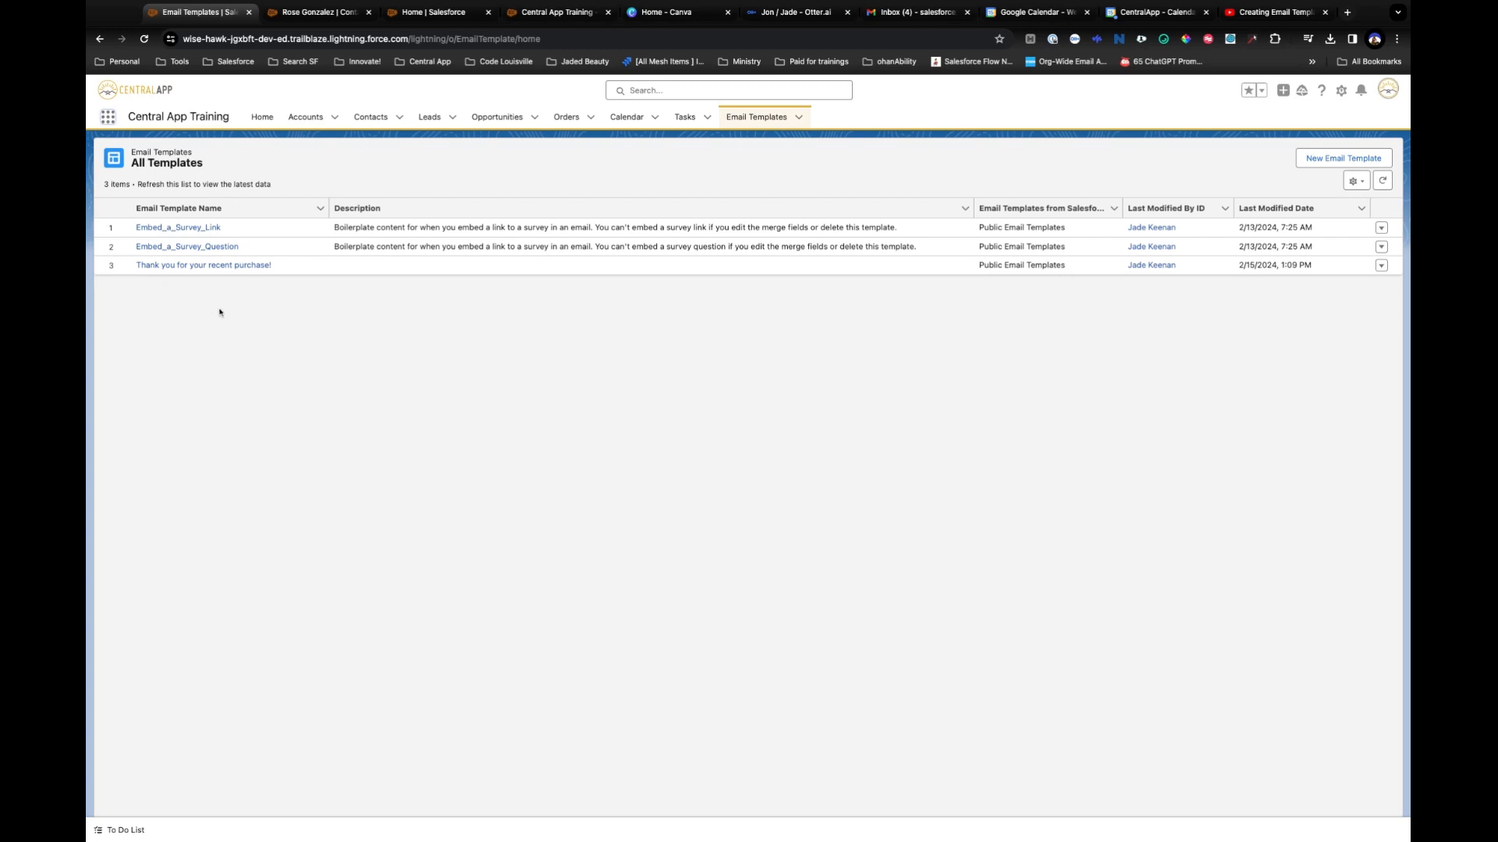
{"action": "mouse_move", "coordinate": [231, 287]}
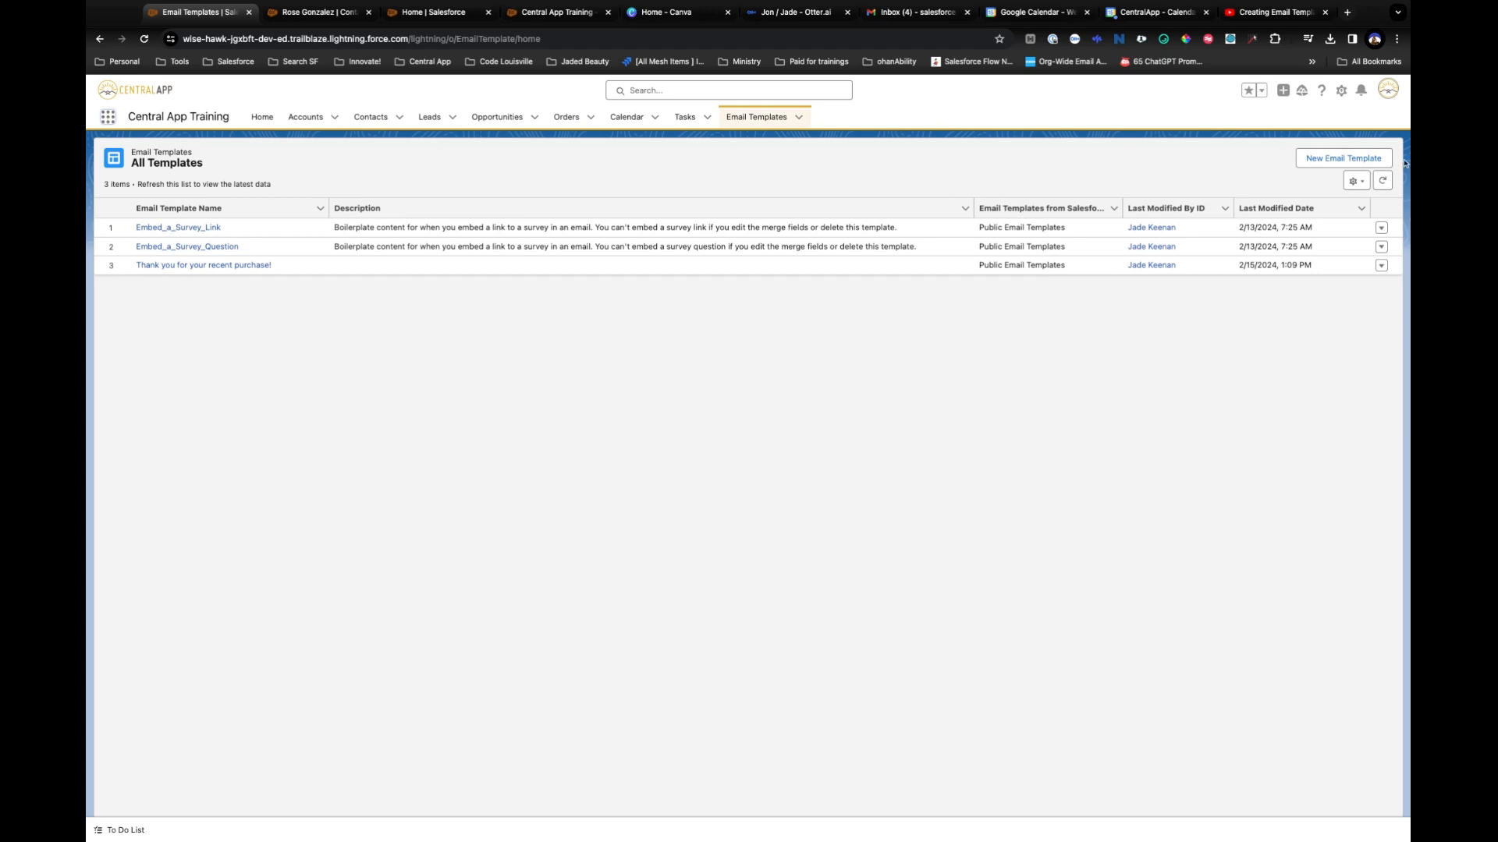
Start a new email template from the All Templates list view.
{"action": "left_click", "coordinate": [1343, 159]}
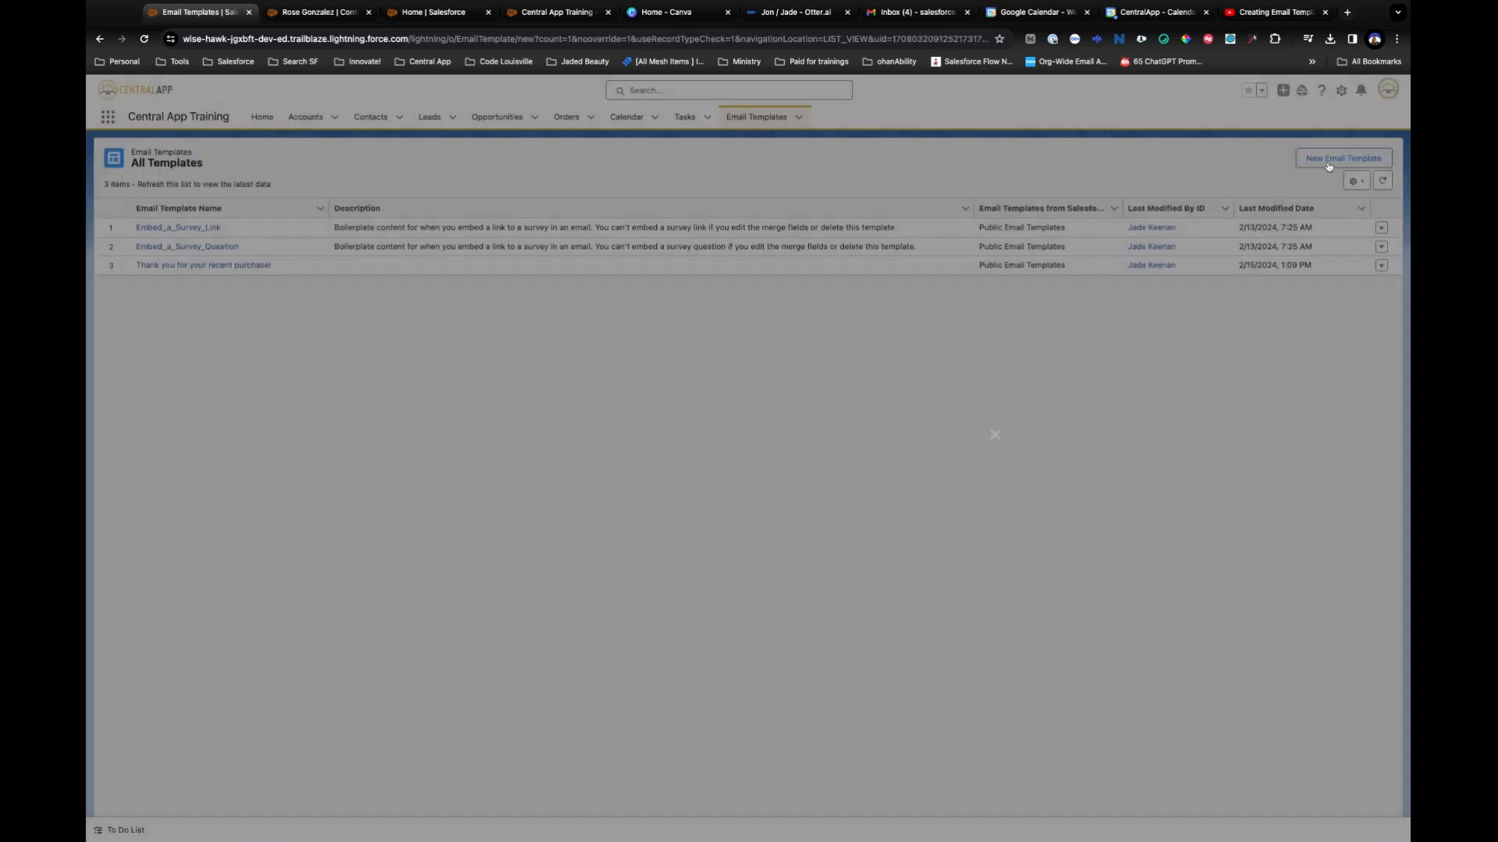
Review the Folder choices on the blank form and keep Private Email Templates.
{"action": "left_click", "coordinate": [1343, 158]}
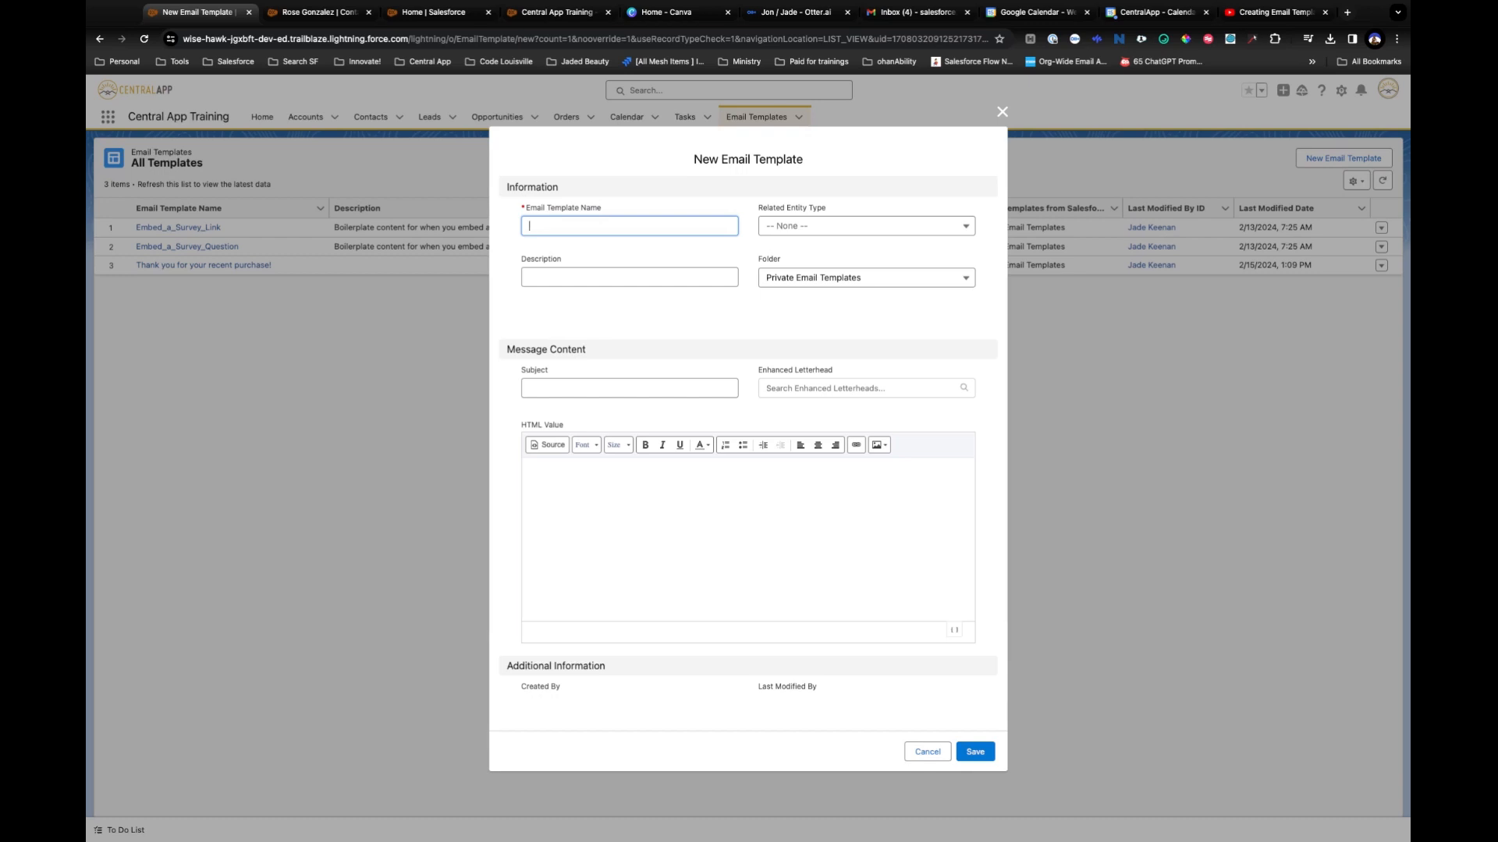
{"action": "mouse_move", "coordinate": [548, 276]}
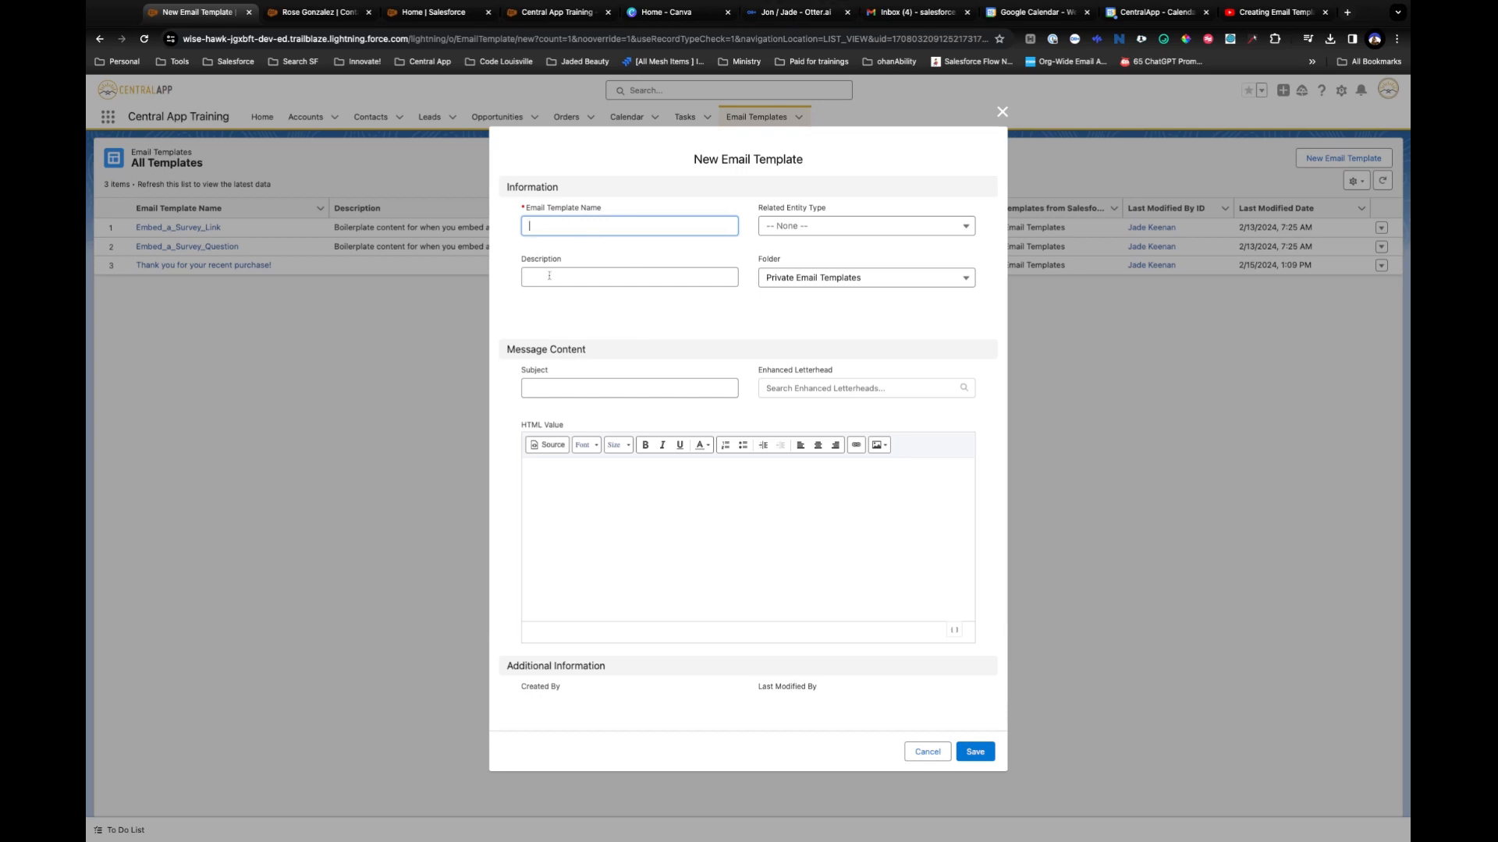
{"action": "mouse_move", "coordinate": [839, 287]}
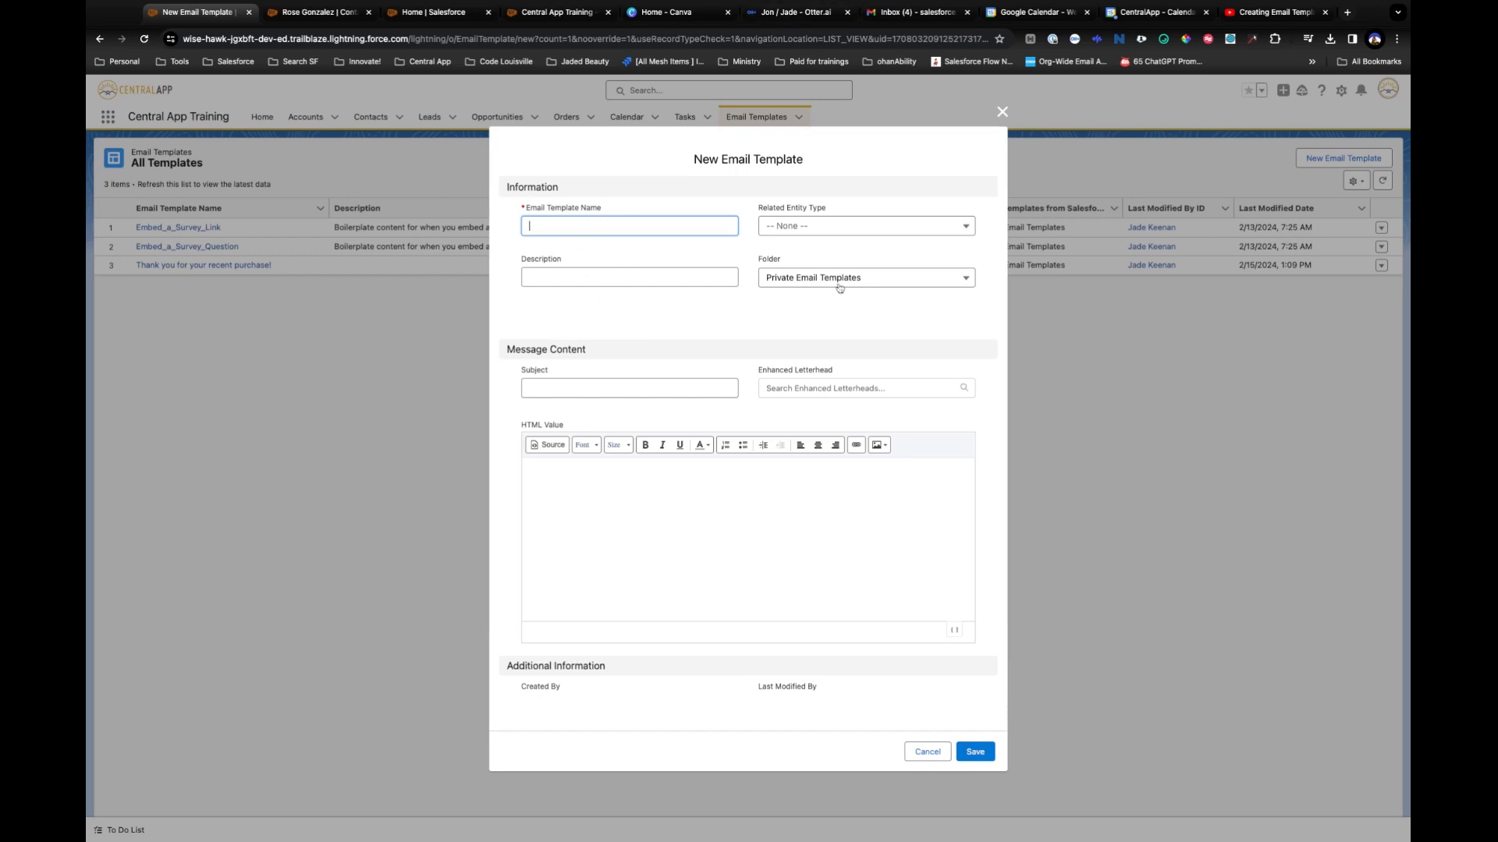
{"action": "left_click", "coordinate": [866, 278]}
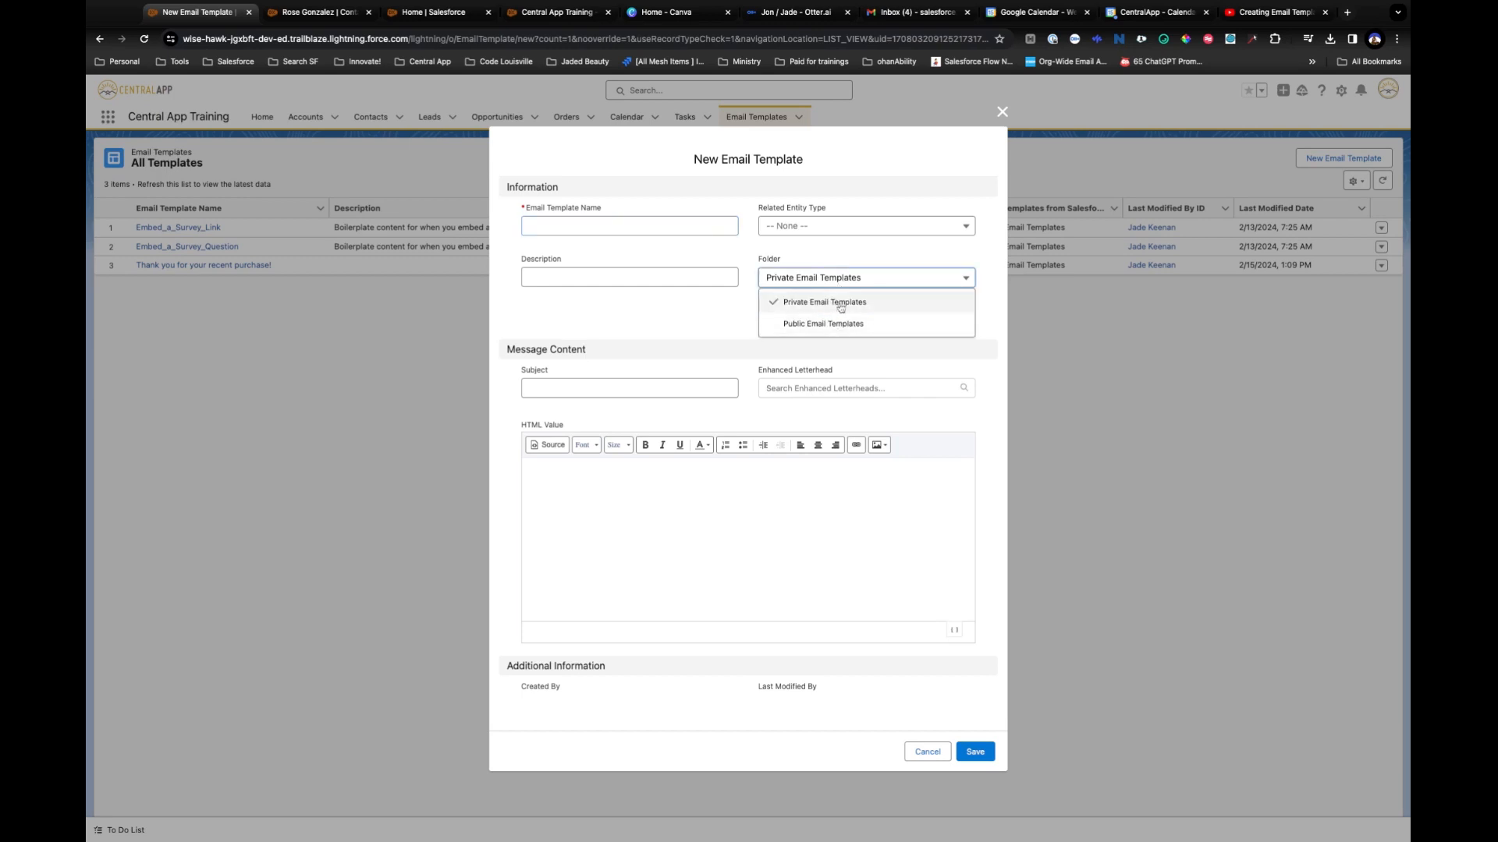
{"action": "left_click", "coordinate": [823, 303]}
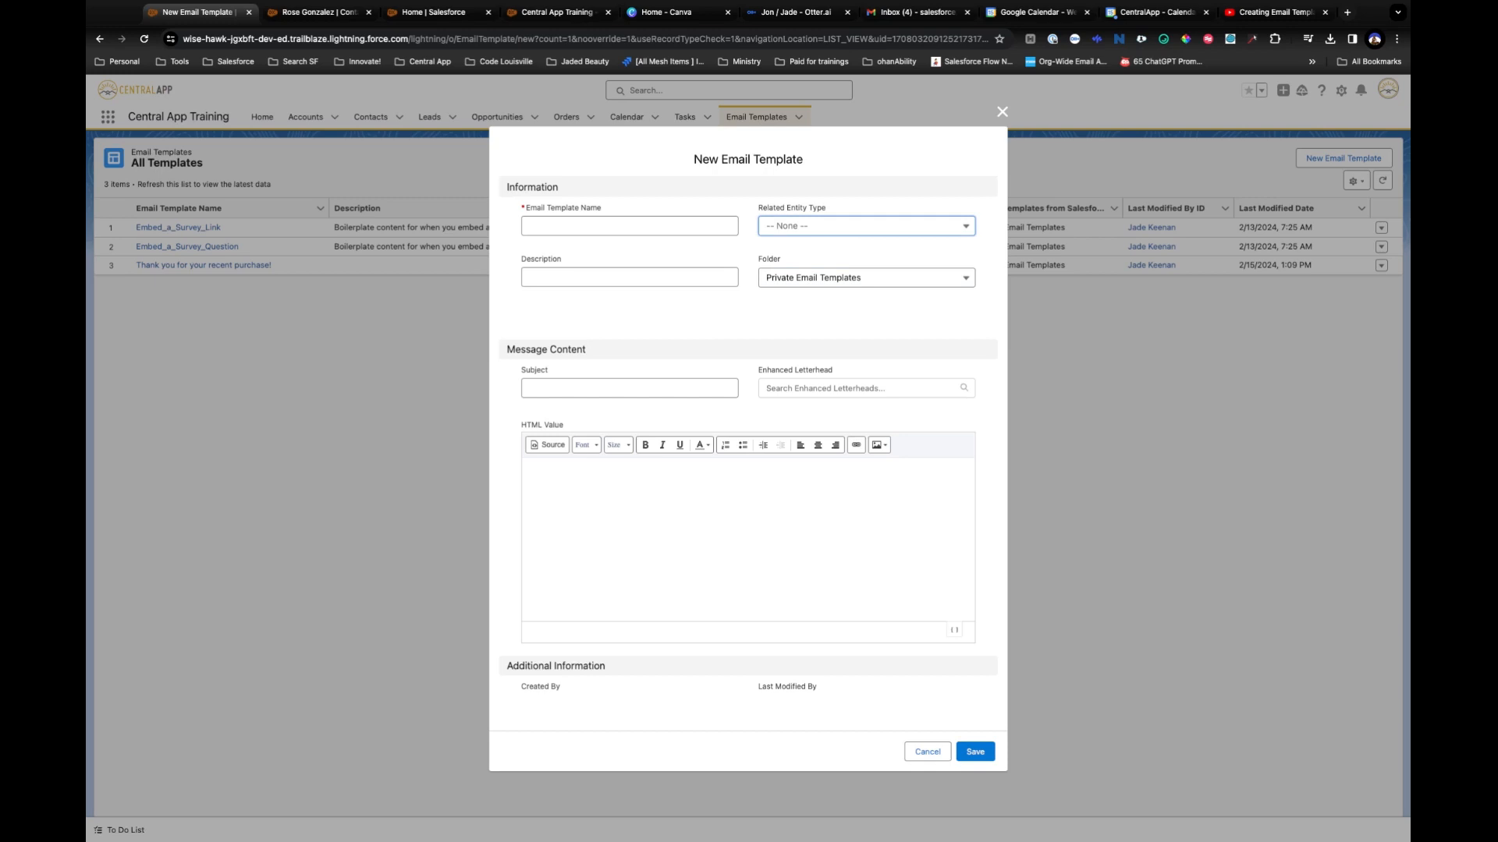
{"action": "left_click", "coordinate": [866, 224]}
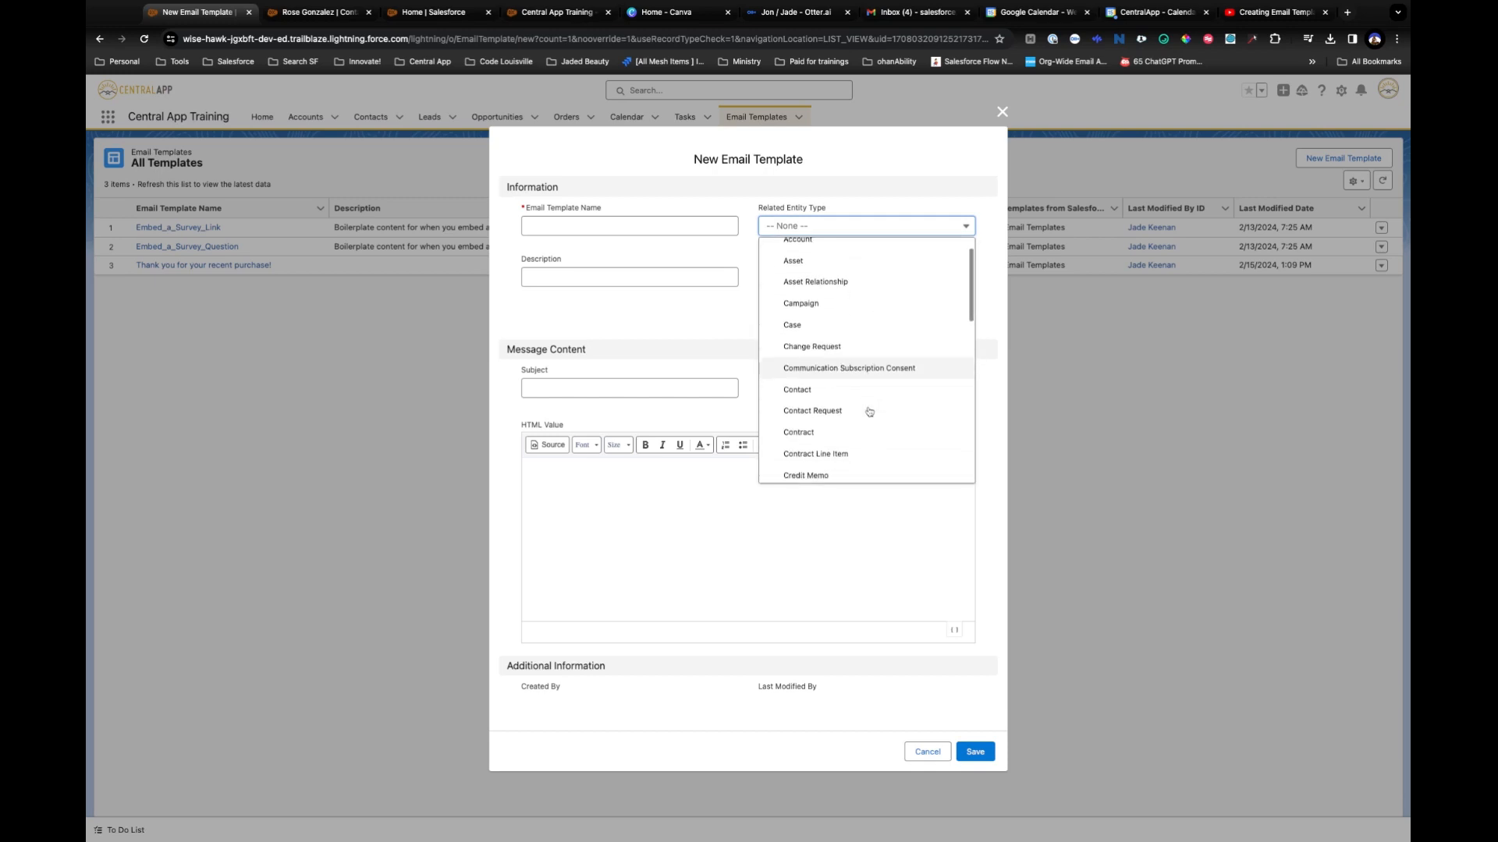
{"action": "scroll", "scroll_direction": "down", "scroll_amount": 3}
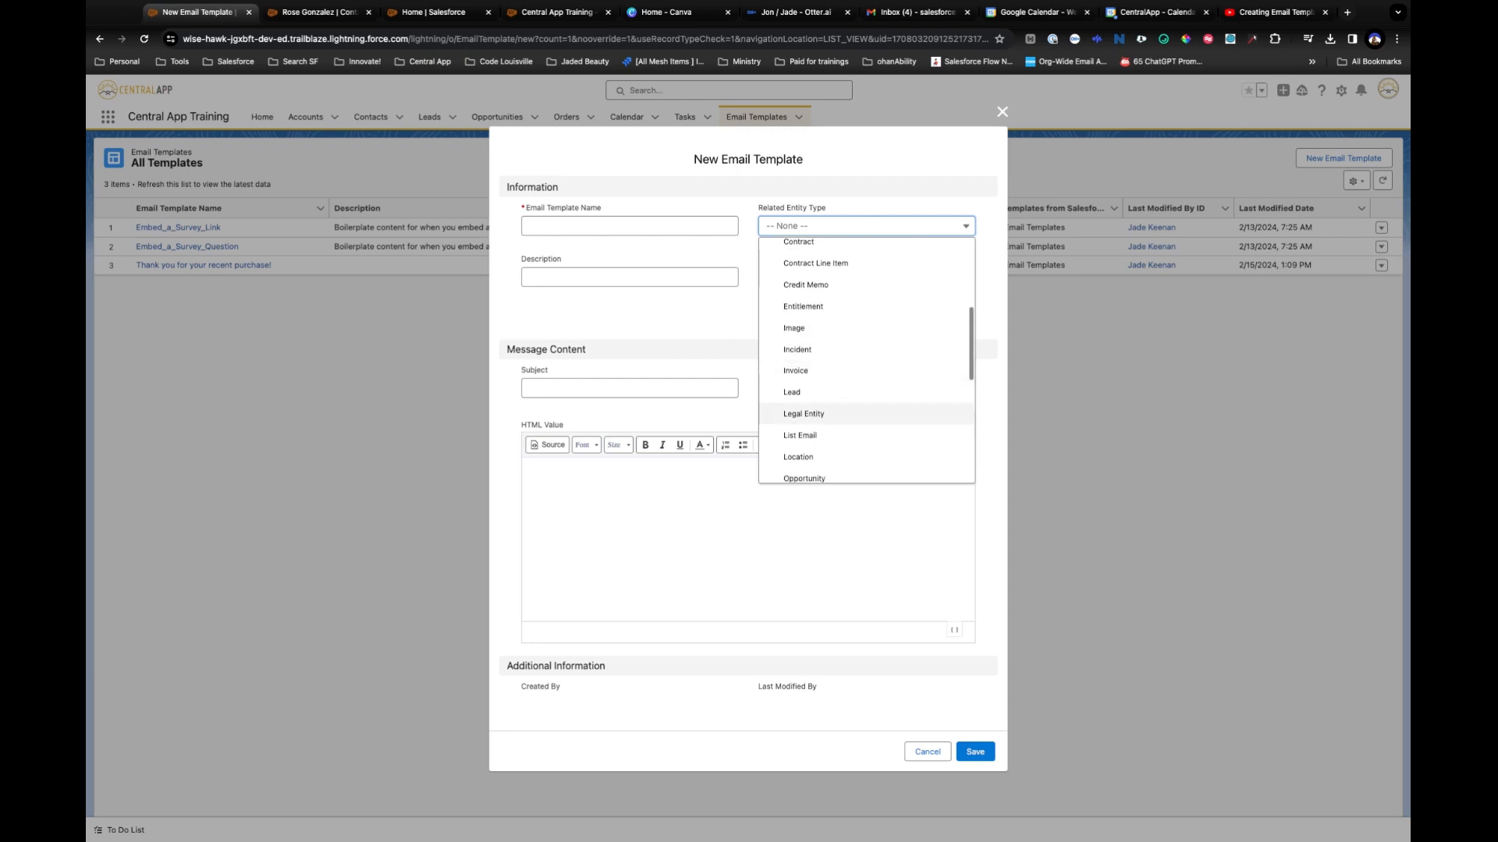
{"action": "scroll", "scroll_direction": "down", "scroll_amount": 3}
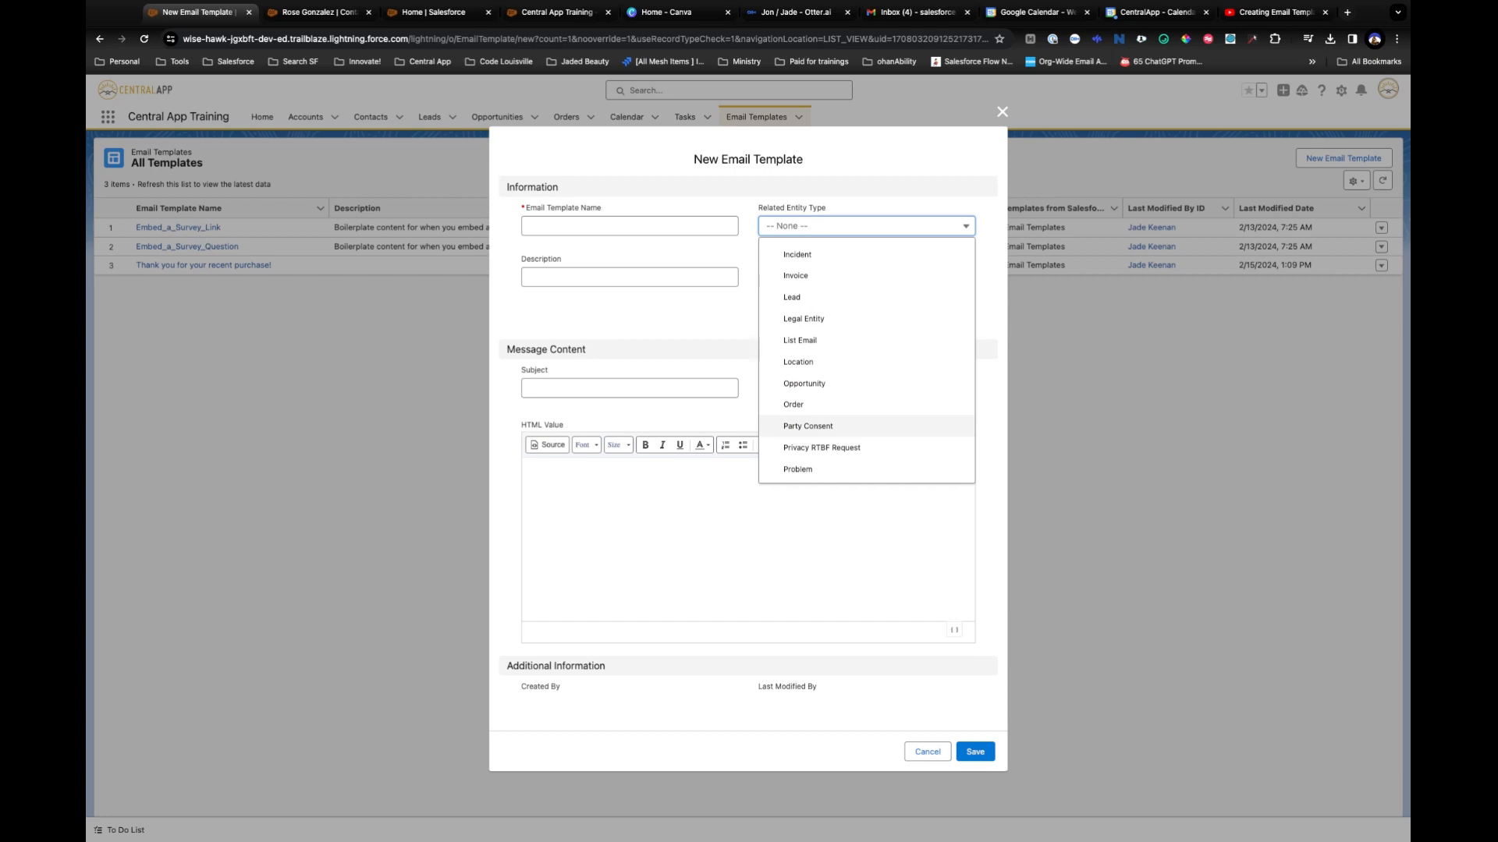
{"action": "left_click", "coordinate": [865, 224]}
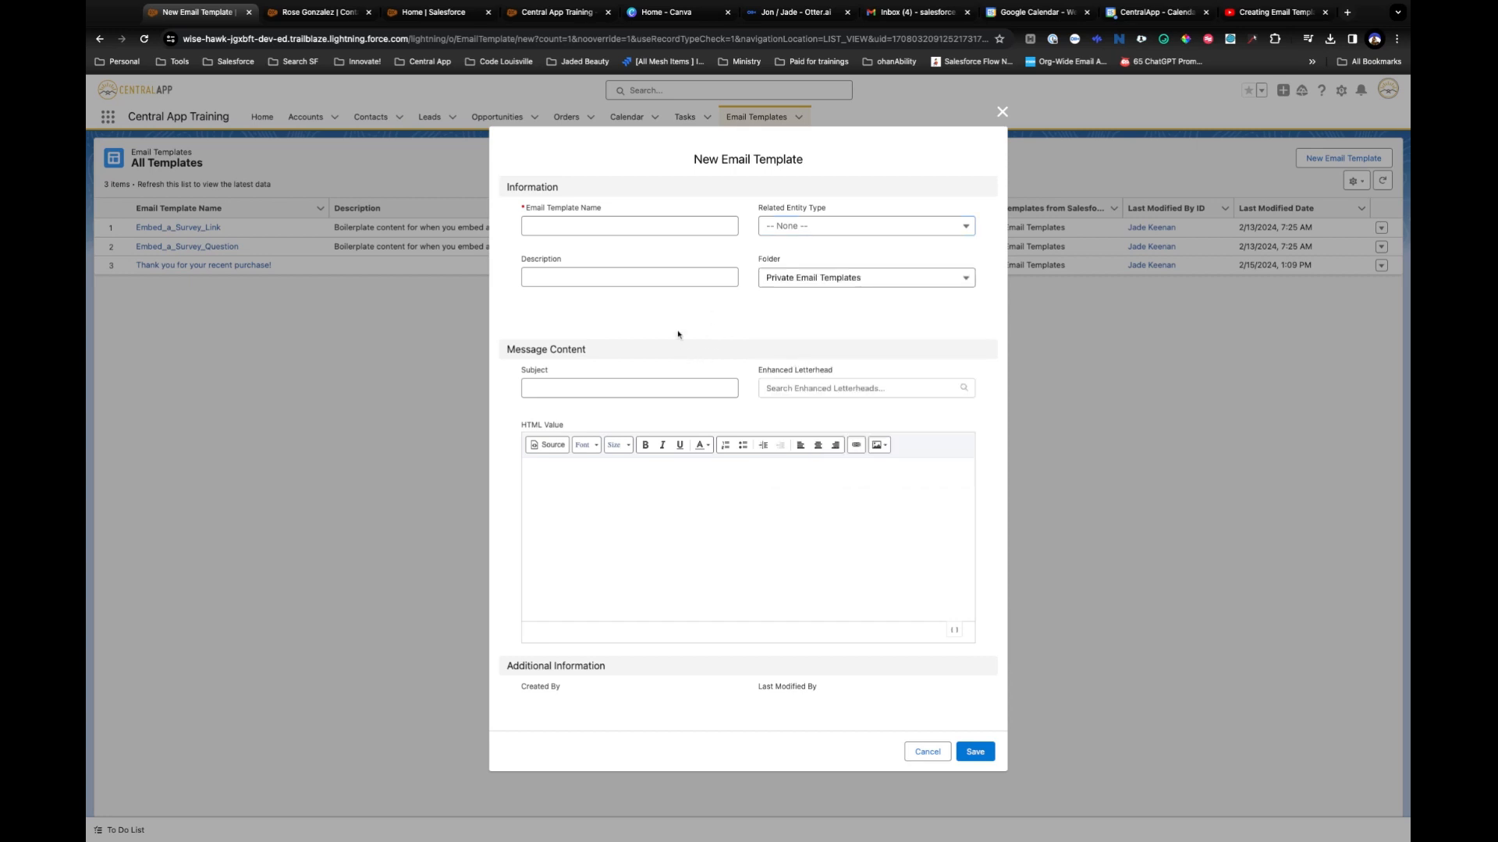
{"action": "mouse_move", "coordinate": [593, 615]}
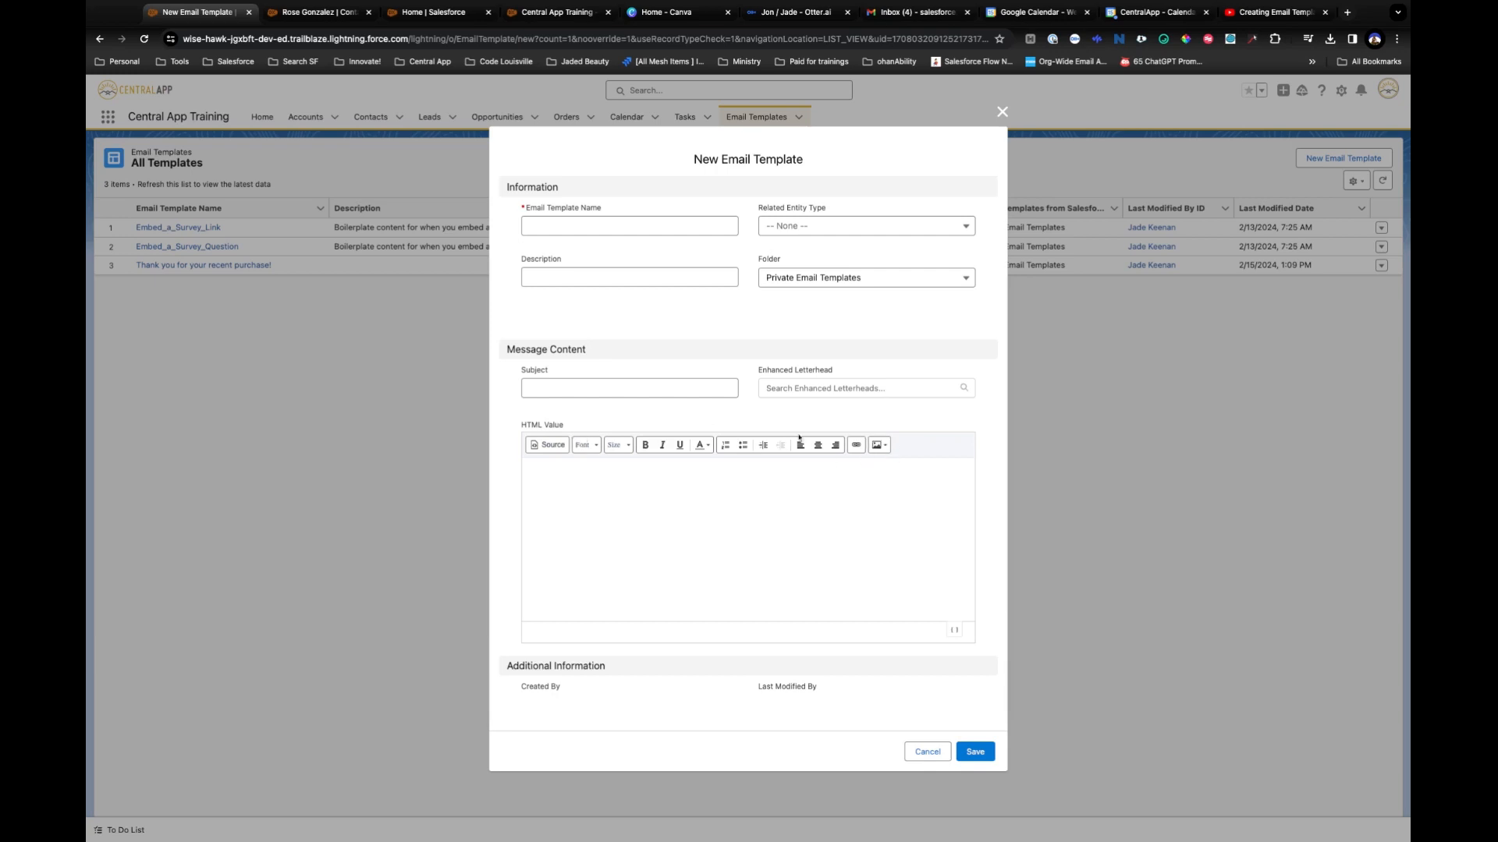
{"action": "mouse_move", "coordinate": [692, 456]}
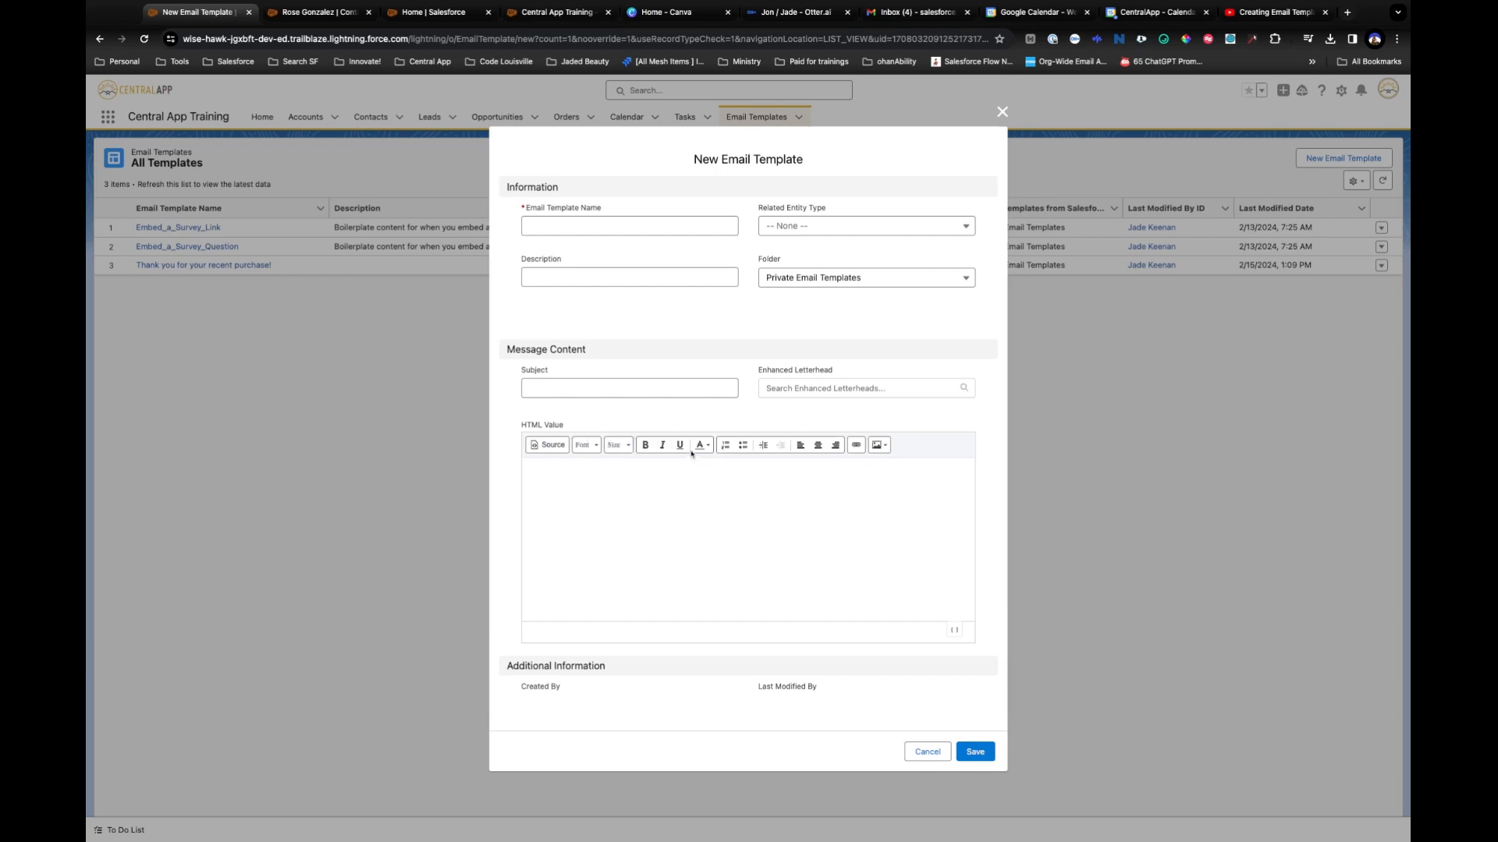
{"action": "left_click", "coordinate": [859, 389]}
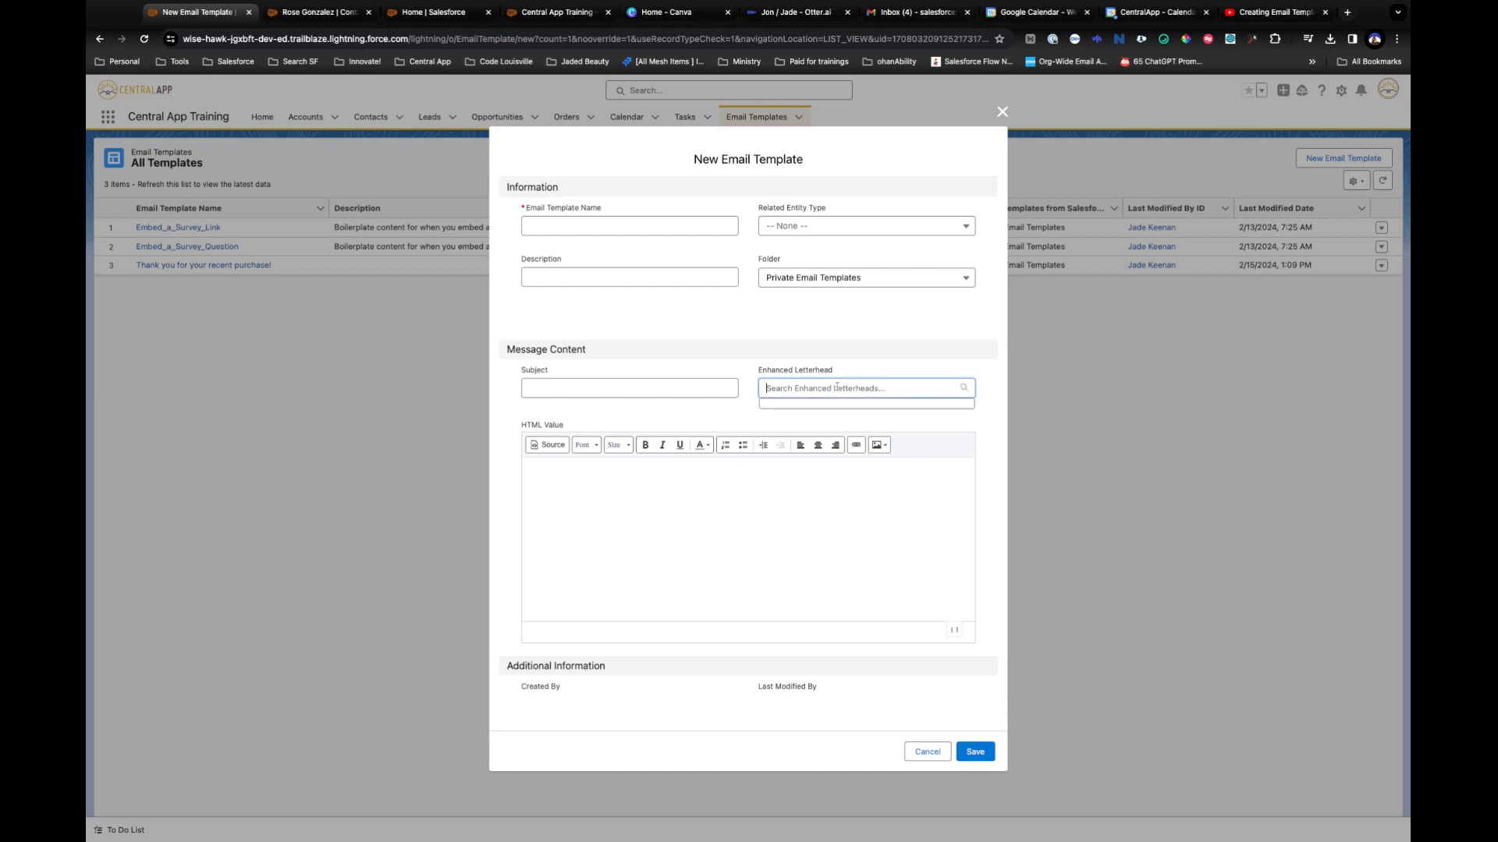